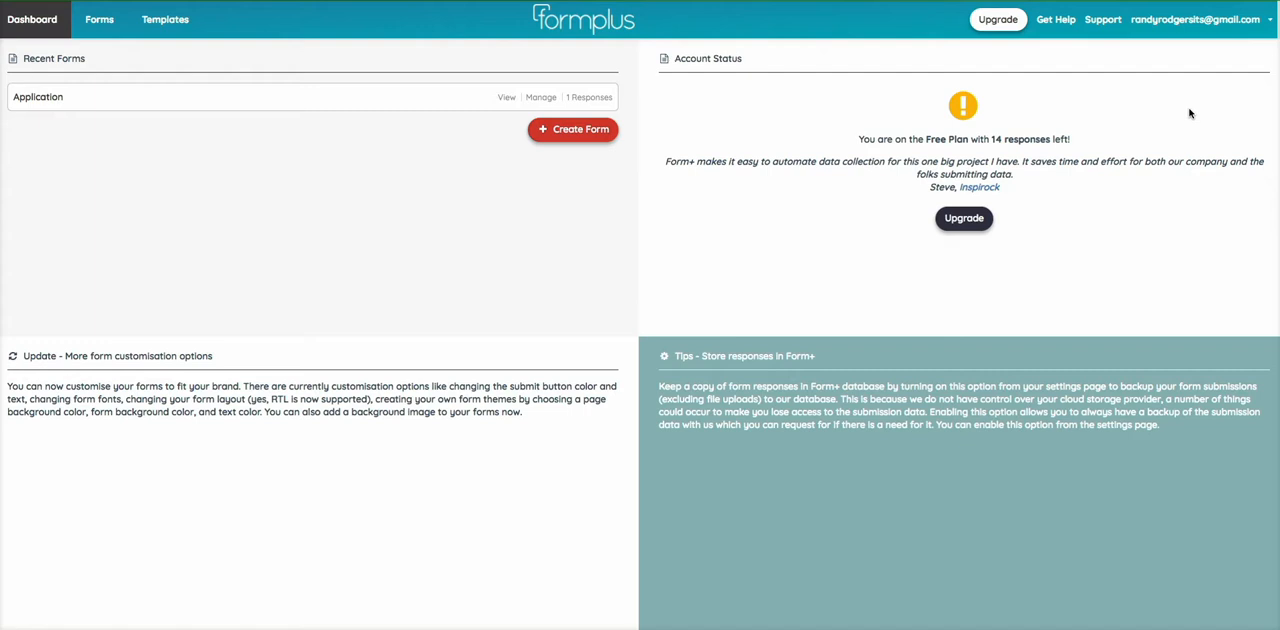
mouse_move(808, 70)
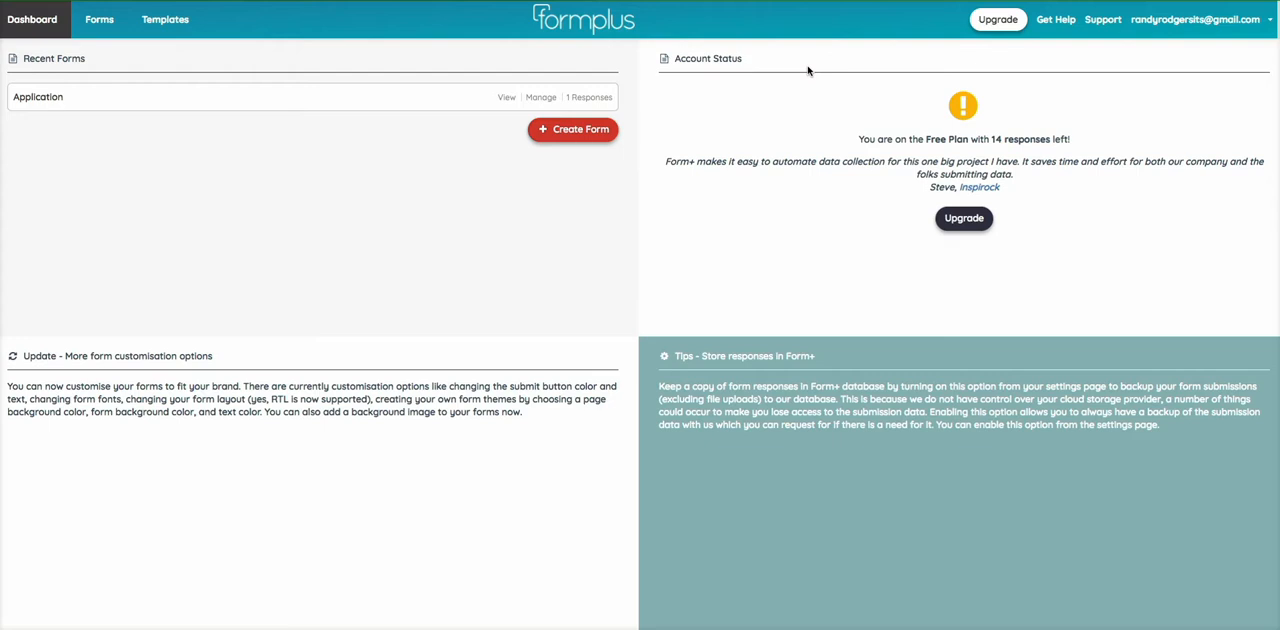
mouse_move(816, 268)
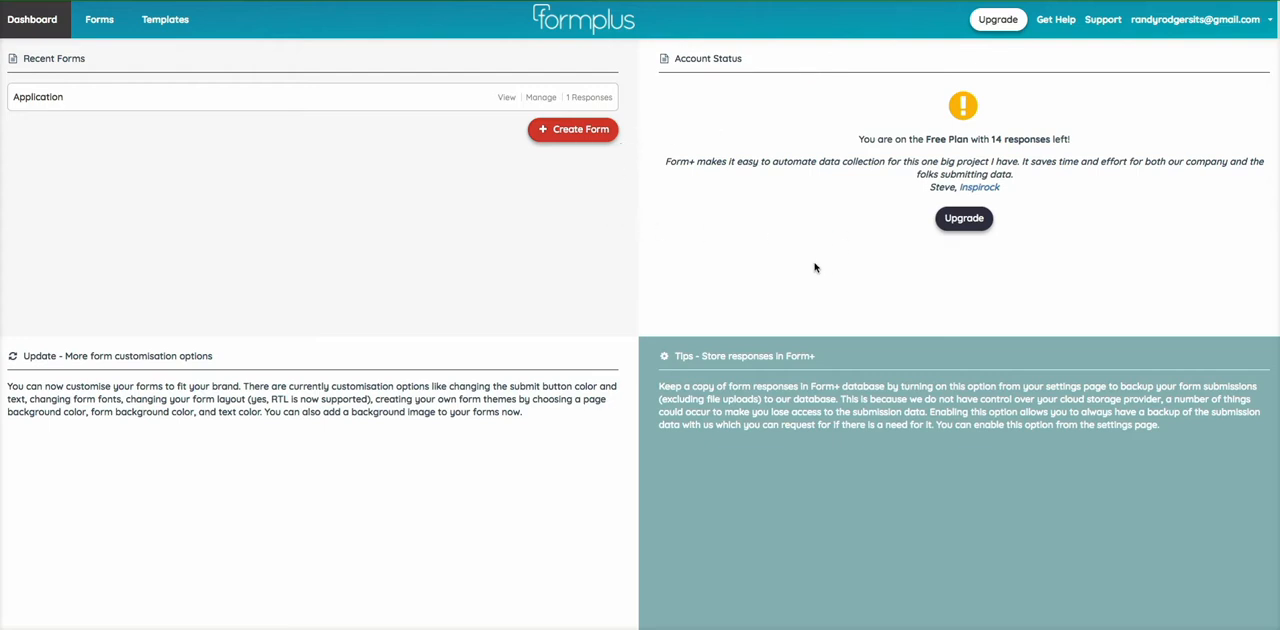
mouse_move(1140, 88)
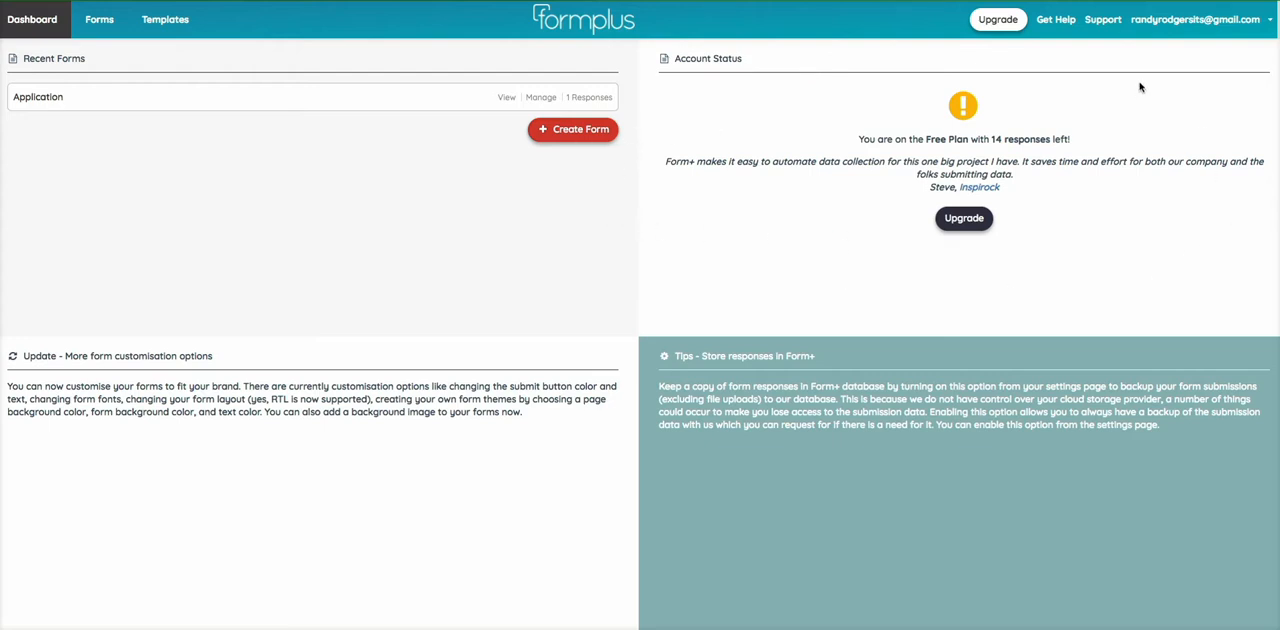
mouse_move(1224, 70)
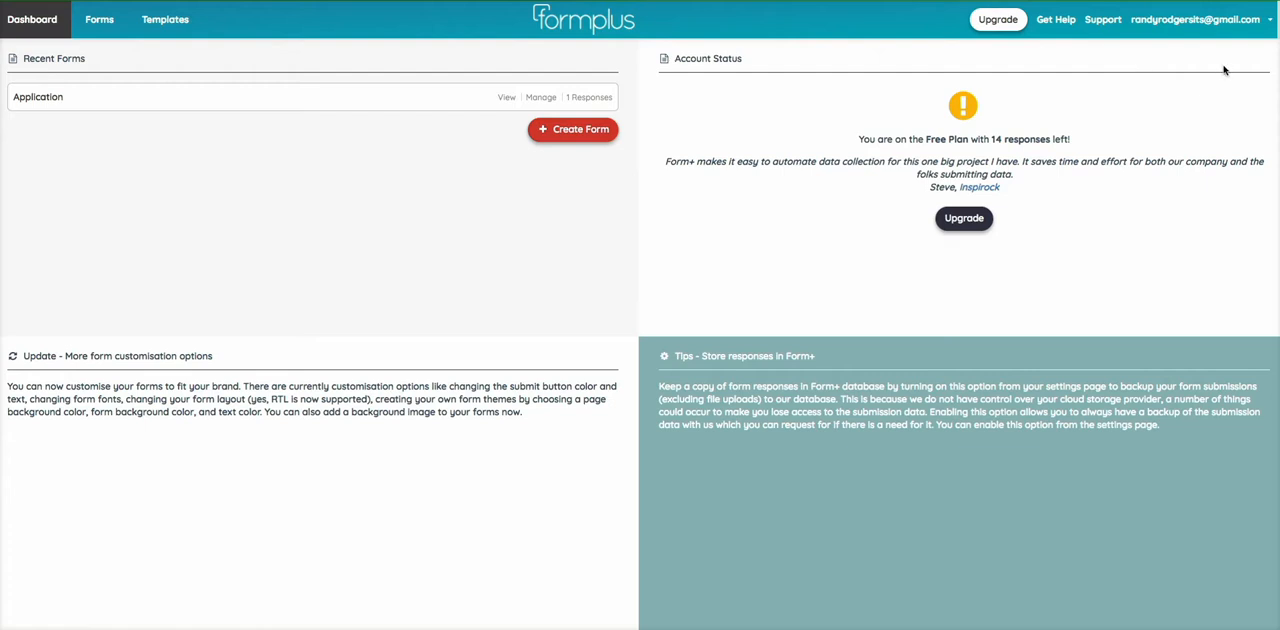
mouse_move(1104, 120)
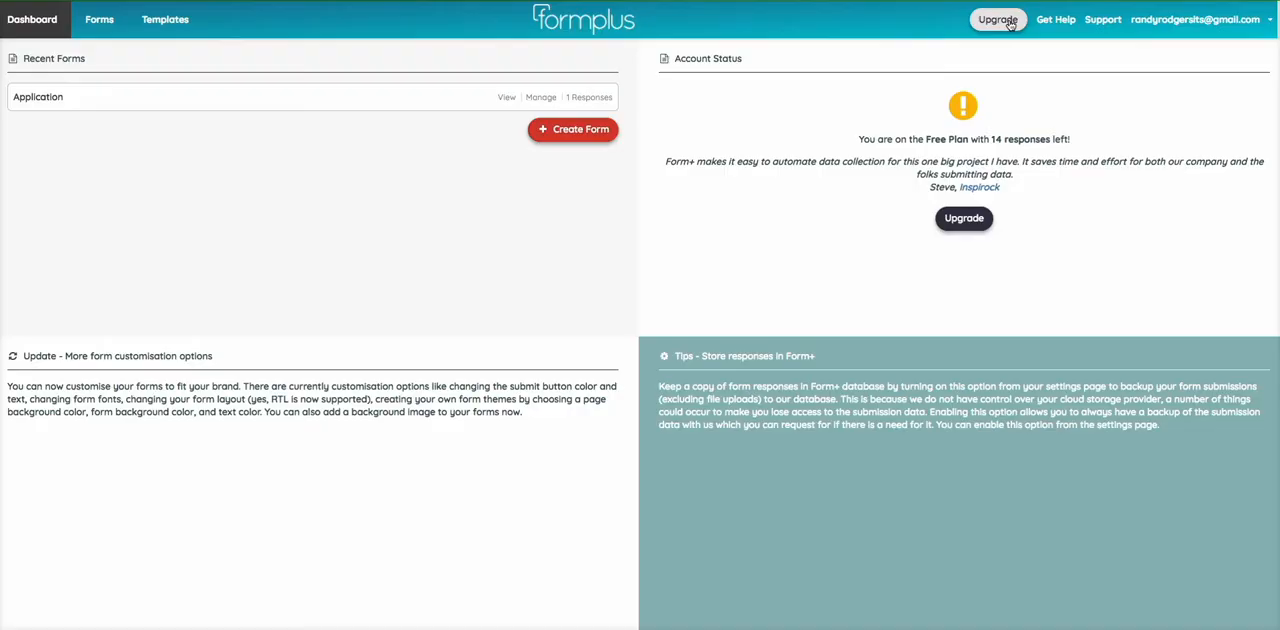
Step: Bring up the Pricing Plans page via Upgrade in the top bar
click(996, 20)
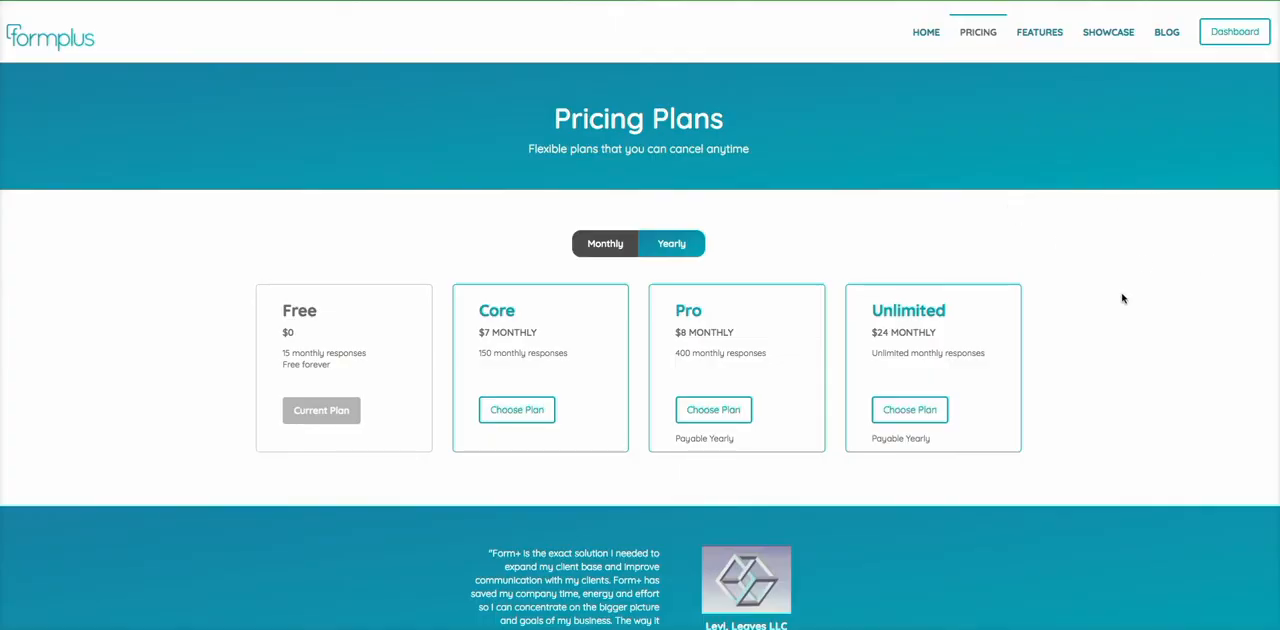
mouse_move(1248, 288)
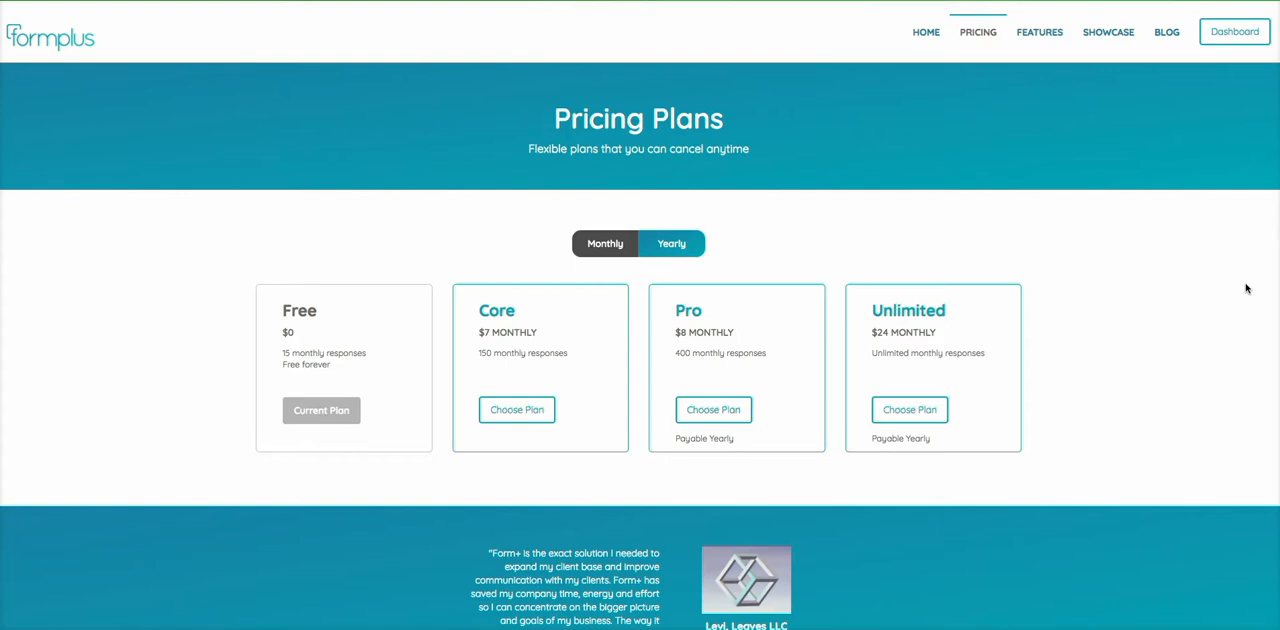
mouse_move(464, 180)
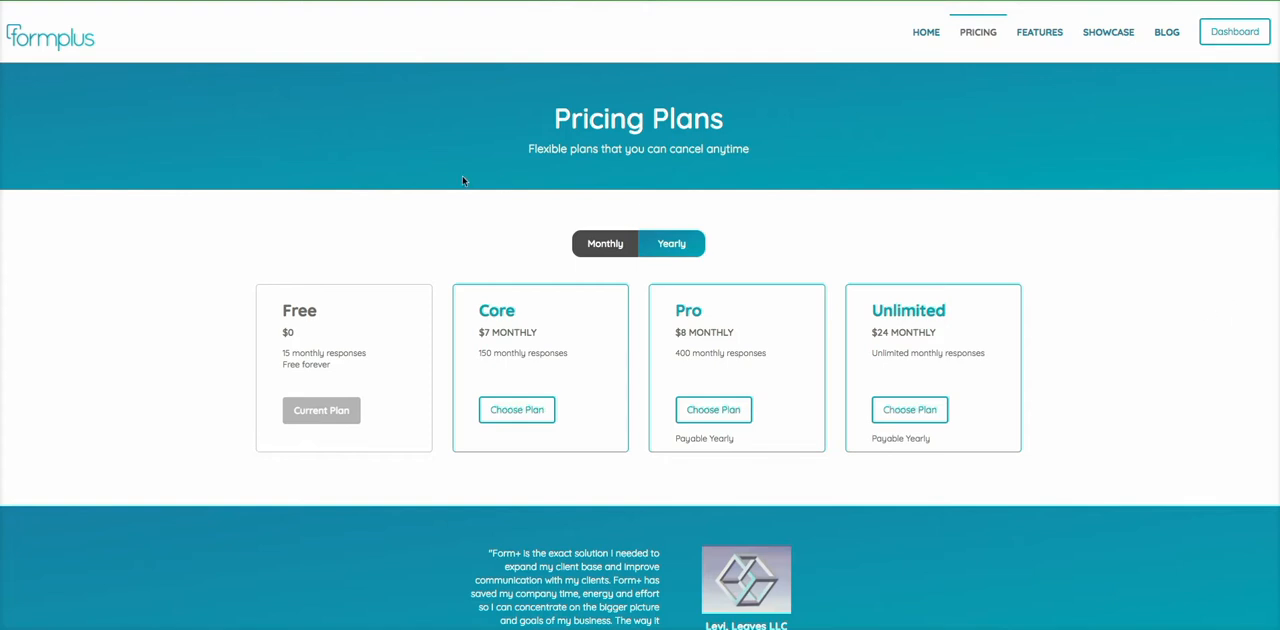
mouse_move(1088, 388)
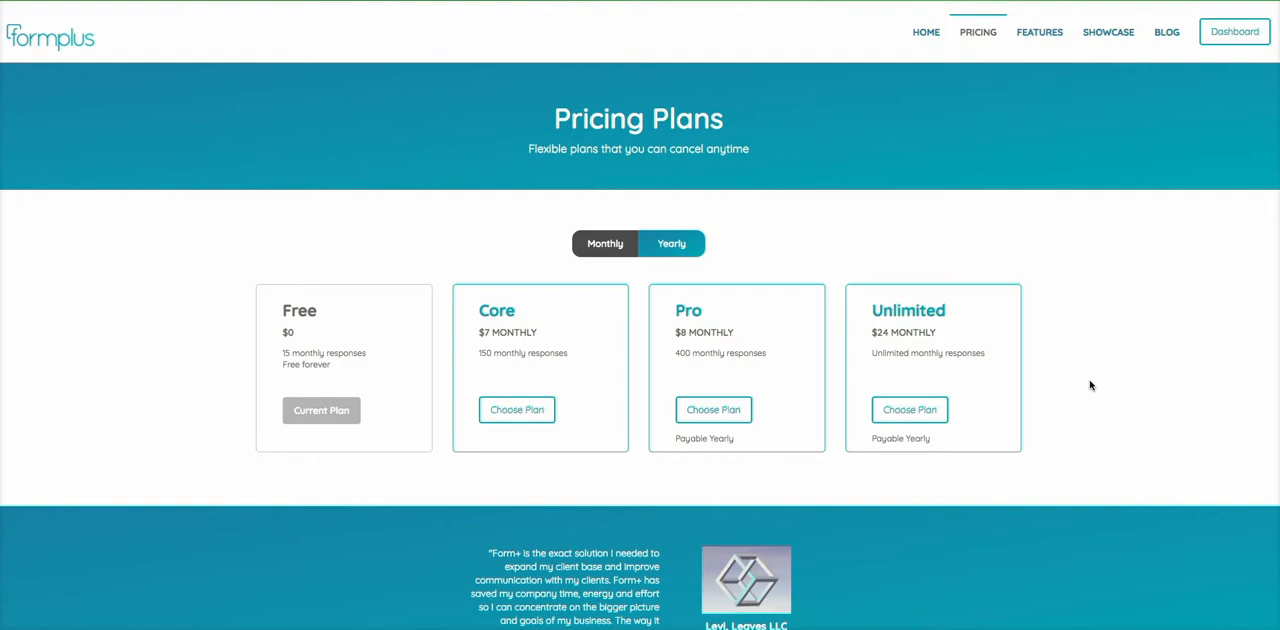
mouse_move(648, 292)
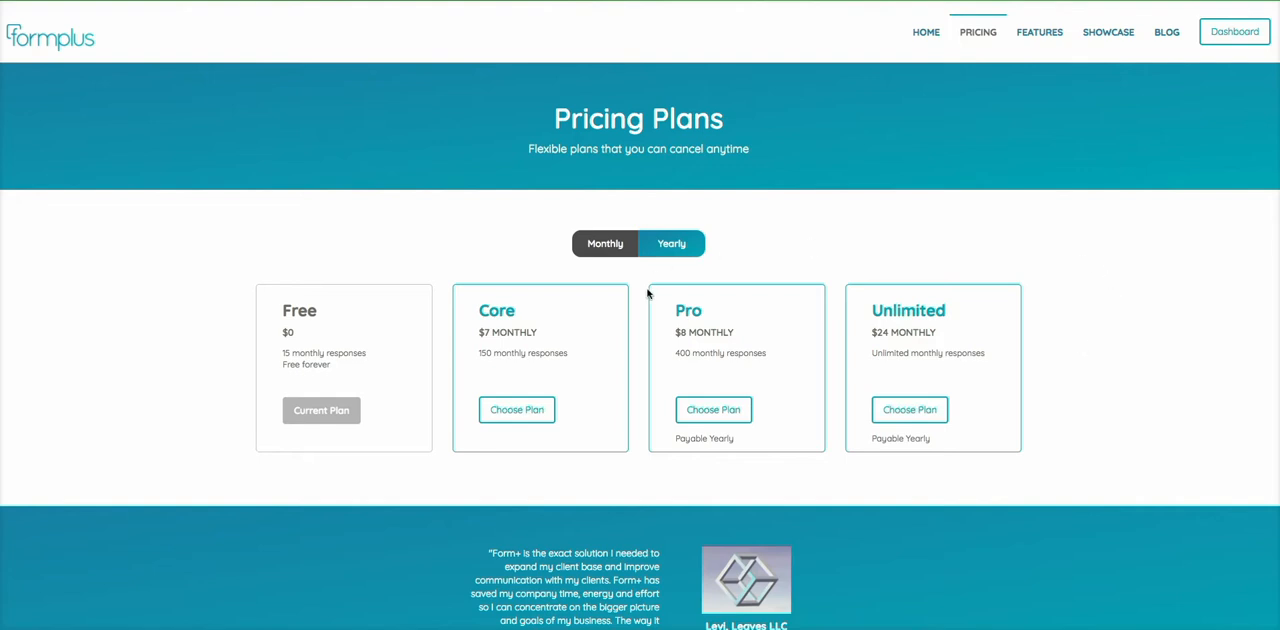
mouse_move(1172, 382)
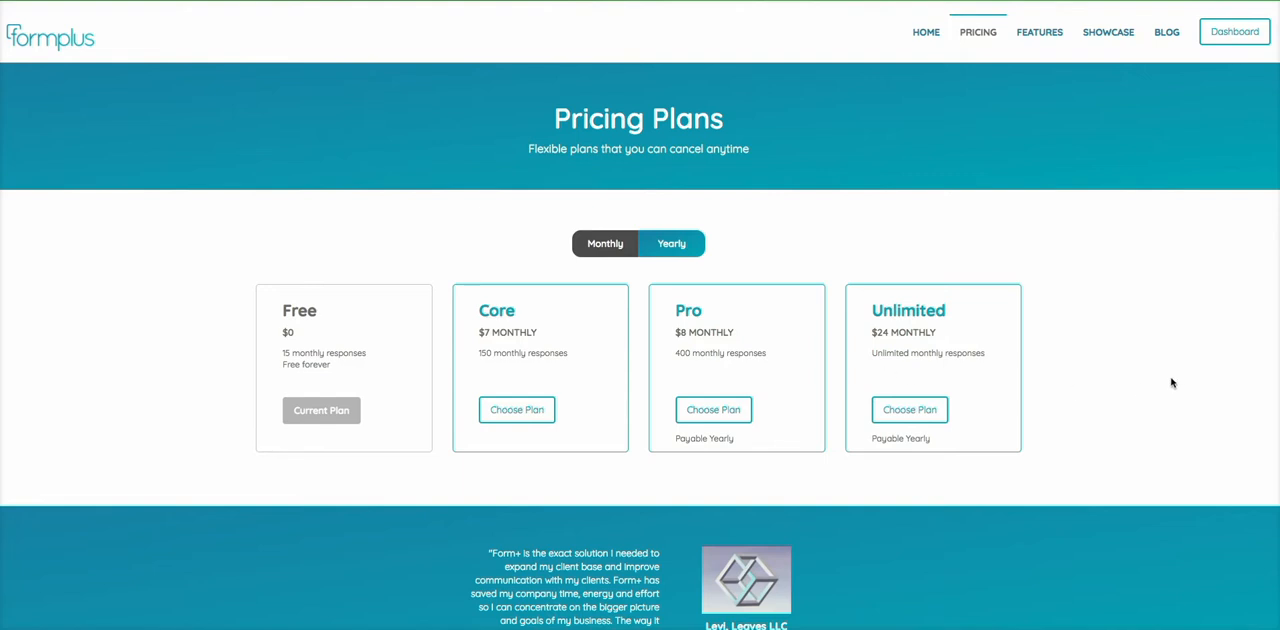
mouse_move(1060, 232)
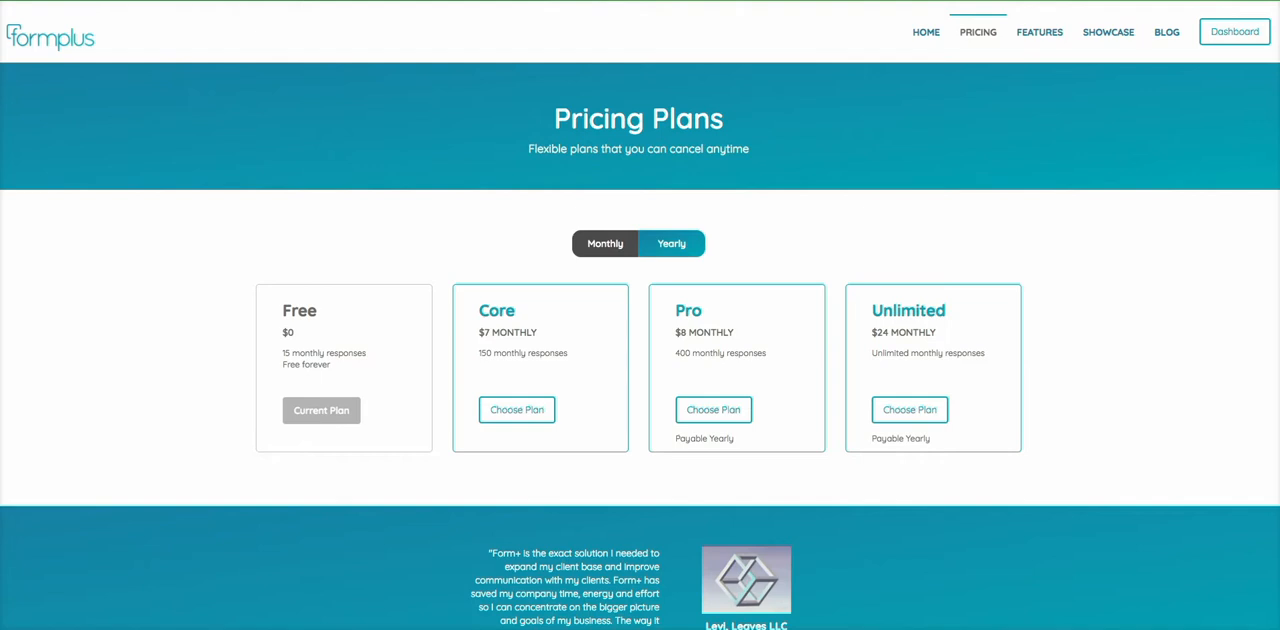
mouse_move(464, 100)
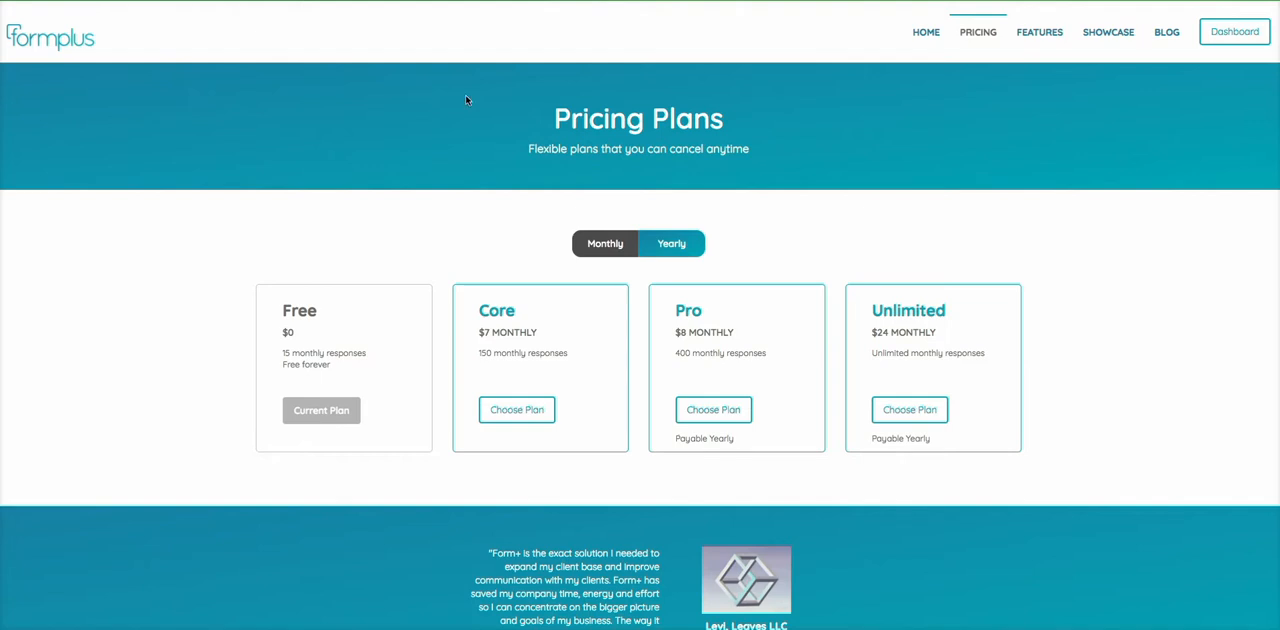
Step: Return from the pricing page to the account dashboard
click(1234, 32)
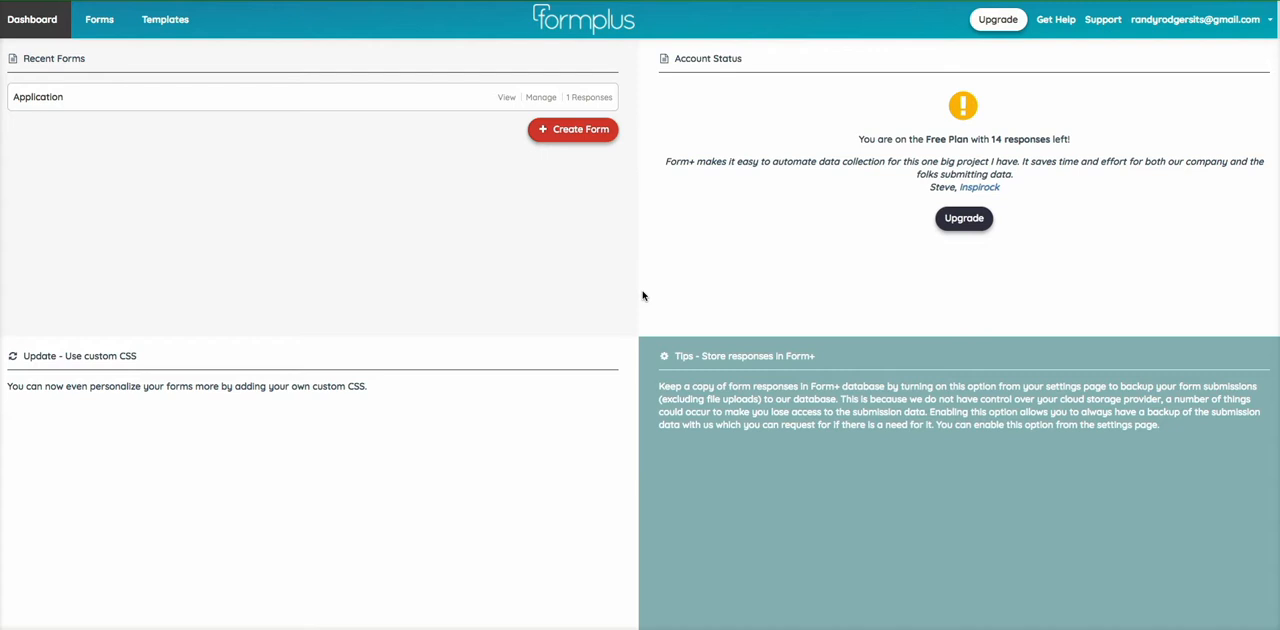
mouse_move(352, 130)
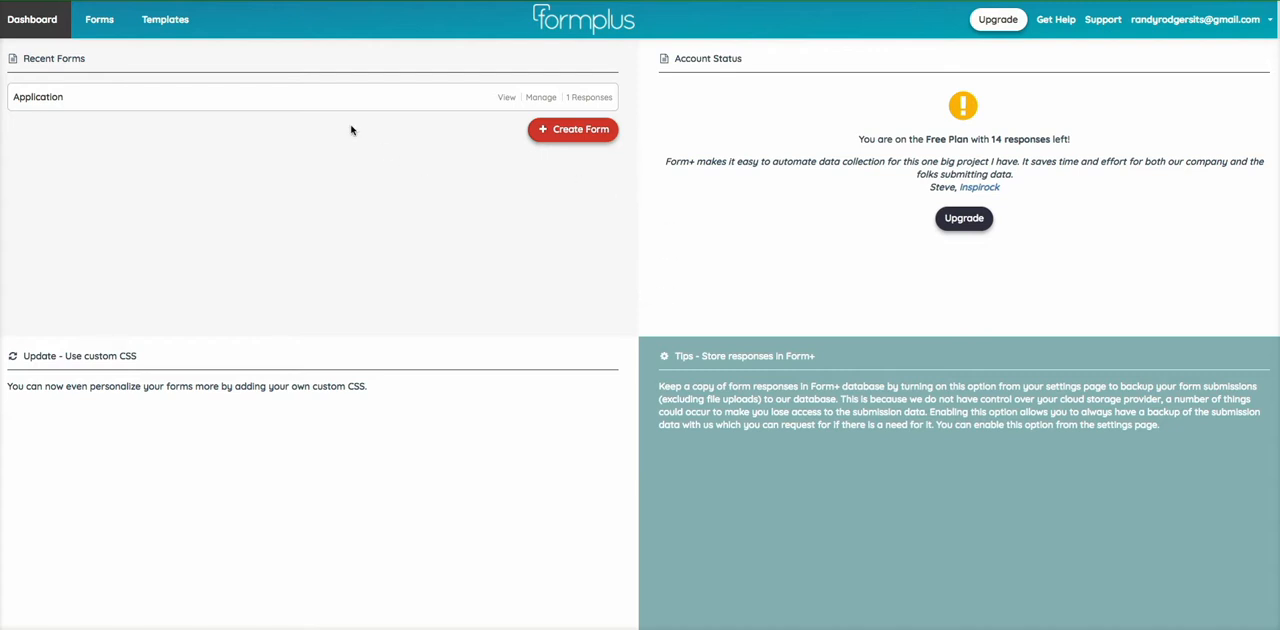
mouse_move(556, 252)
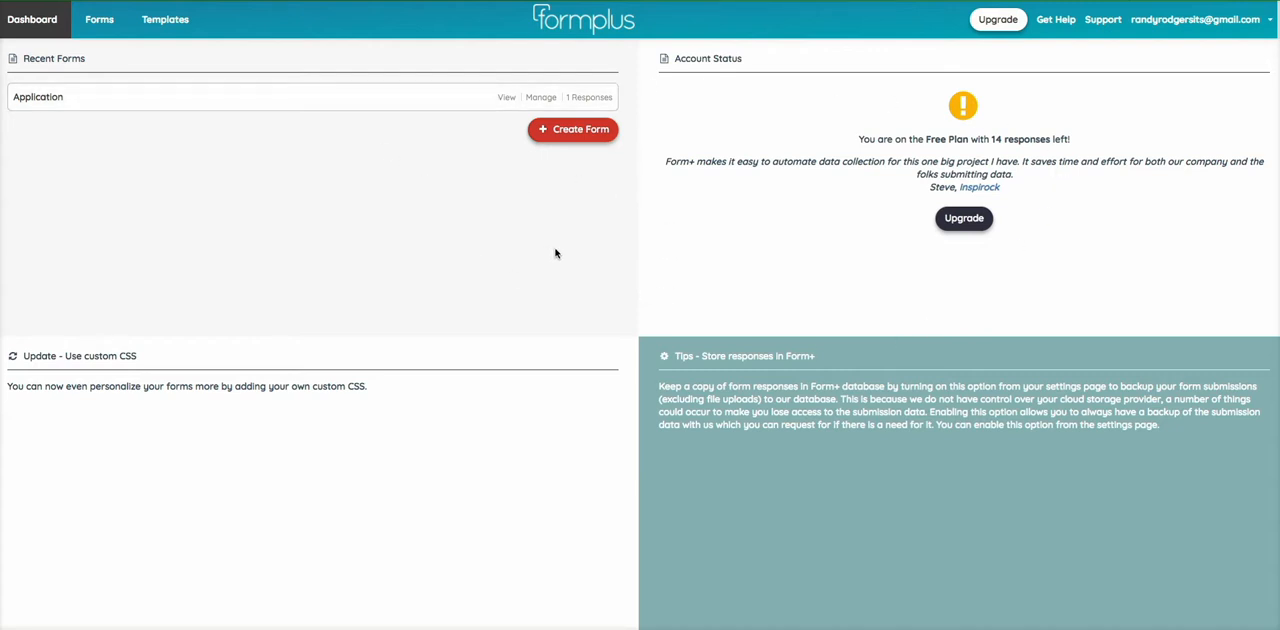
mouse_move(736, 222)
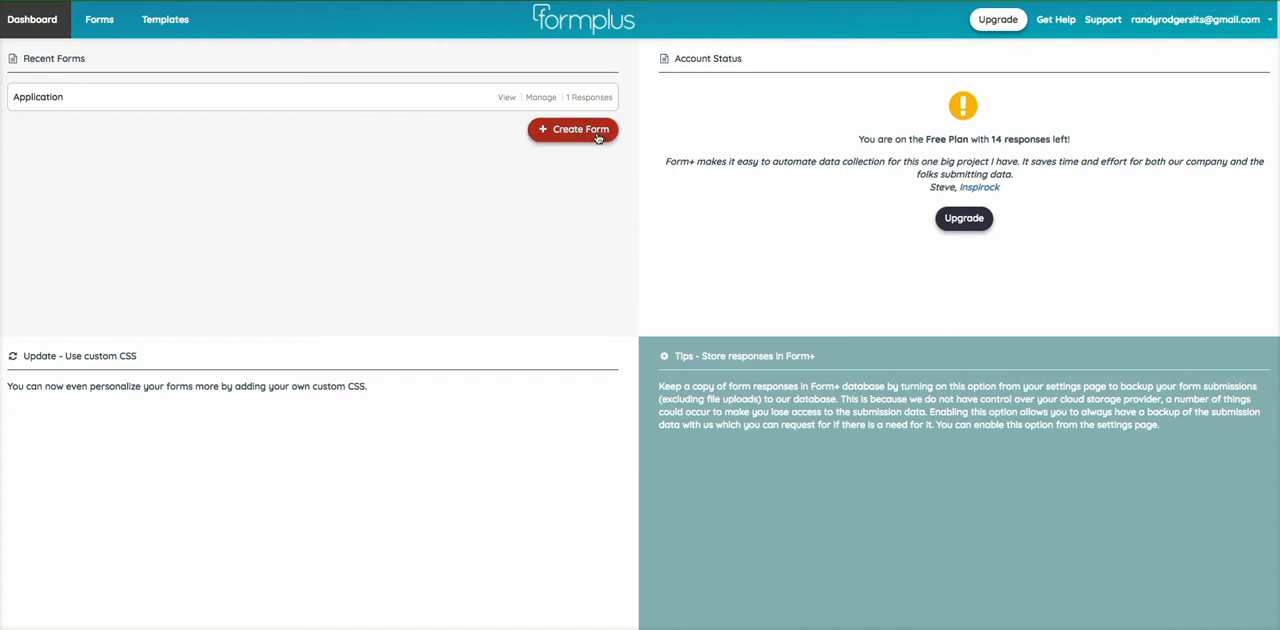
Step: Create a new blank form and enter 'Student Council Application' as its title
click(572, 128)
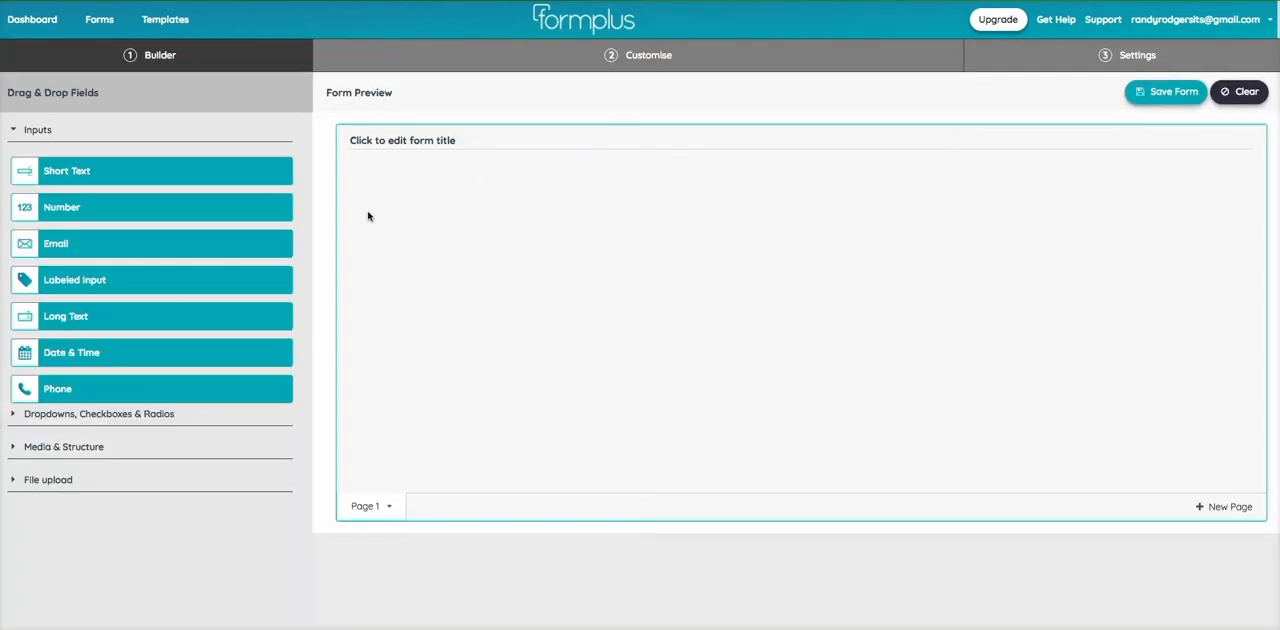
mouse_move(650, 194)
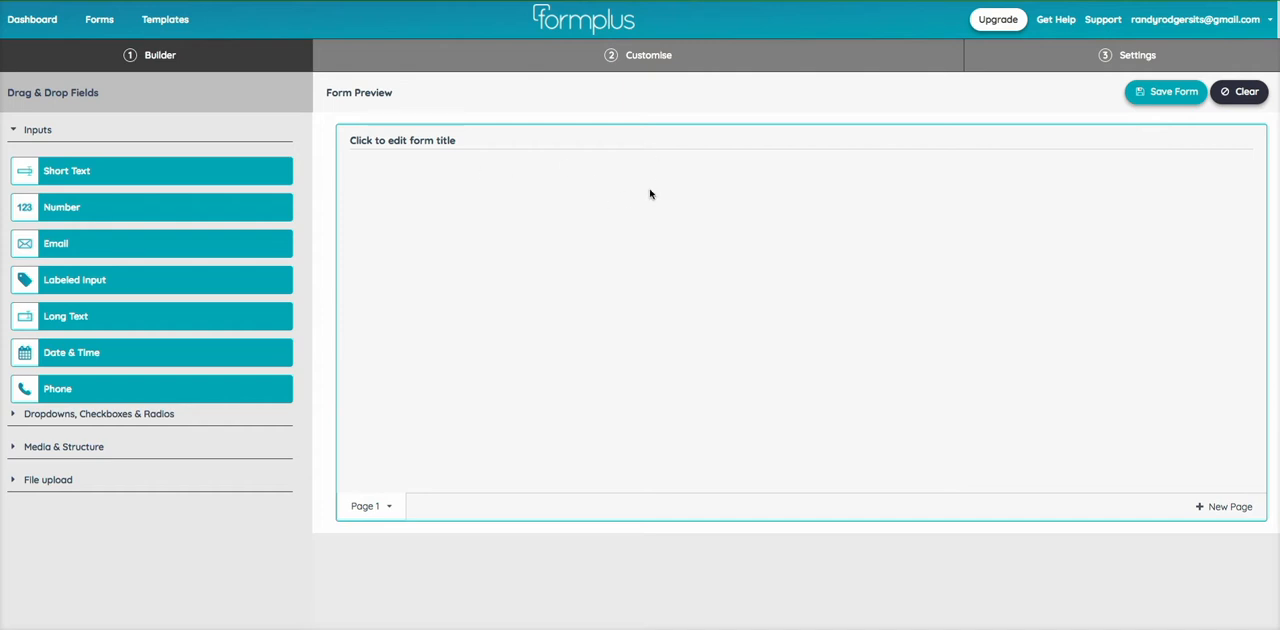
mouse_move(490, 390)
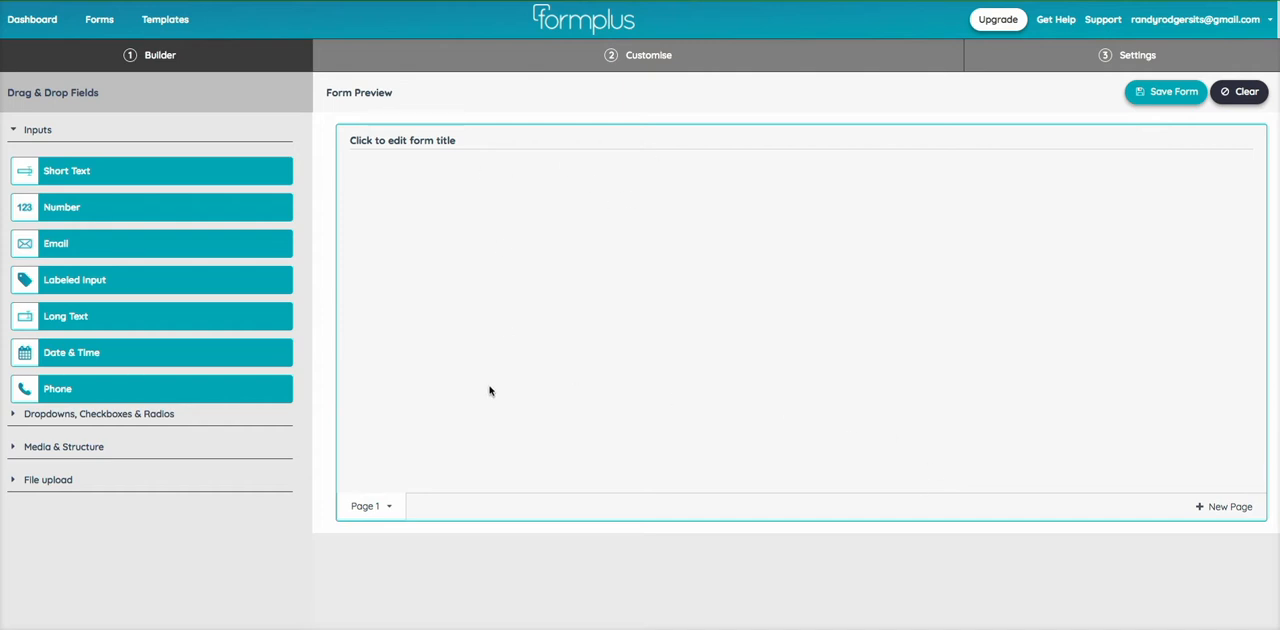
mouse_move(250, 144)
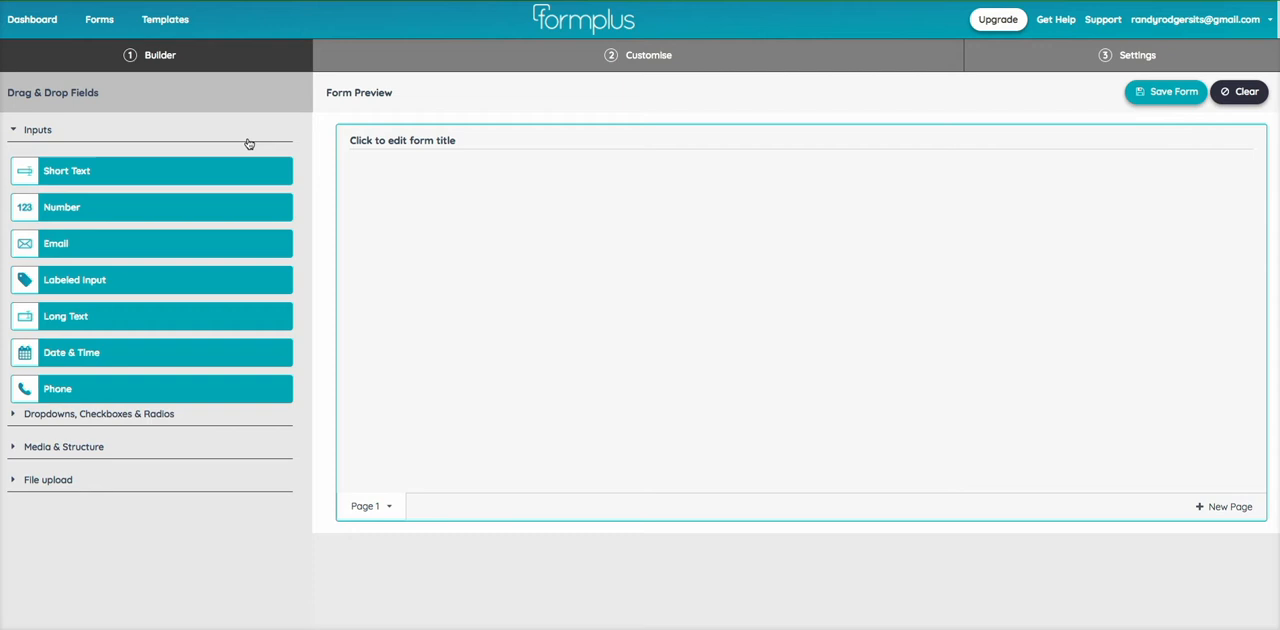
click(402, 140)
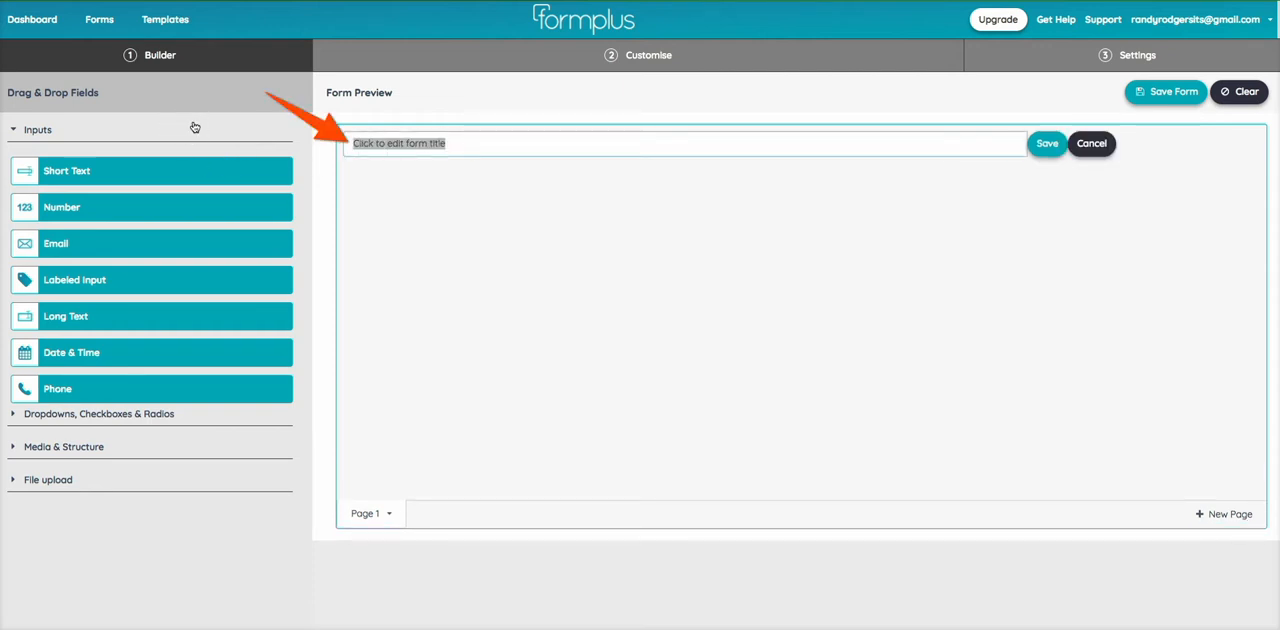
text(Student C)
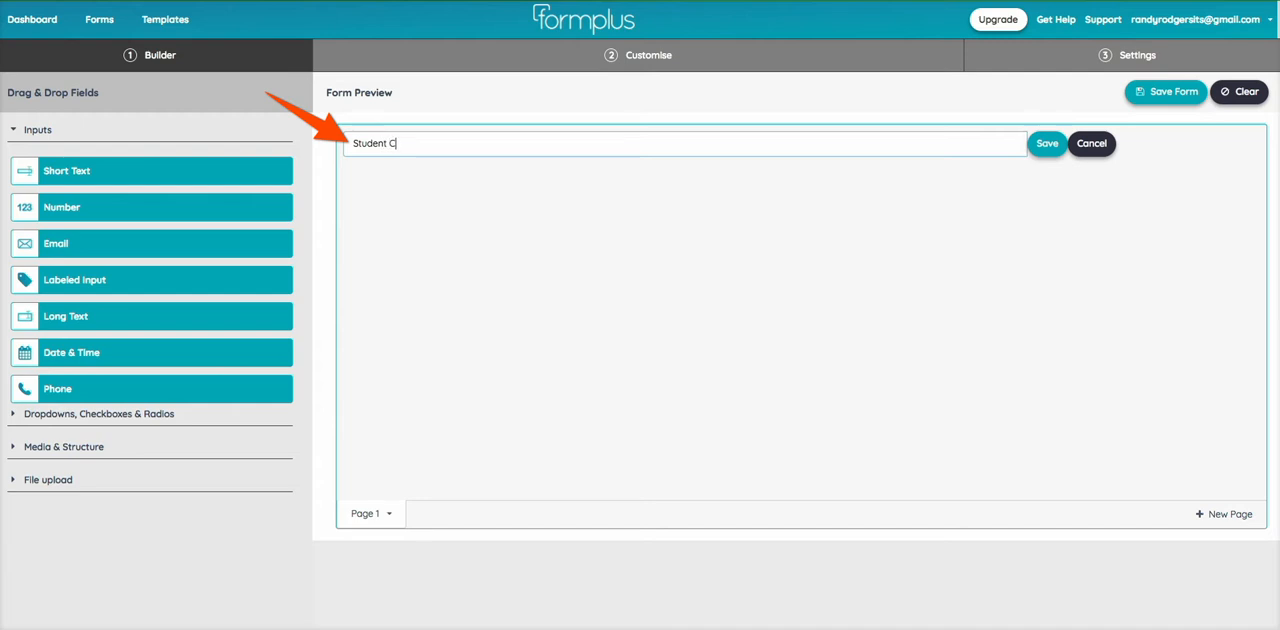
text(ouncil A)
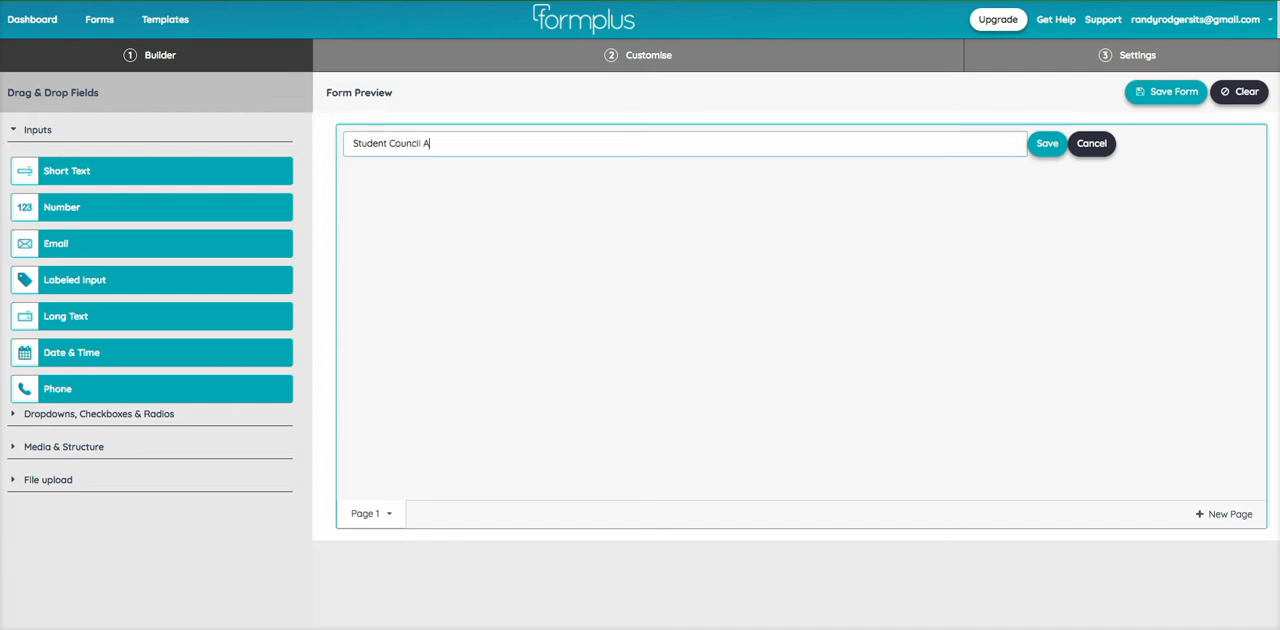
text(pplication)
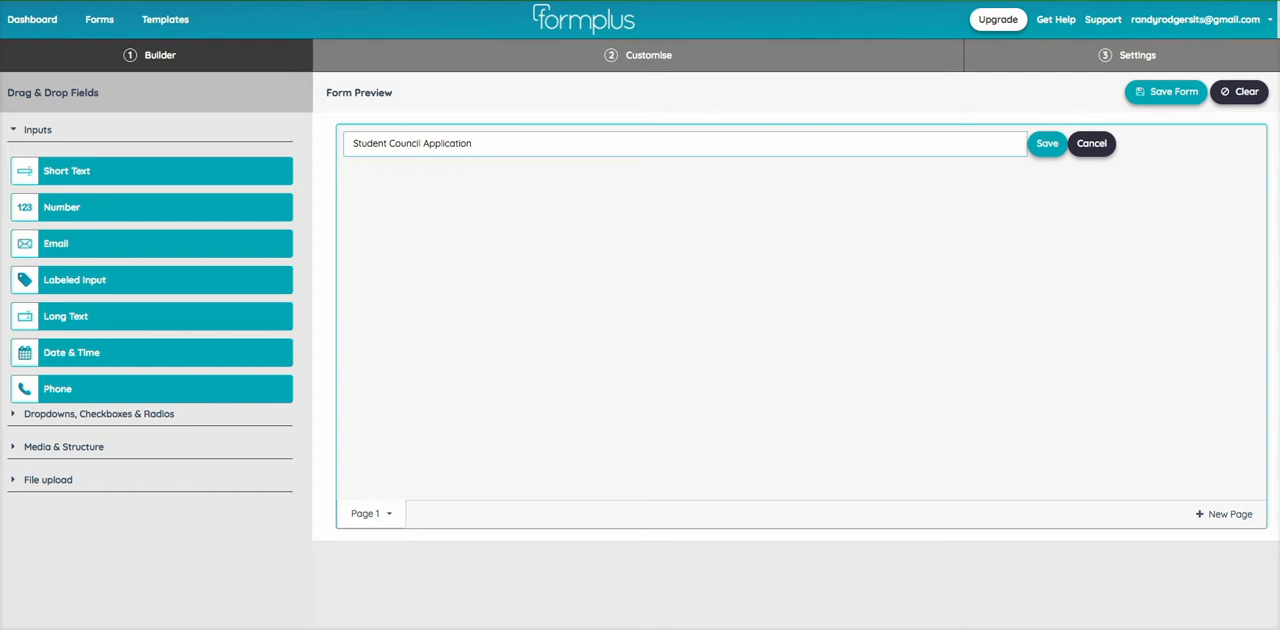
mouse_move(590, 108)
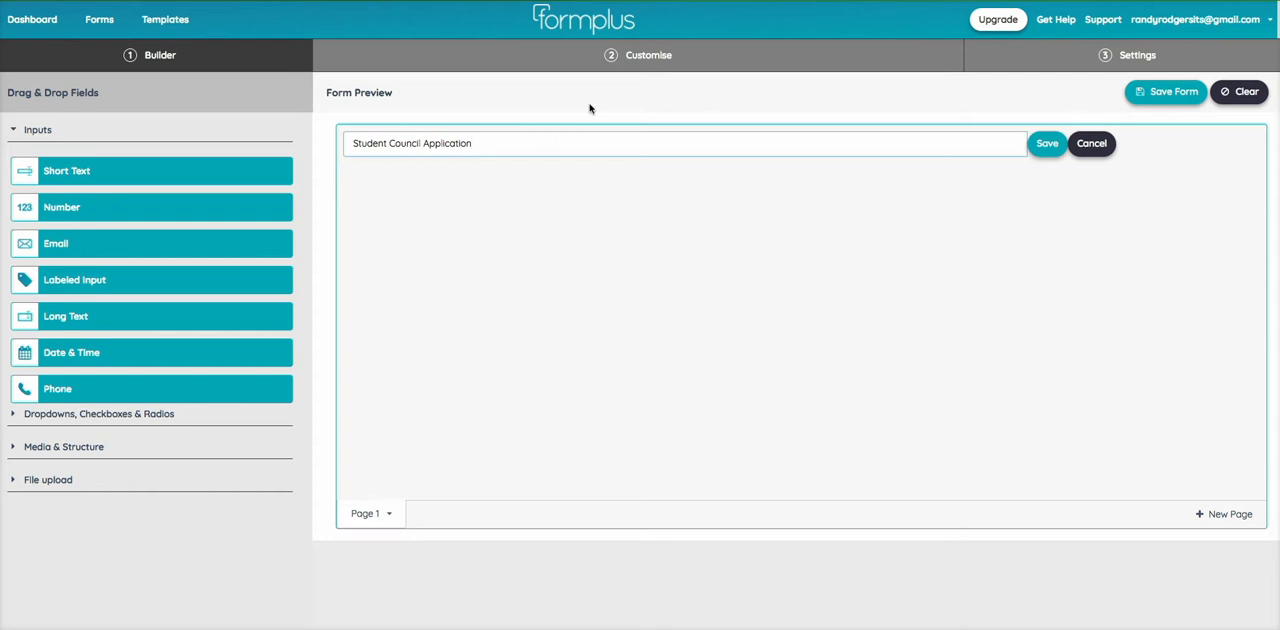
Step: Save the title, add a Name field with placeholder 'First and Last', required, no subtext
click(1048, 144)
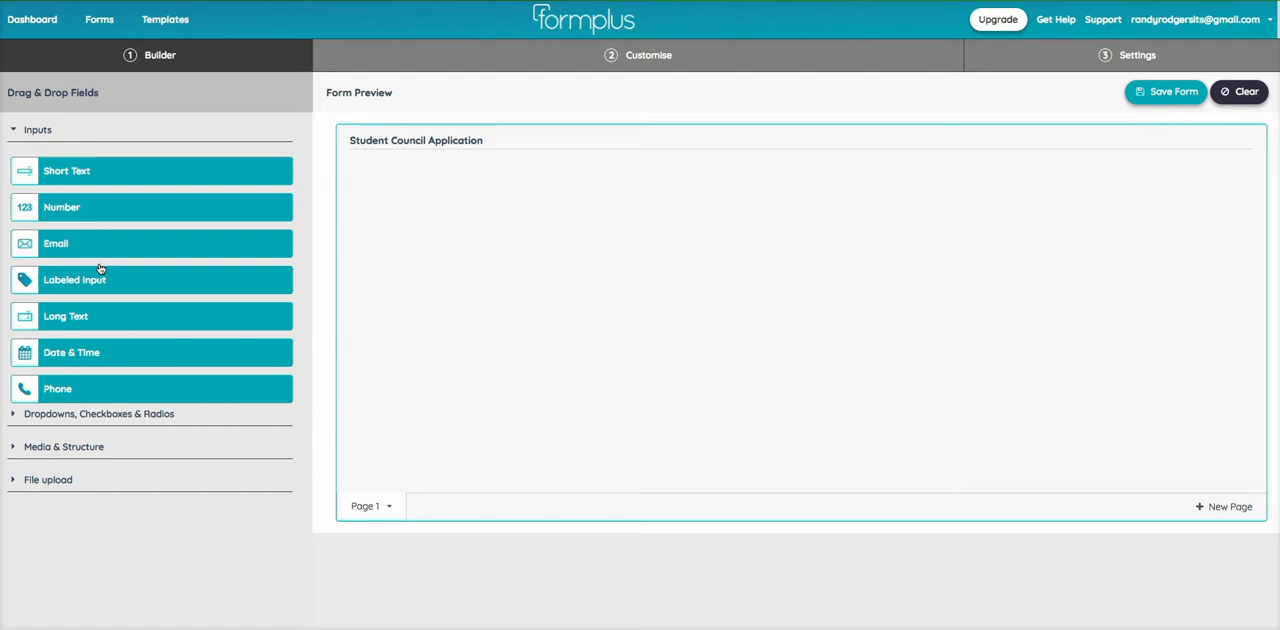
drag(150, 170, 456, 174)
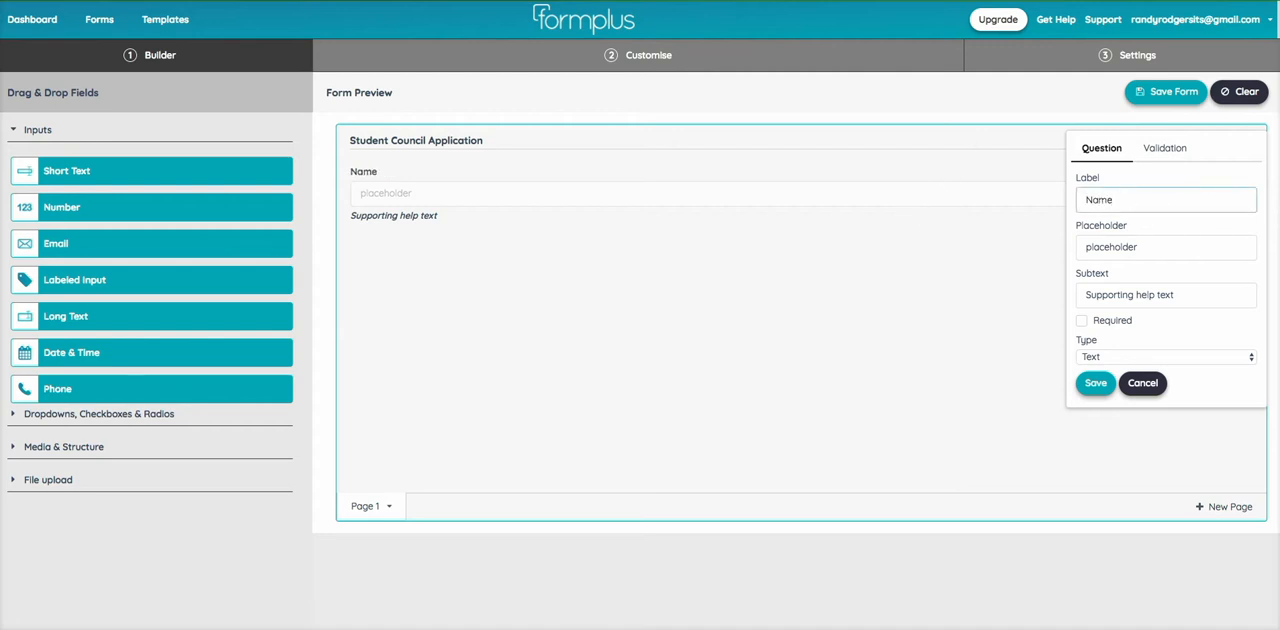
triple_click(1164, 248)
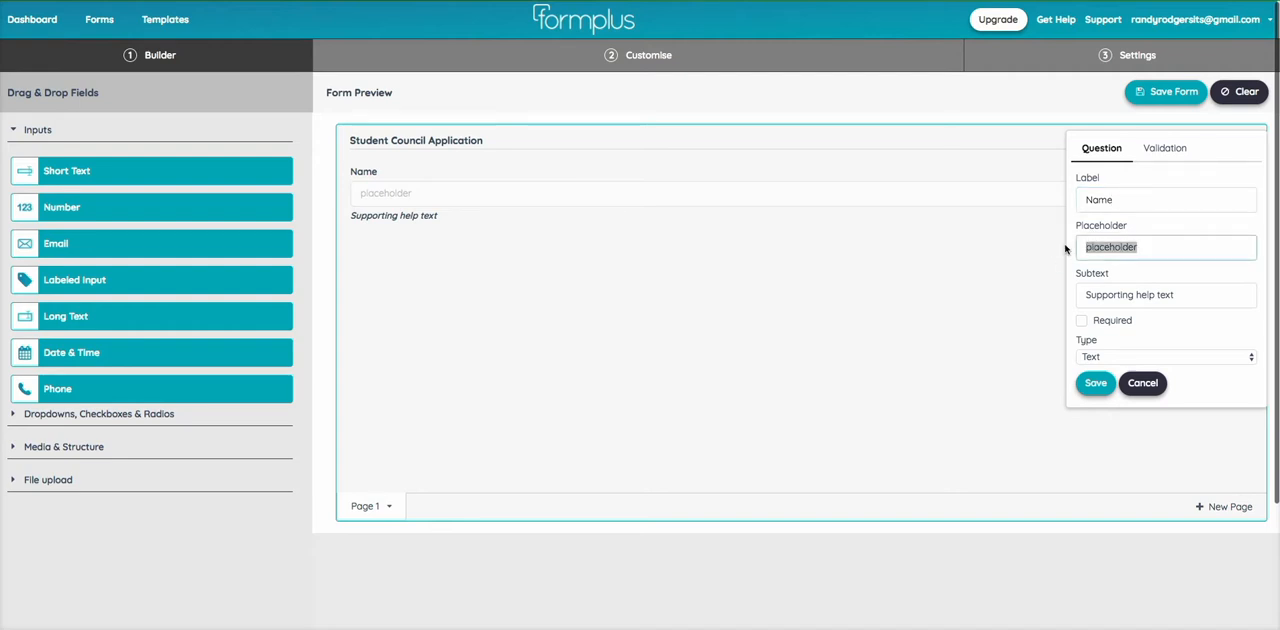
text(First and La)
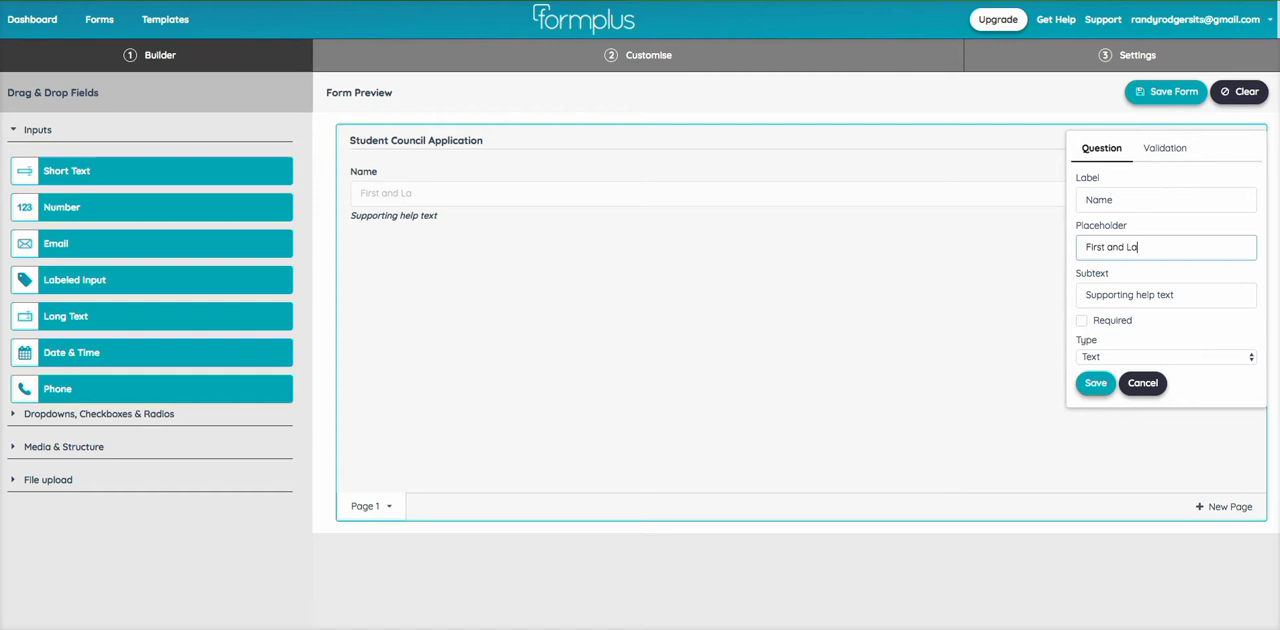
text(st)
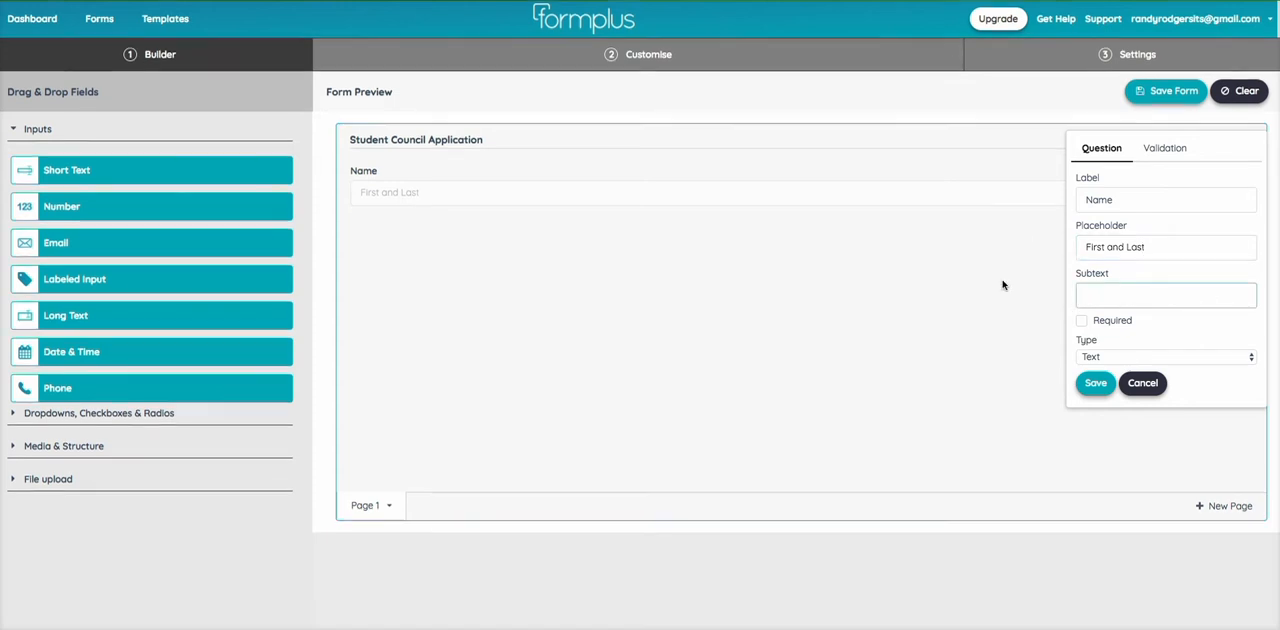
click(1080, 320)
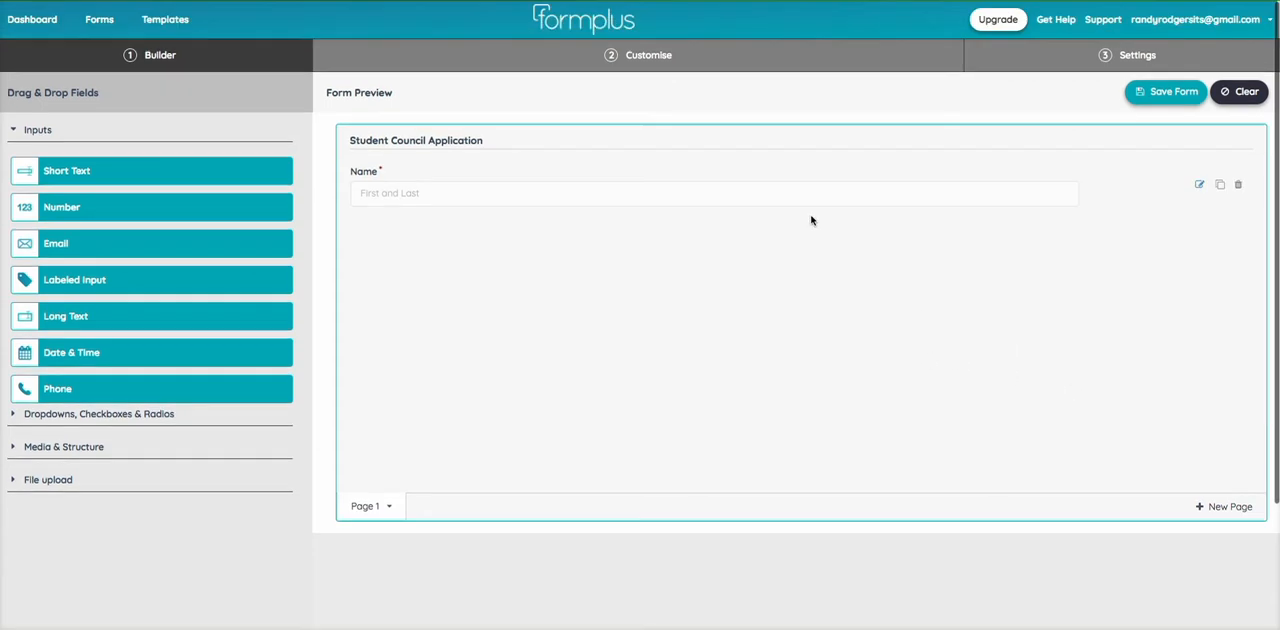
mouse_move(404, 444)
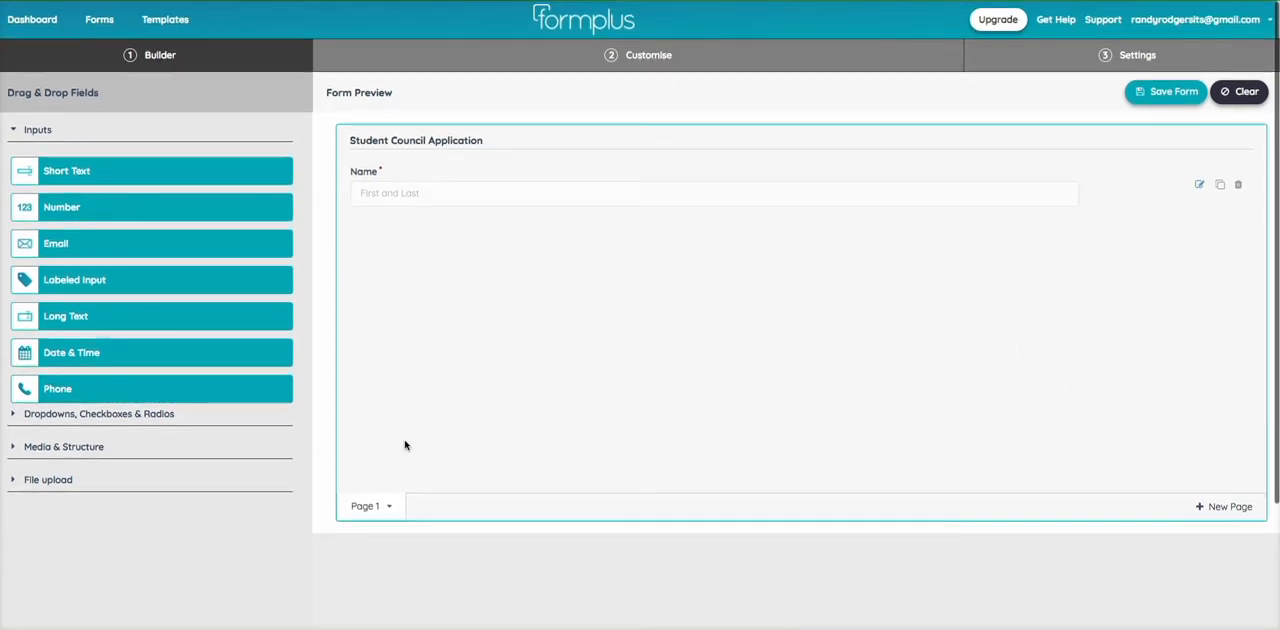
mouse_move(192, 242)
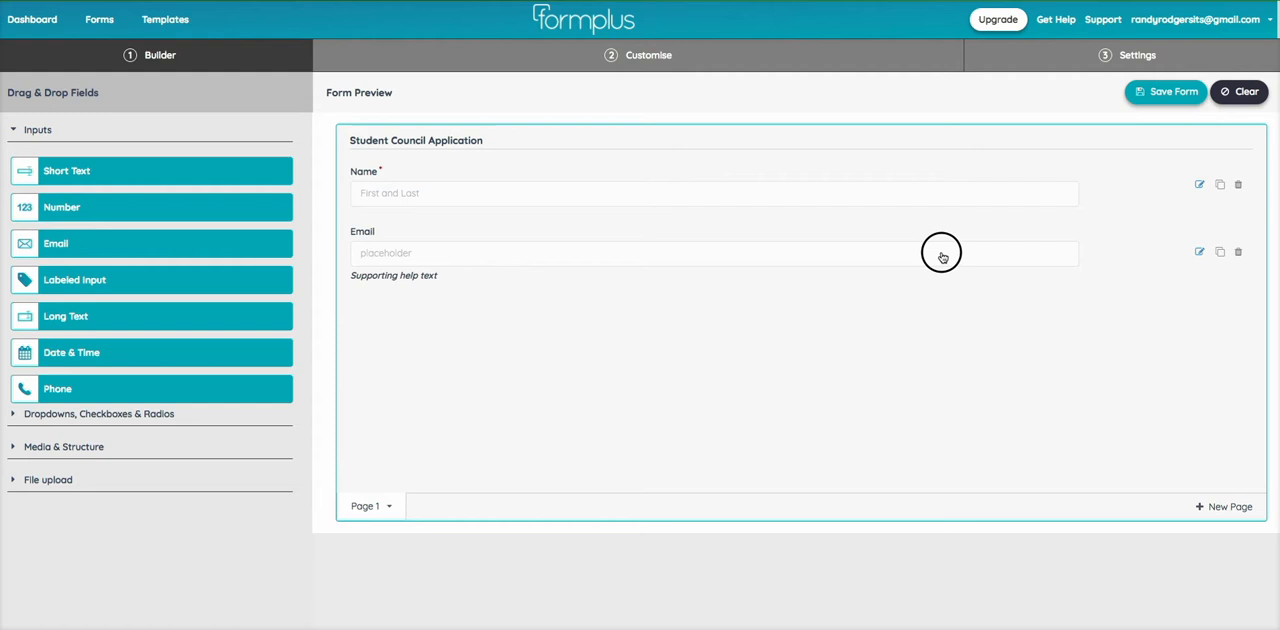
Step: Make the new Email question required with its subtext cleared and save it
click(1200, 250)
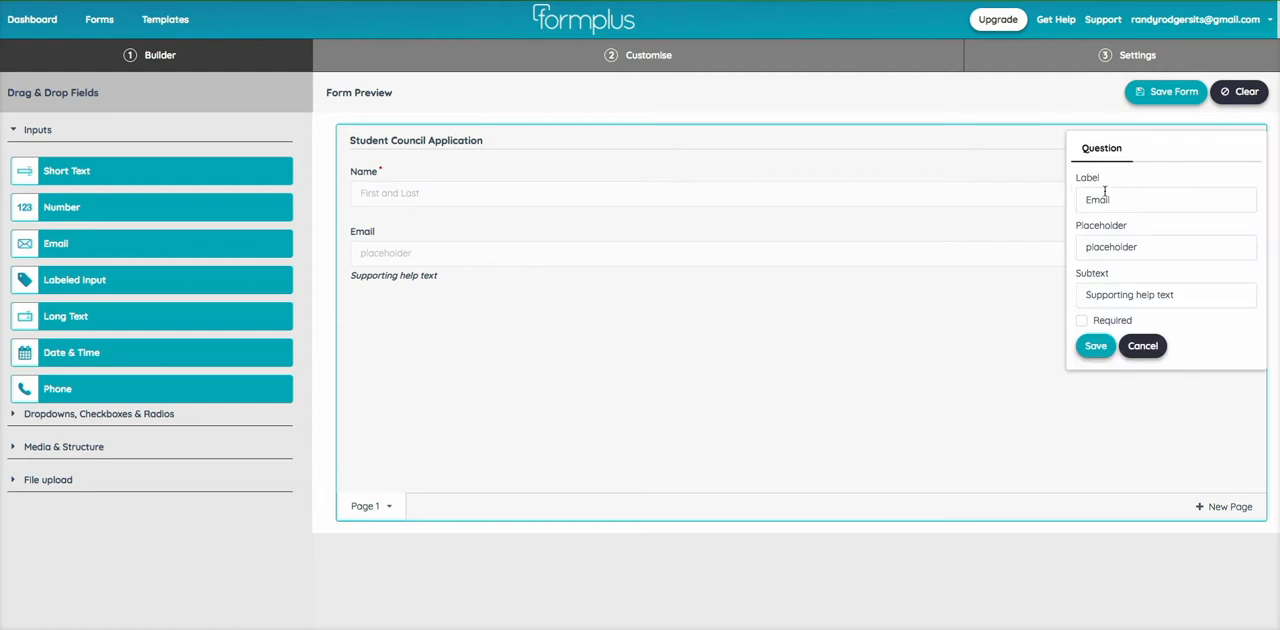
mouse_move(1204, 304)
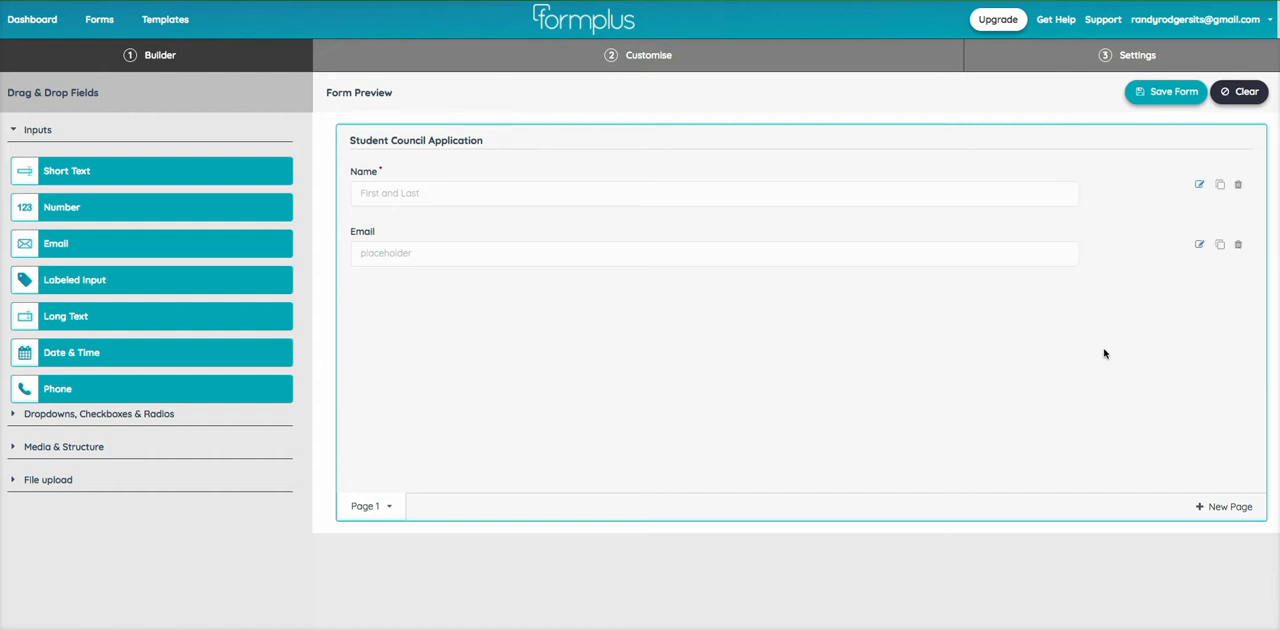
click(1200, 244)
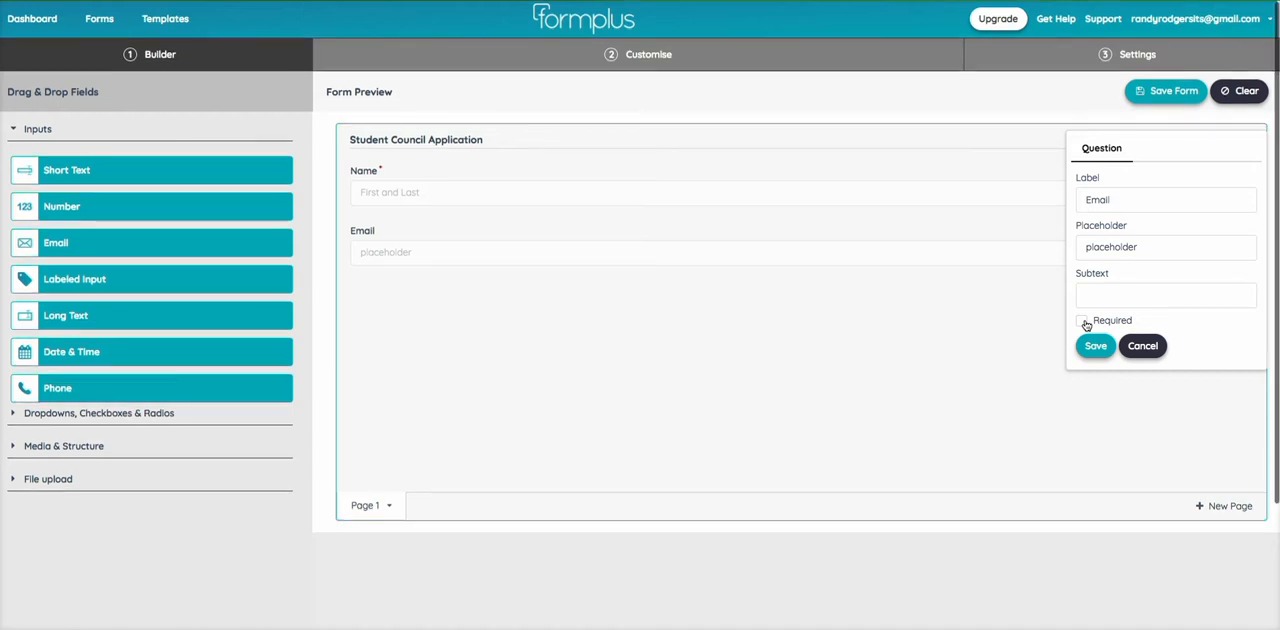
click(1096, 346)
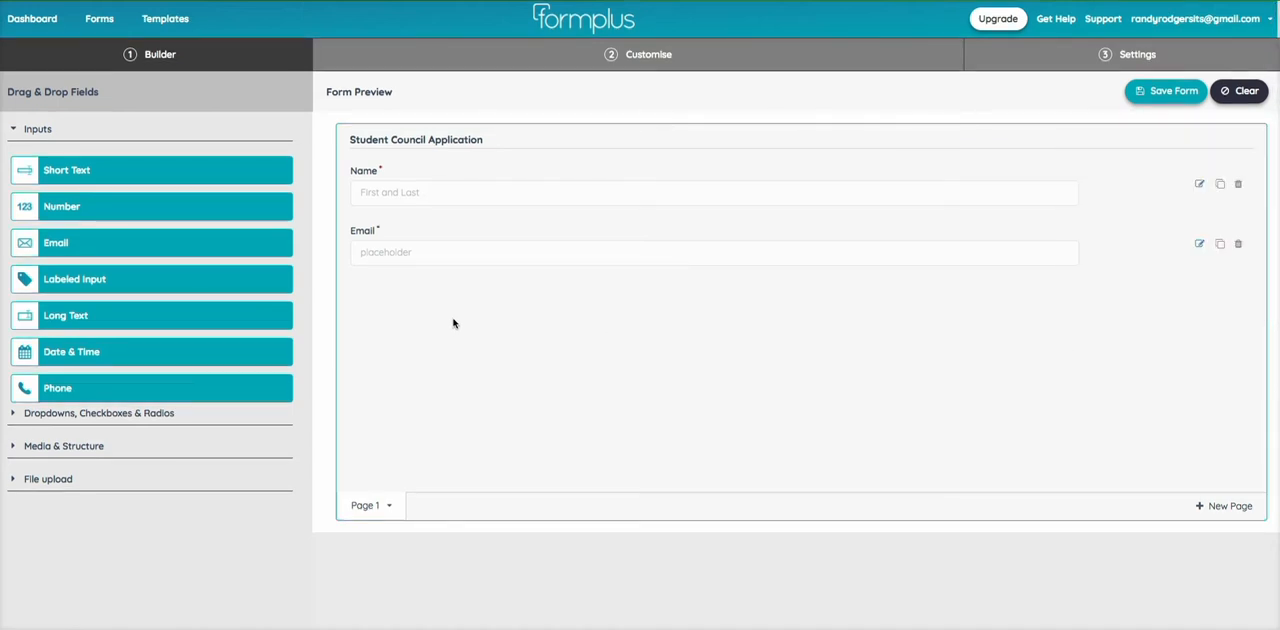
mouse_move(102, 268)
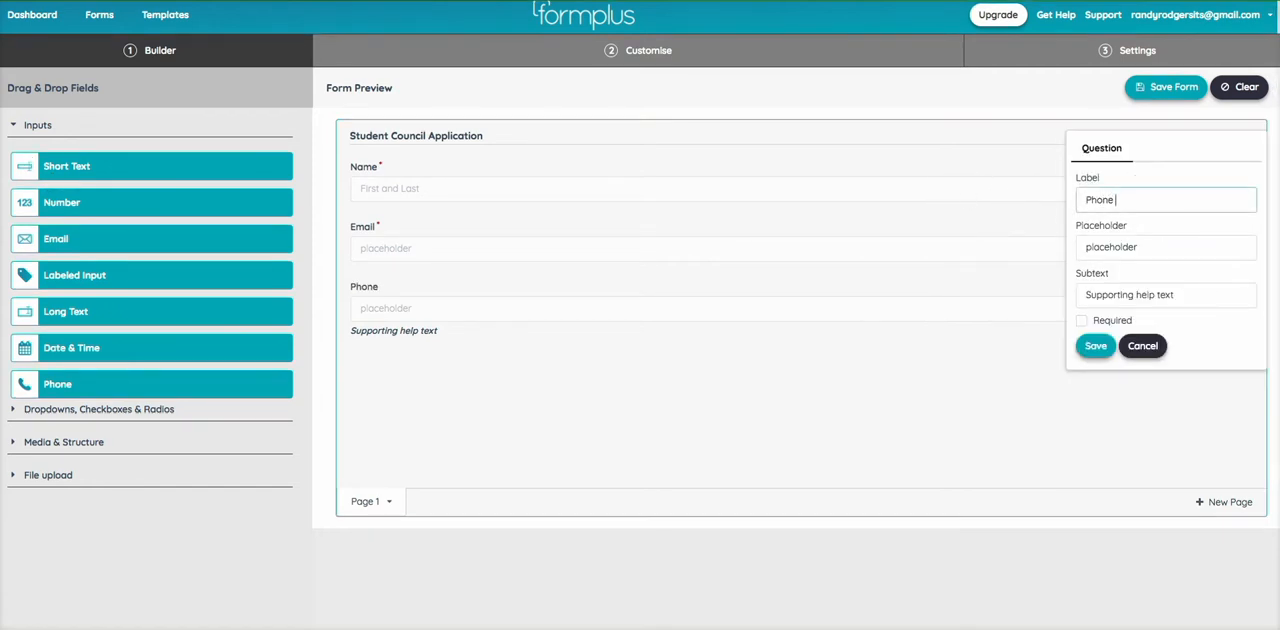
Step: Label the phone field 'Phone number', make it required without subtext, and save
text(number)
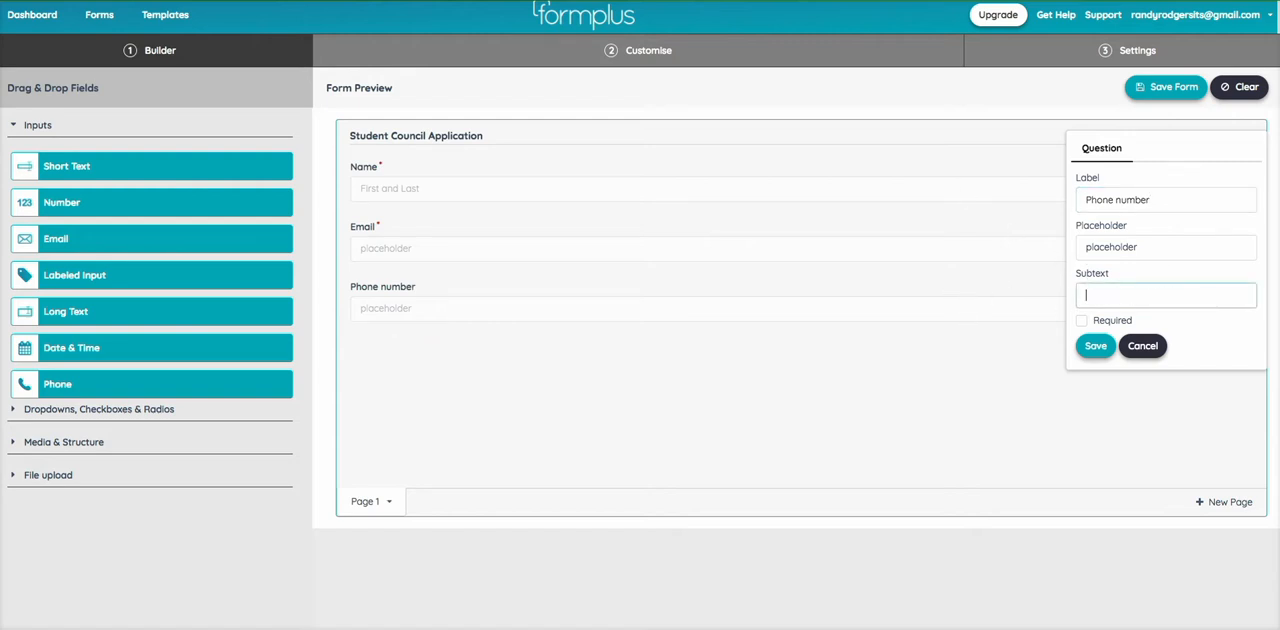
click(1096, 346)
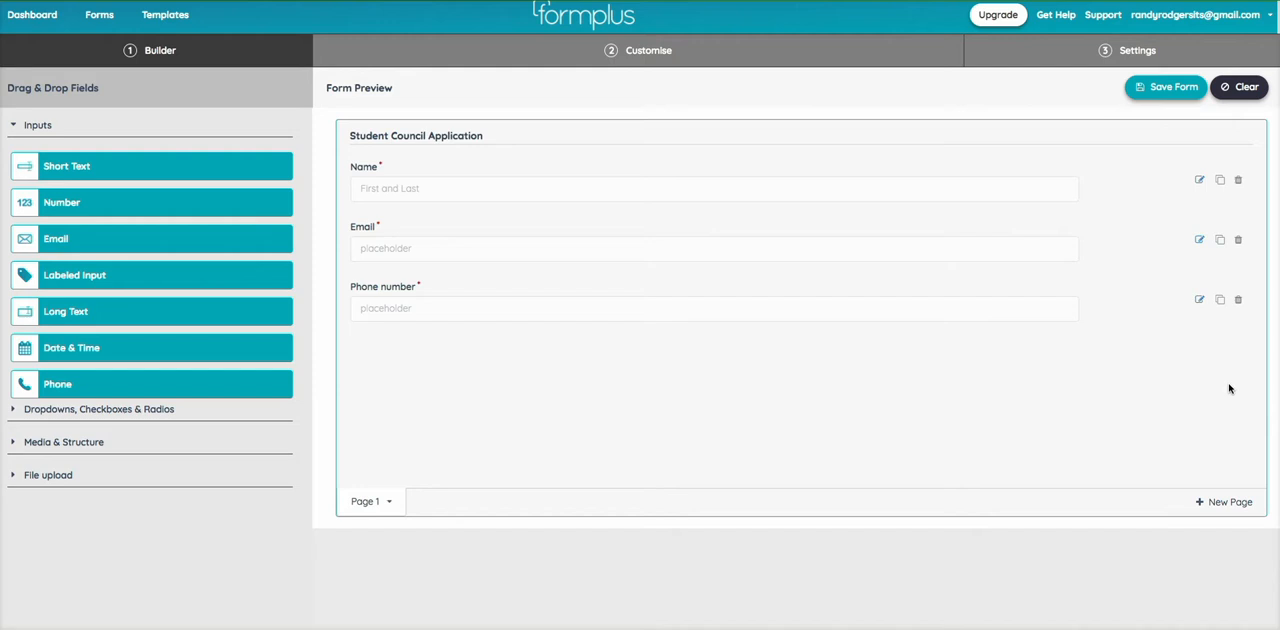
mouse_move(238, 364)
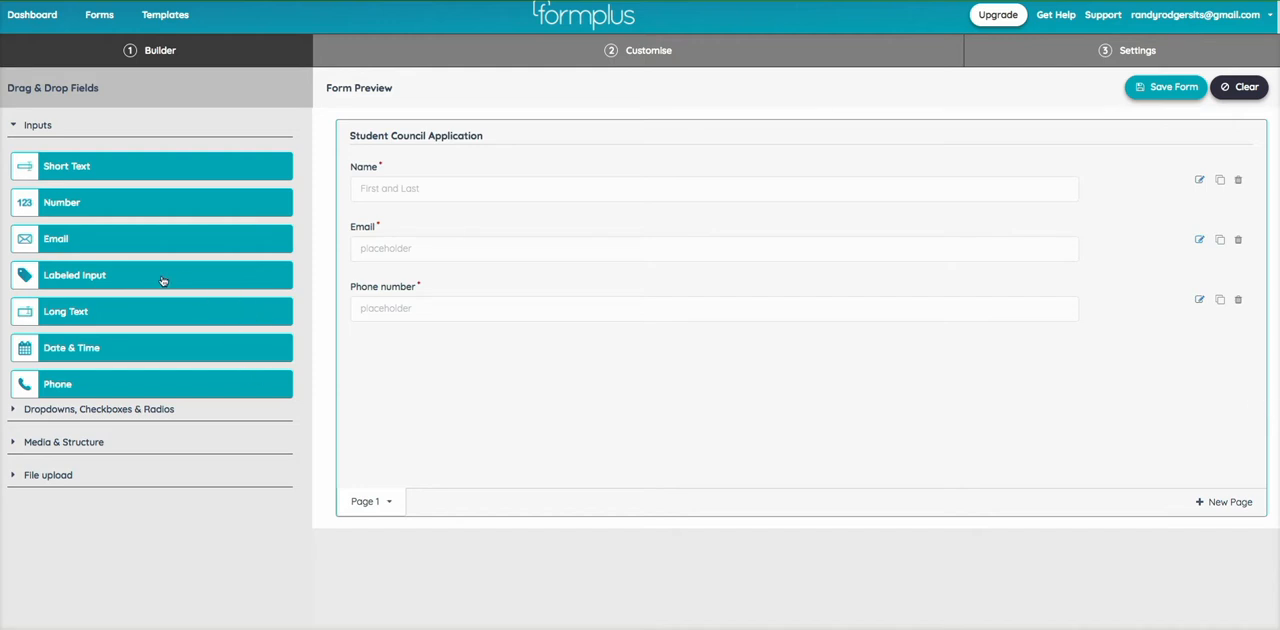
mouse_move(90, 320)
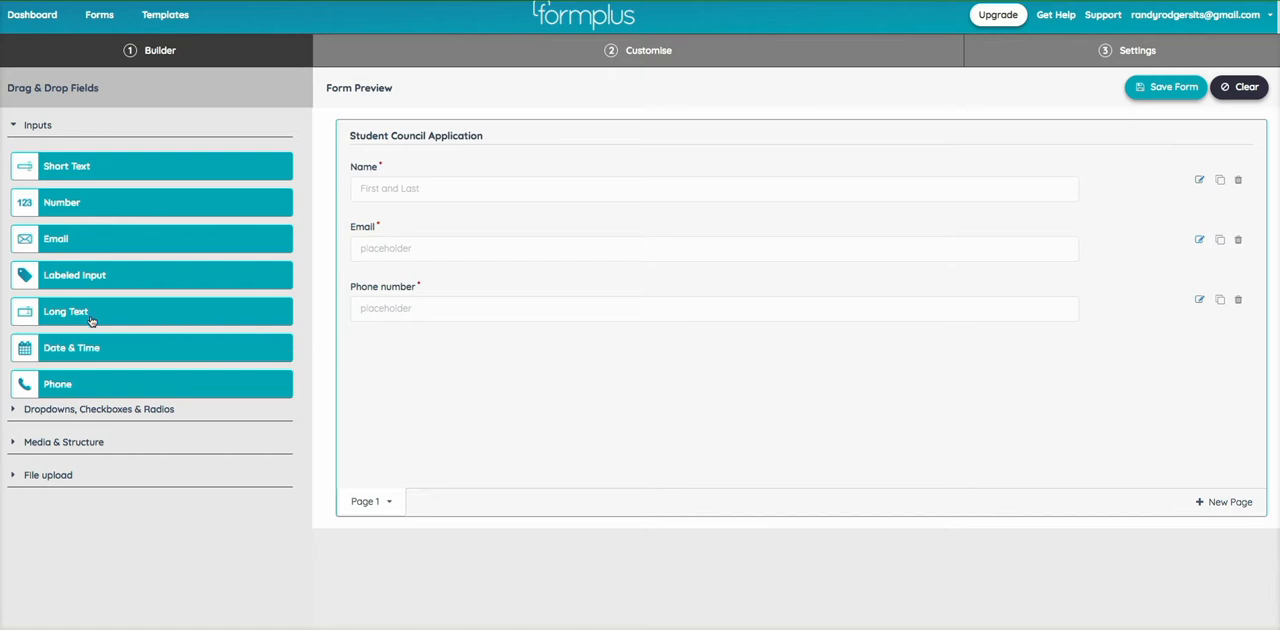
mouse_move(268, 382)
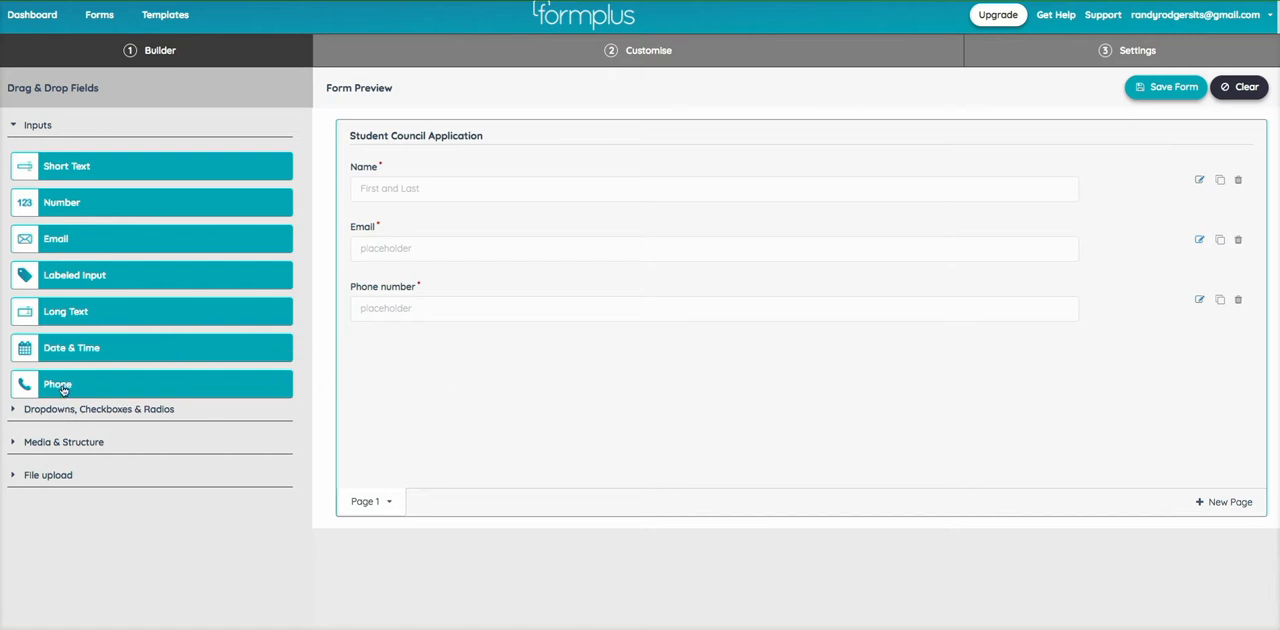
mouse_move(428, 308)
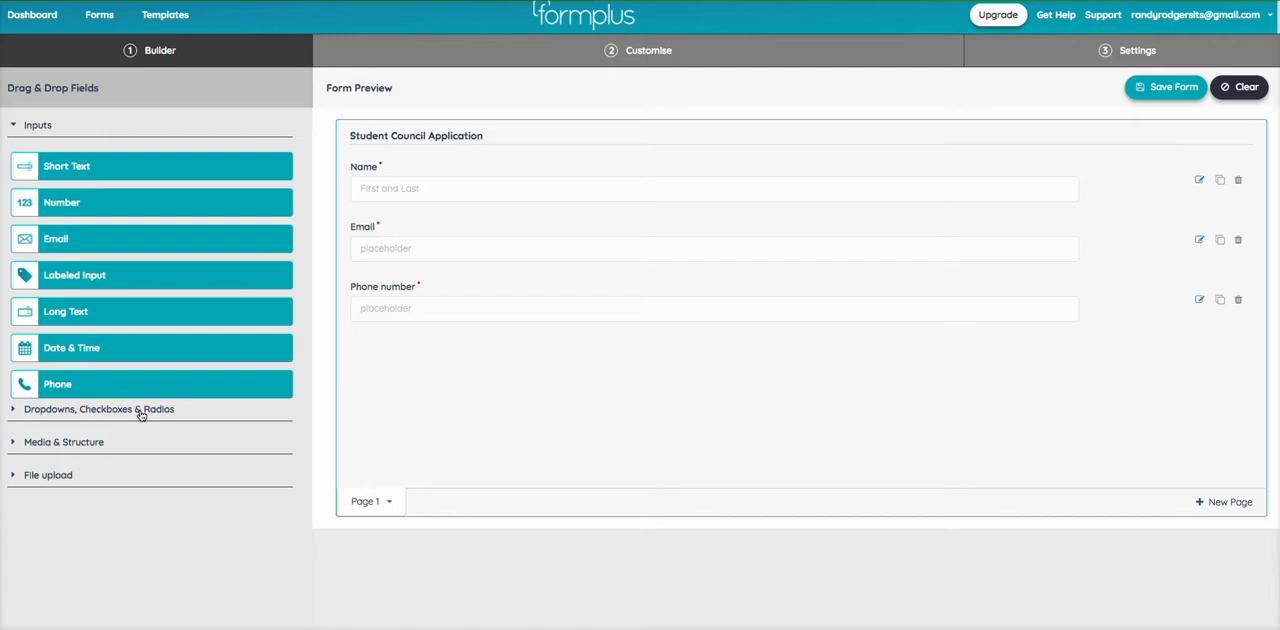
Step: Expand the Dropdowns, Checkboxes & Radios field group in the fields panel
click(100, 408)
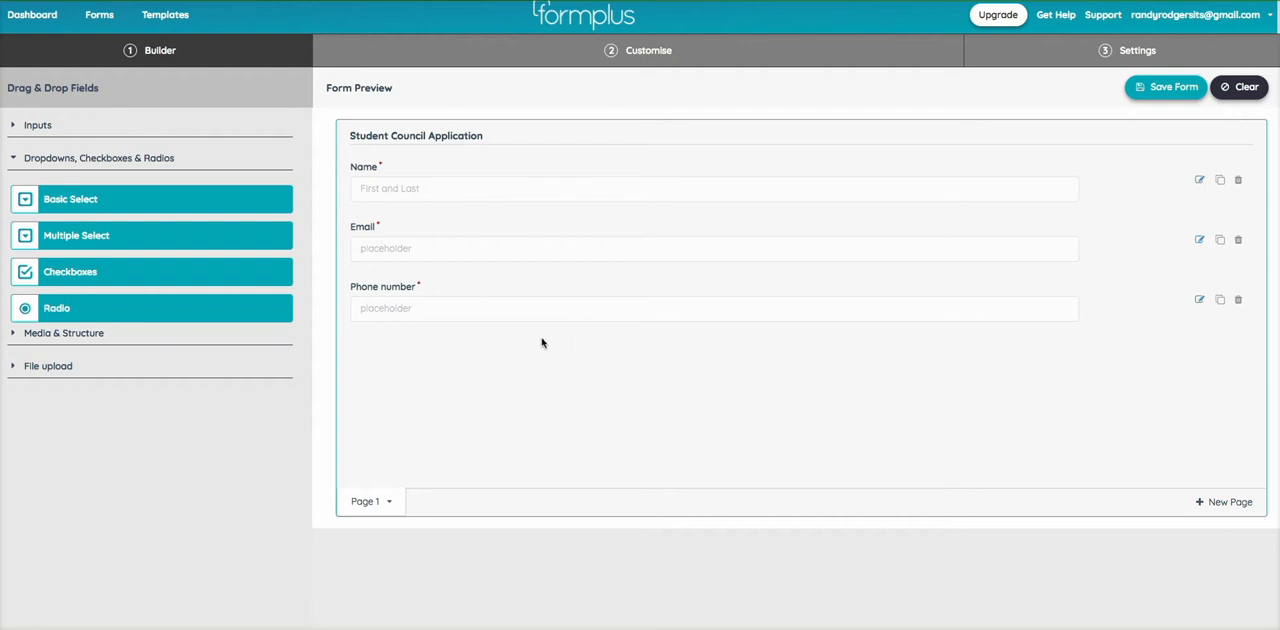
mouse_move(96, 336)
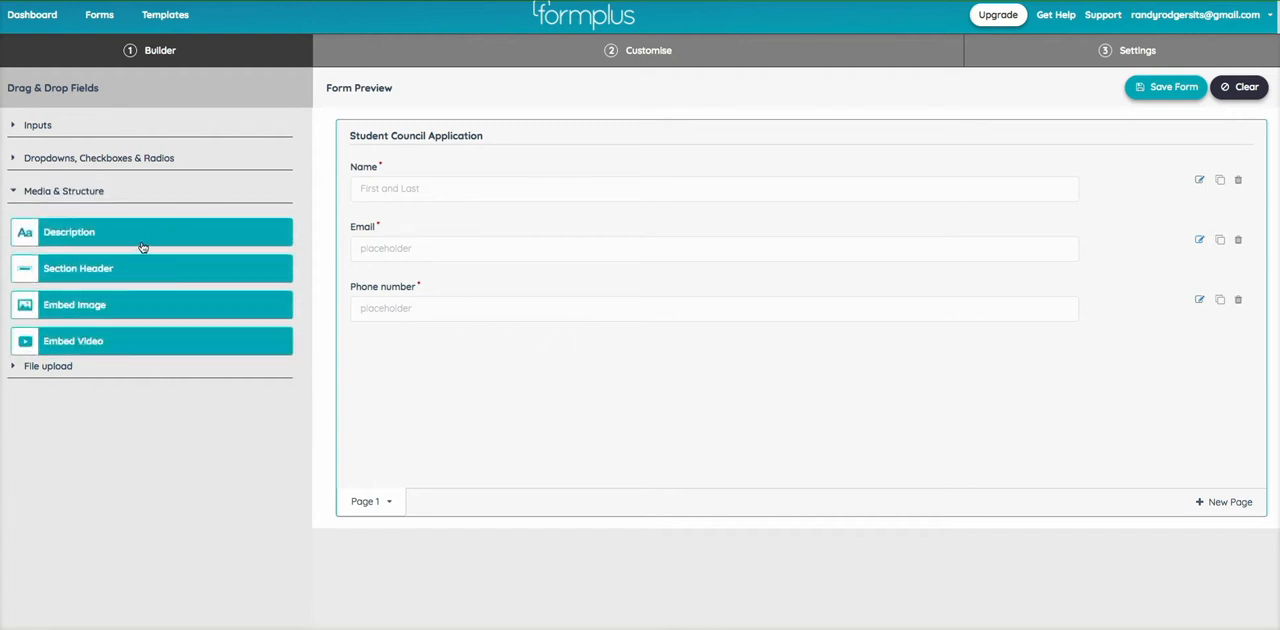
mouse_move(104, 282)
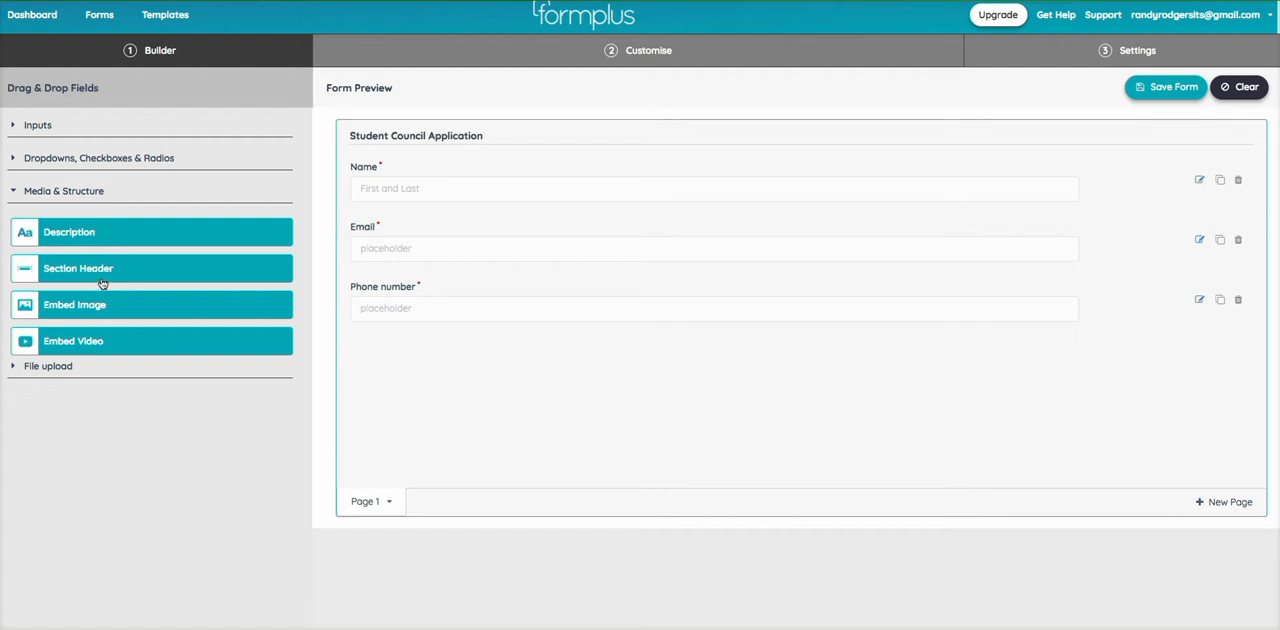
mouse_move(588, 398)
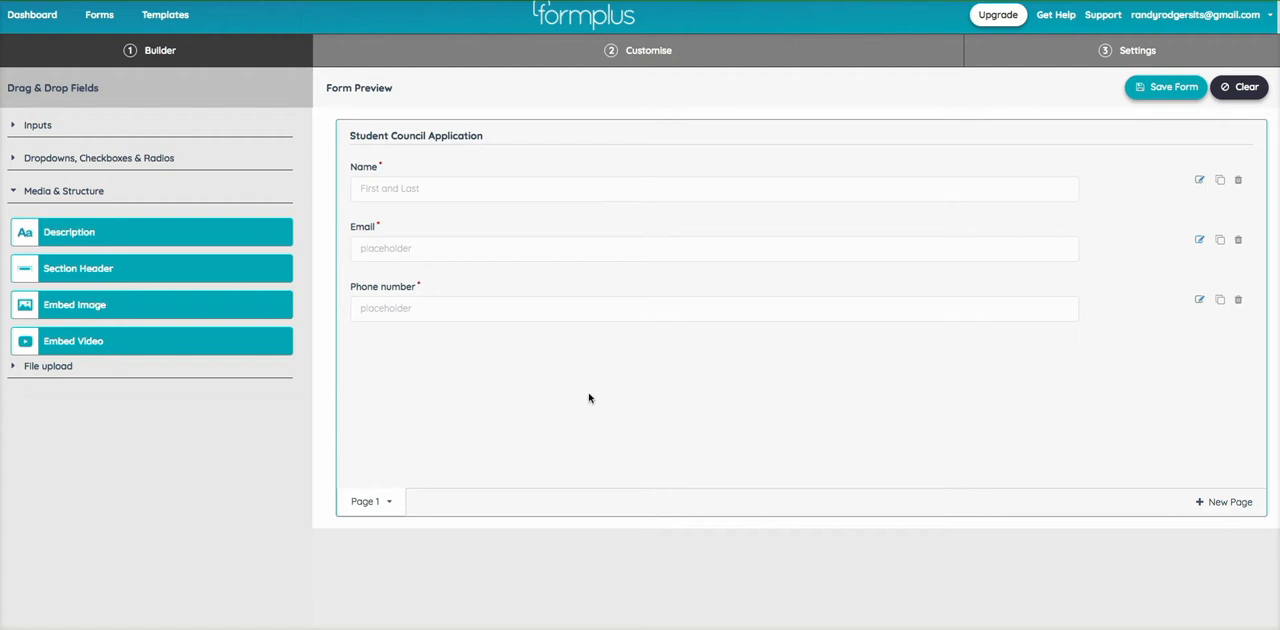
mouse_move(1064, 304)
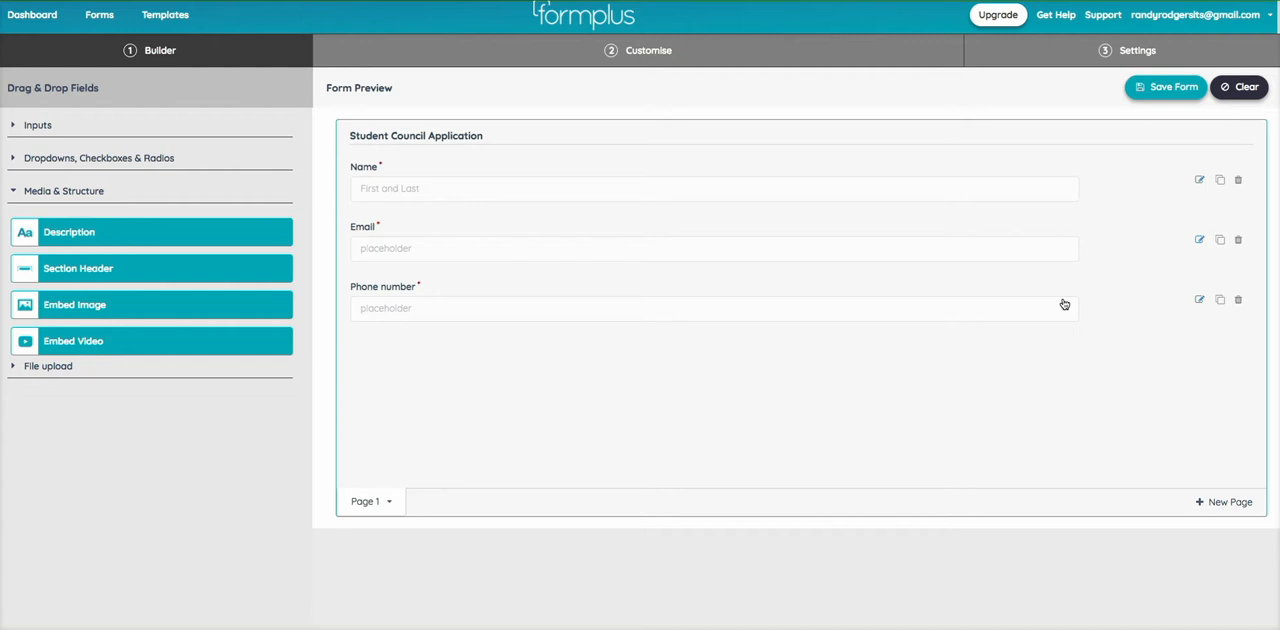
mouse_move(1136, 268)
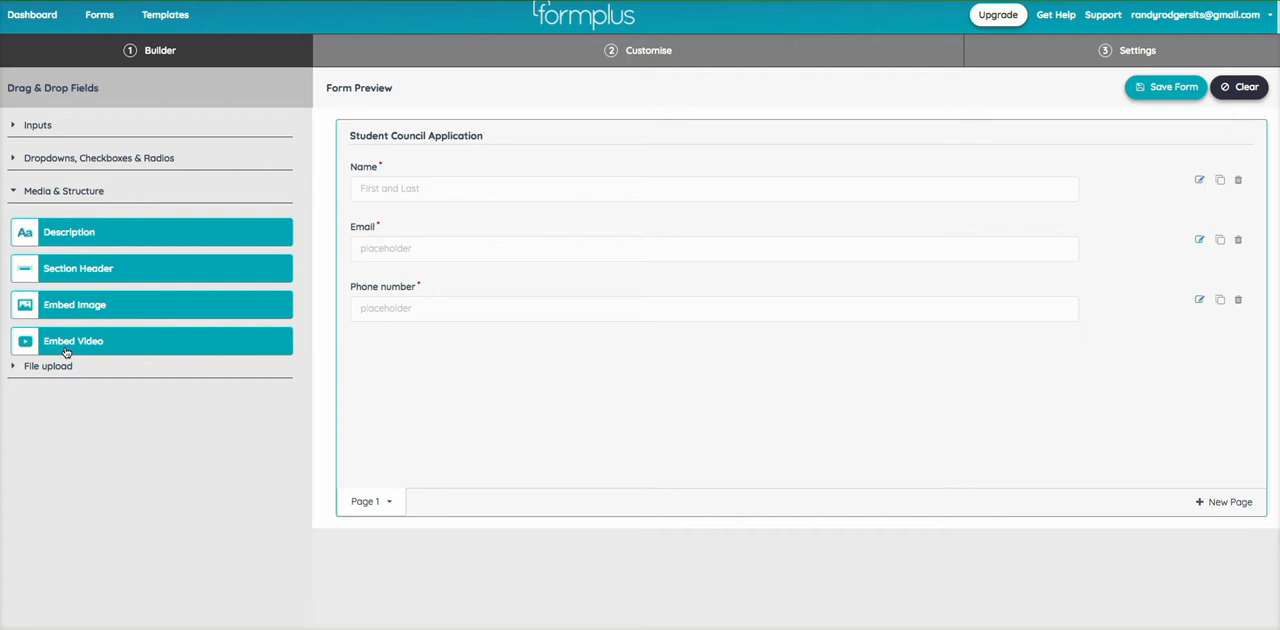
mouse_move(94, 360)
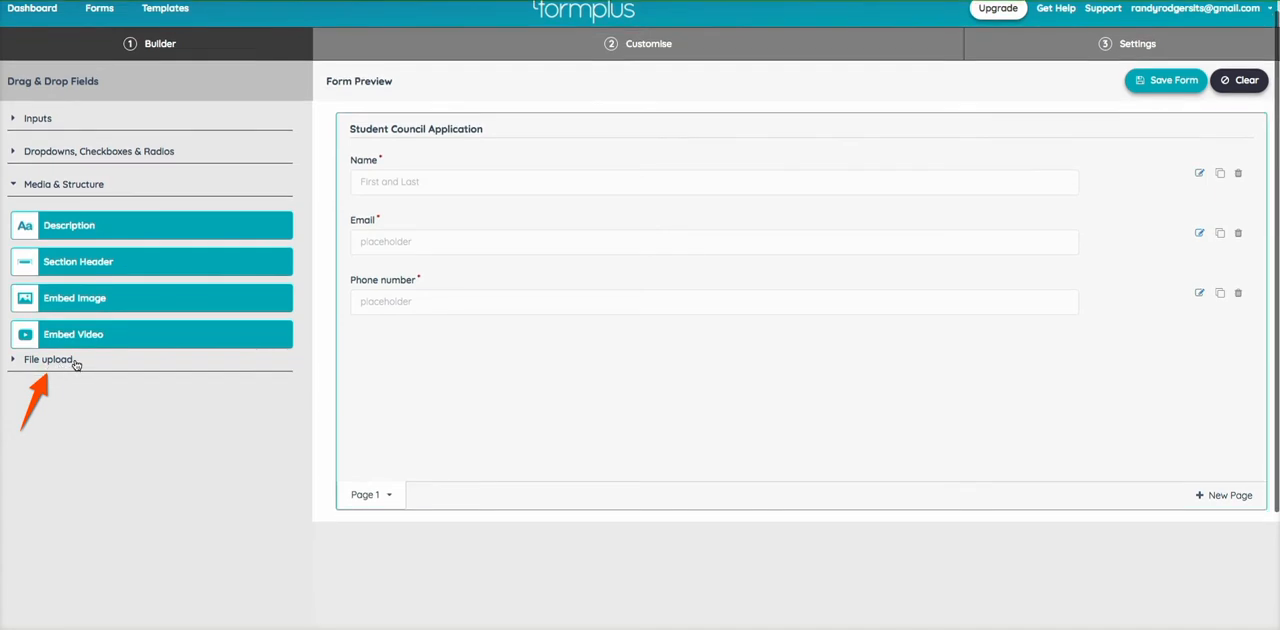
Step: Relabel the upload field 'Click to upload letter of reference.', required, no subtext, and save
click(48, 360)
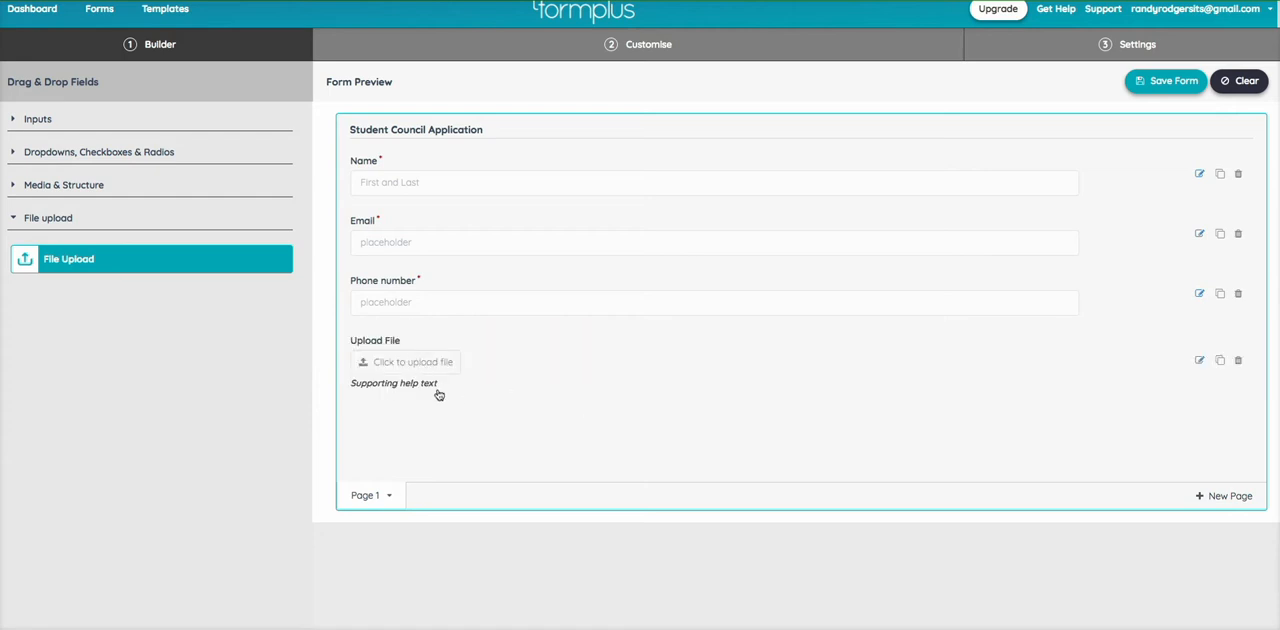
click(1200, 360)
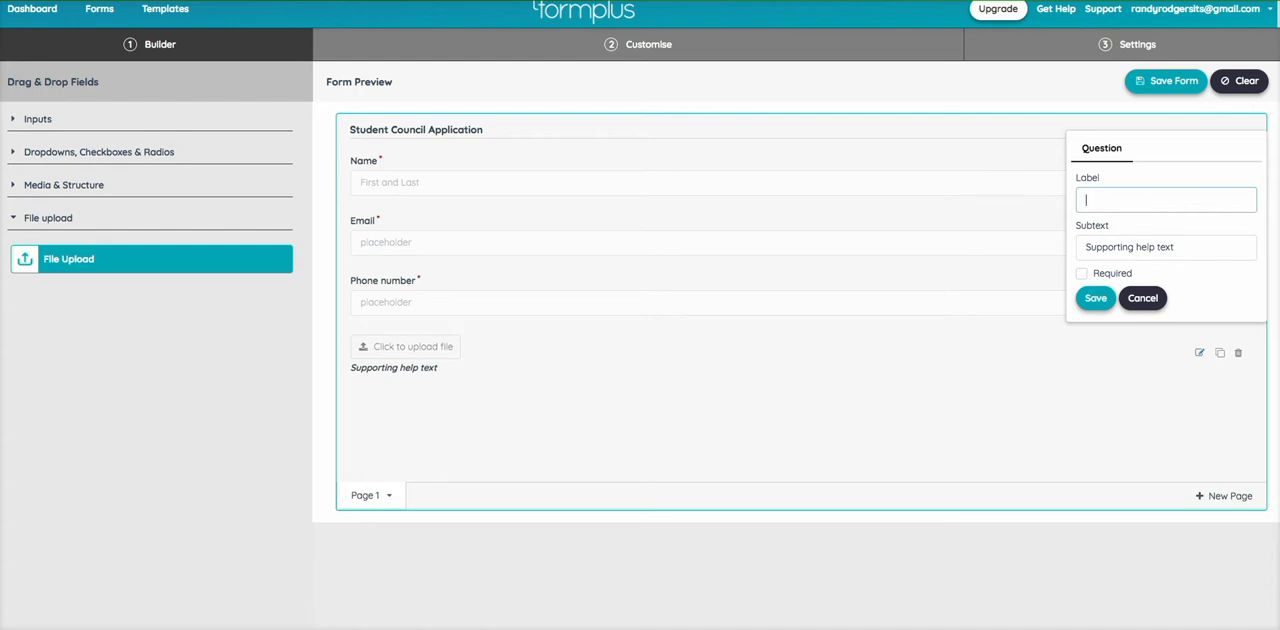
text(Click to up)
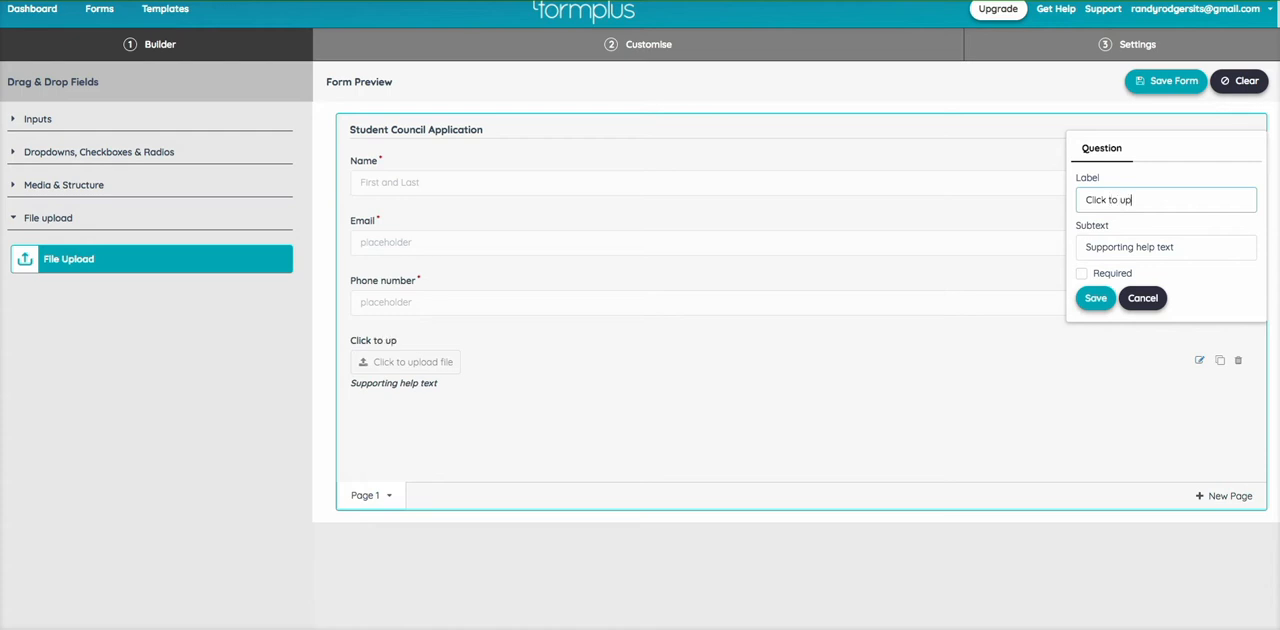
text(load)
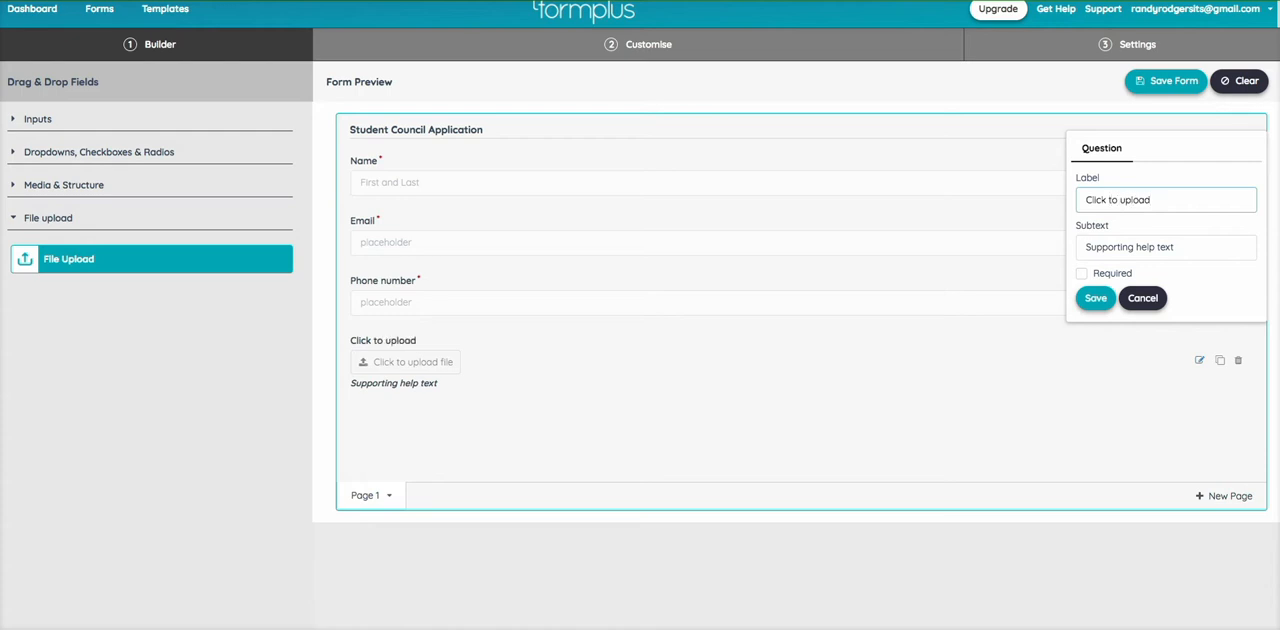
text(letter of)
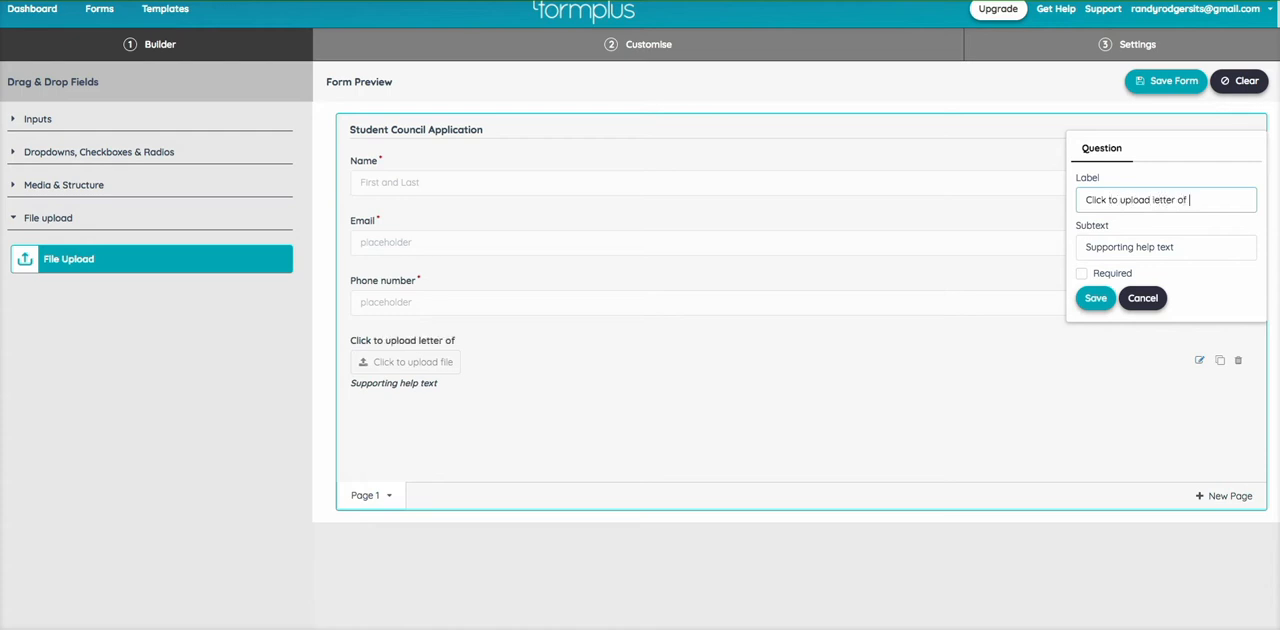
text(f)
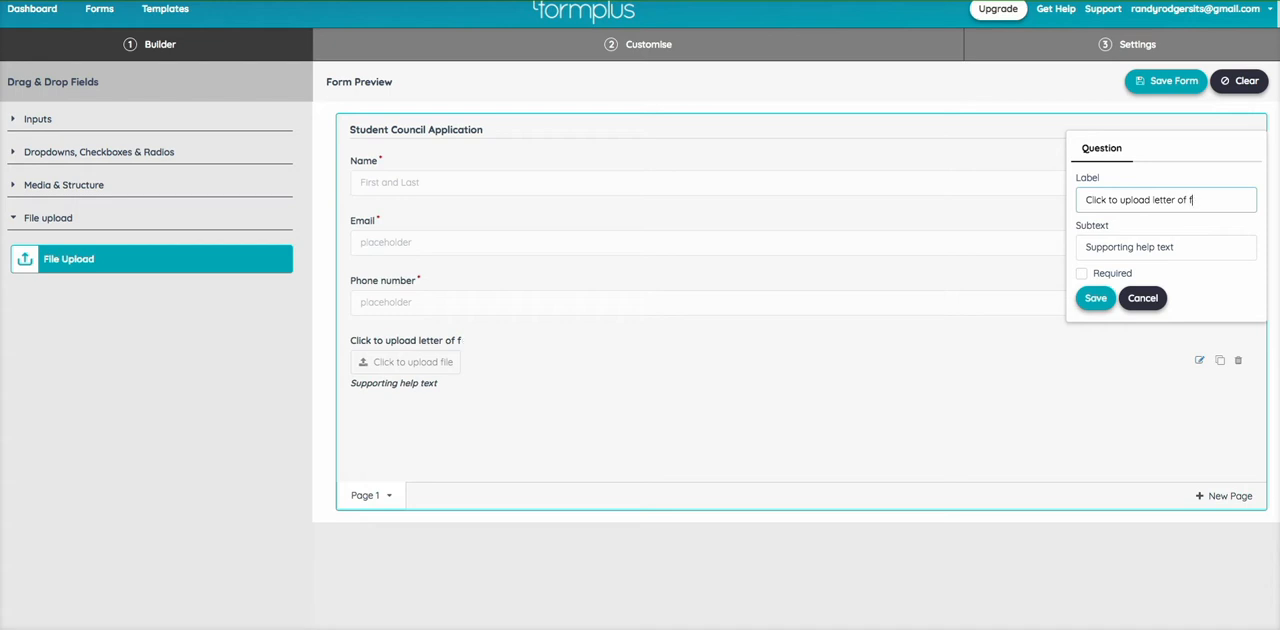
text(efer)
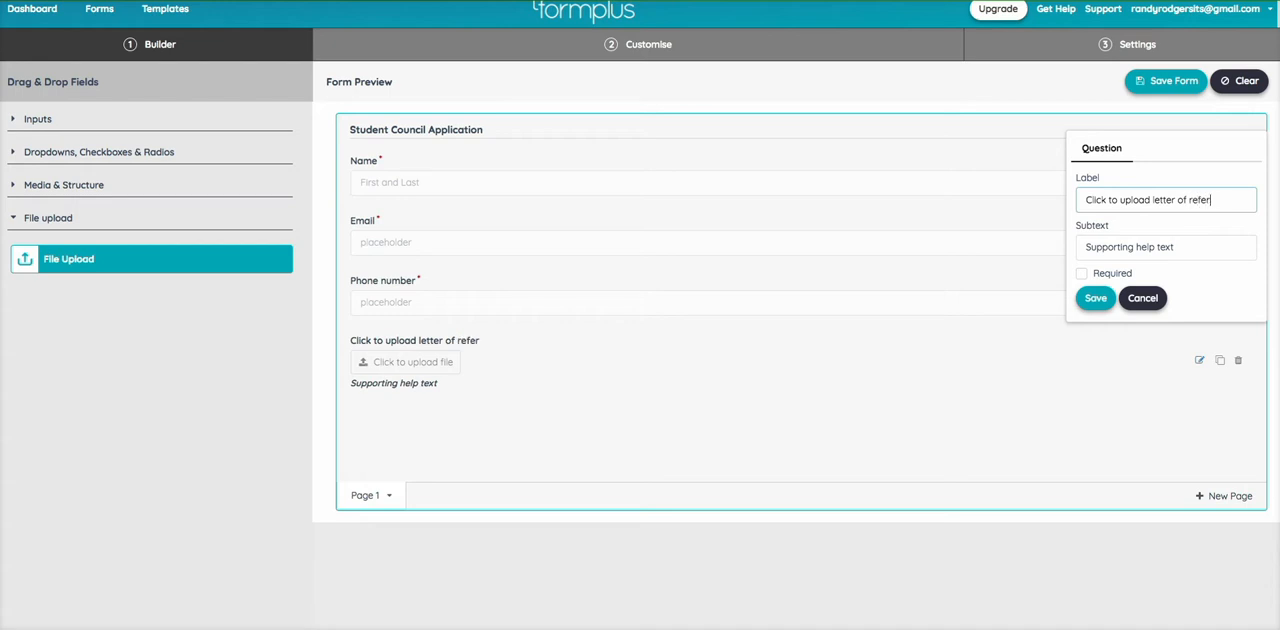
text(ence.)
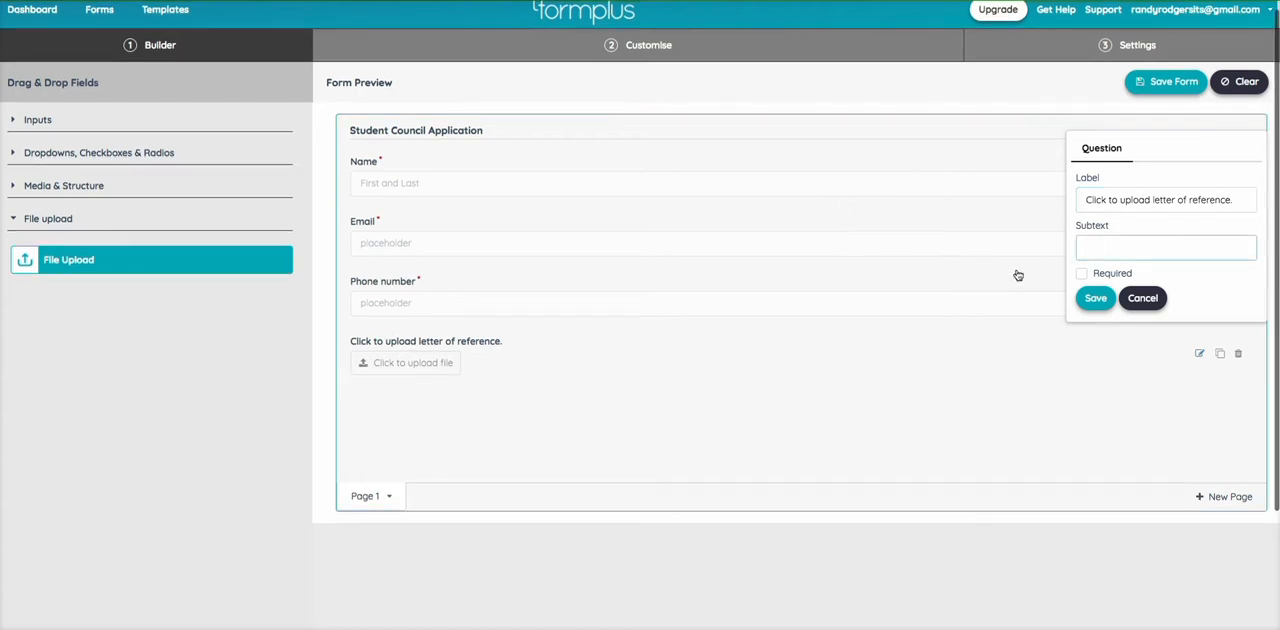
click(1096, 298)
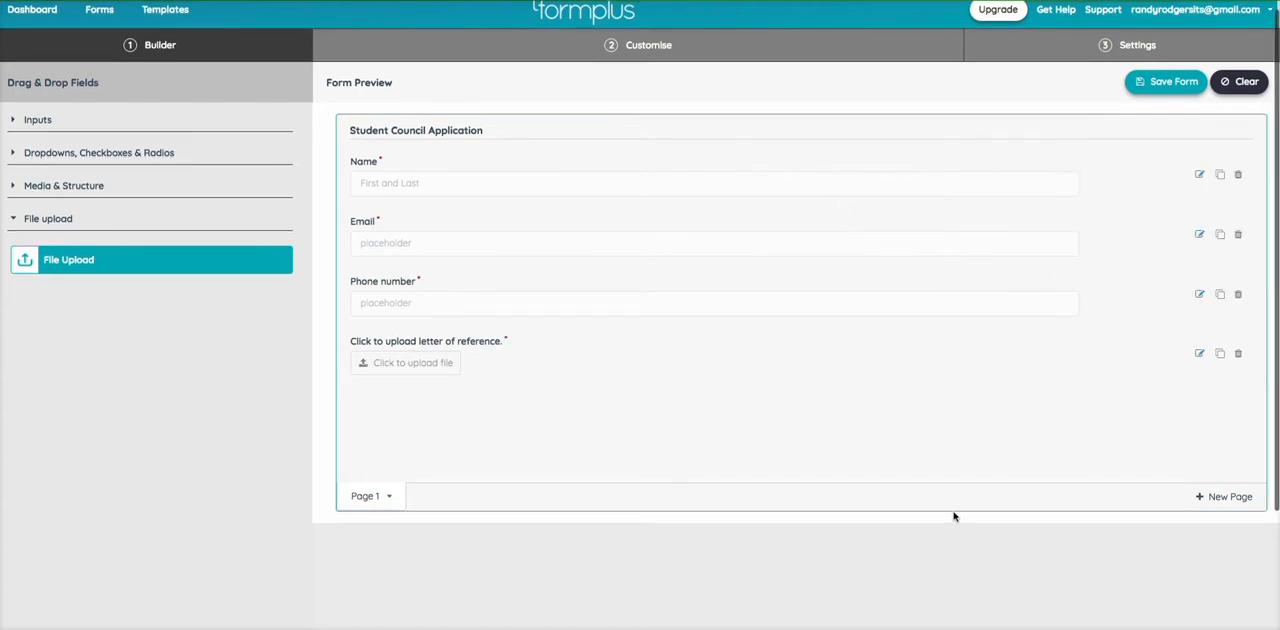
mouse_move(396, 372)
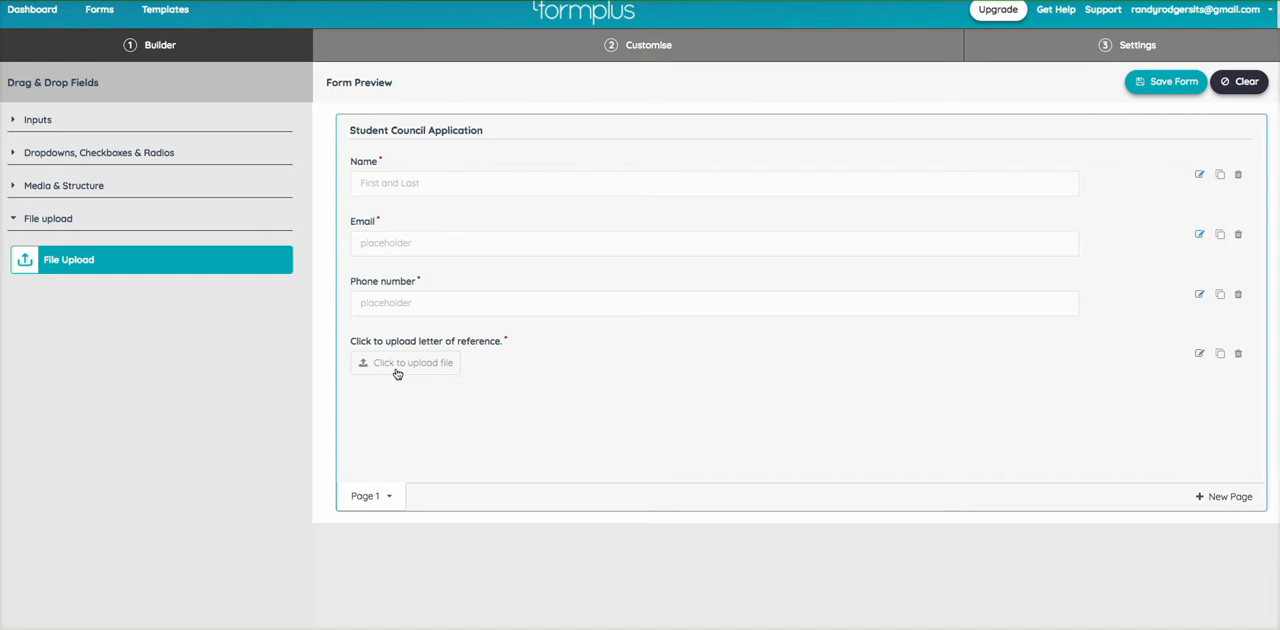
mouse_move(484, 248)
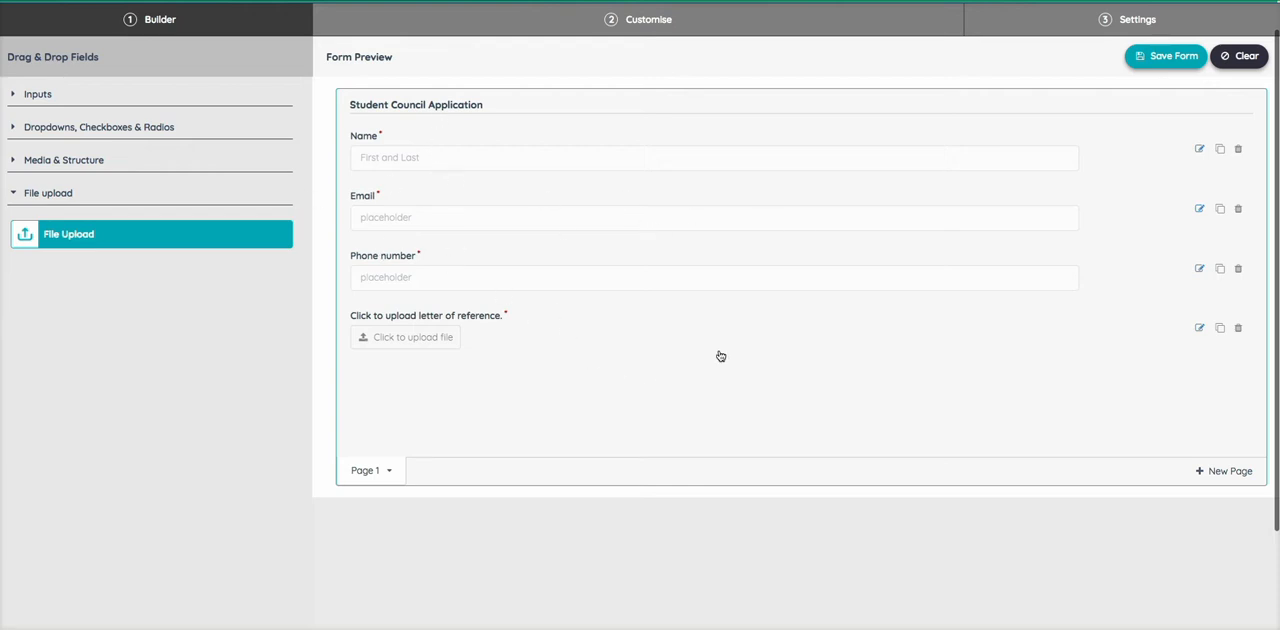
mouse_move(508, 348)
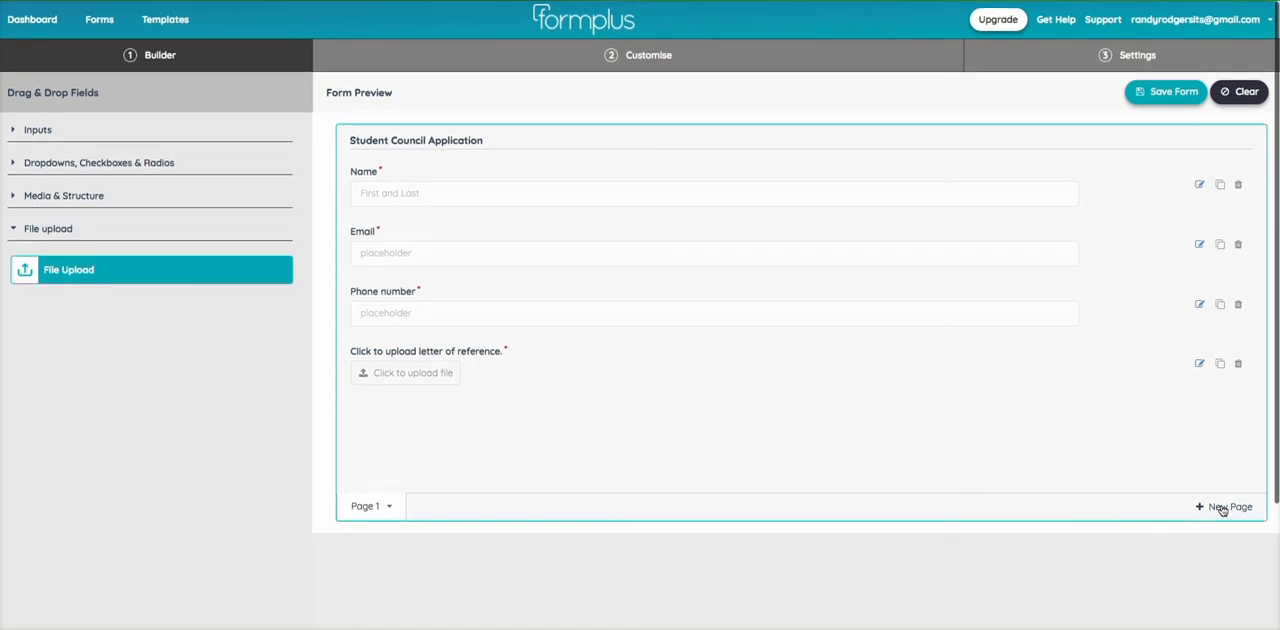
mouse_move(1064, 448)
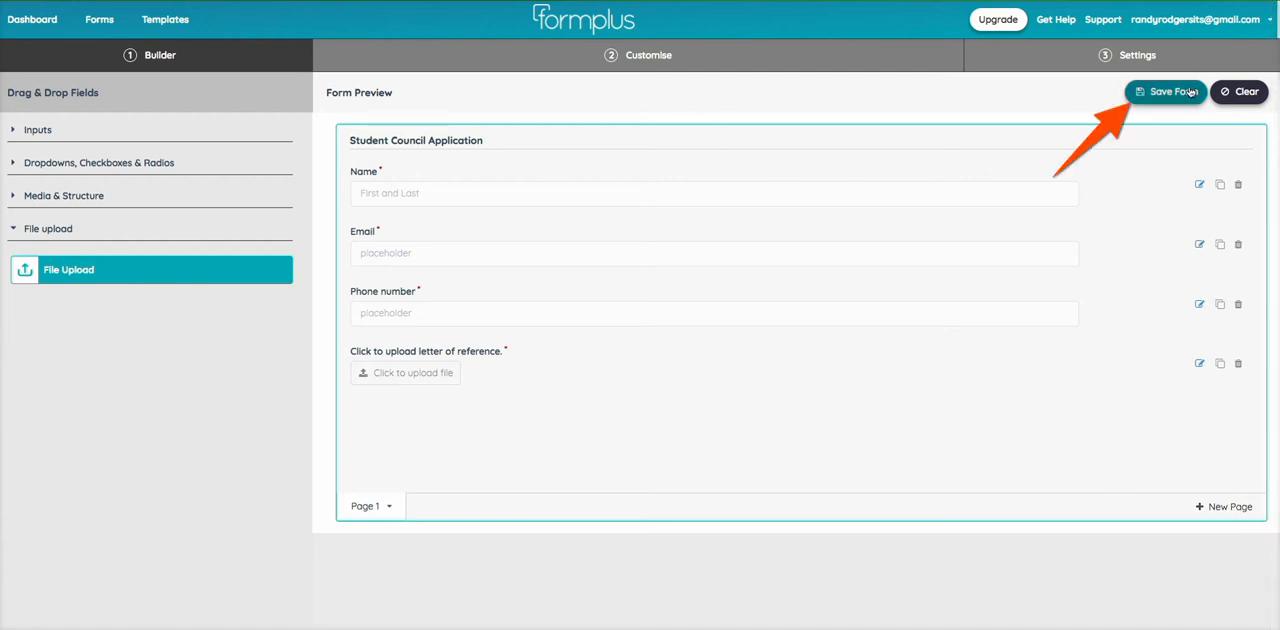
Step: Save the form with its four required questions via Save Form
click(1166, 90)
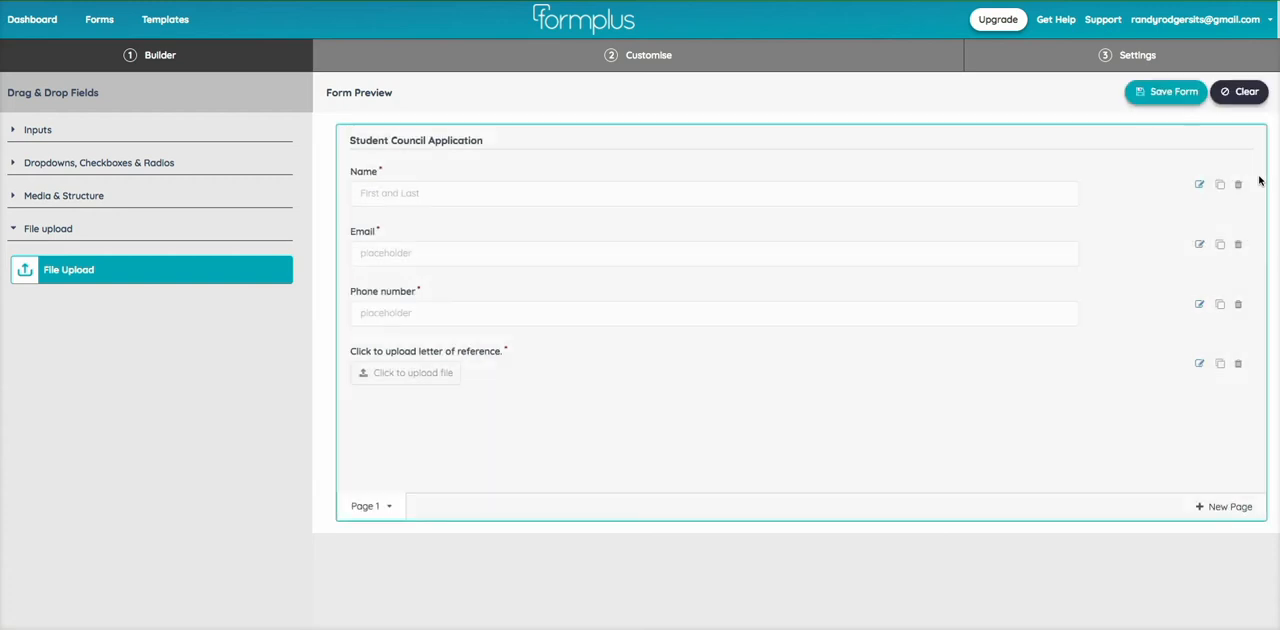
Step: Switch to the Customise view and expand the Themes section, keeping the Default theme
click(648, 56)
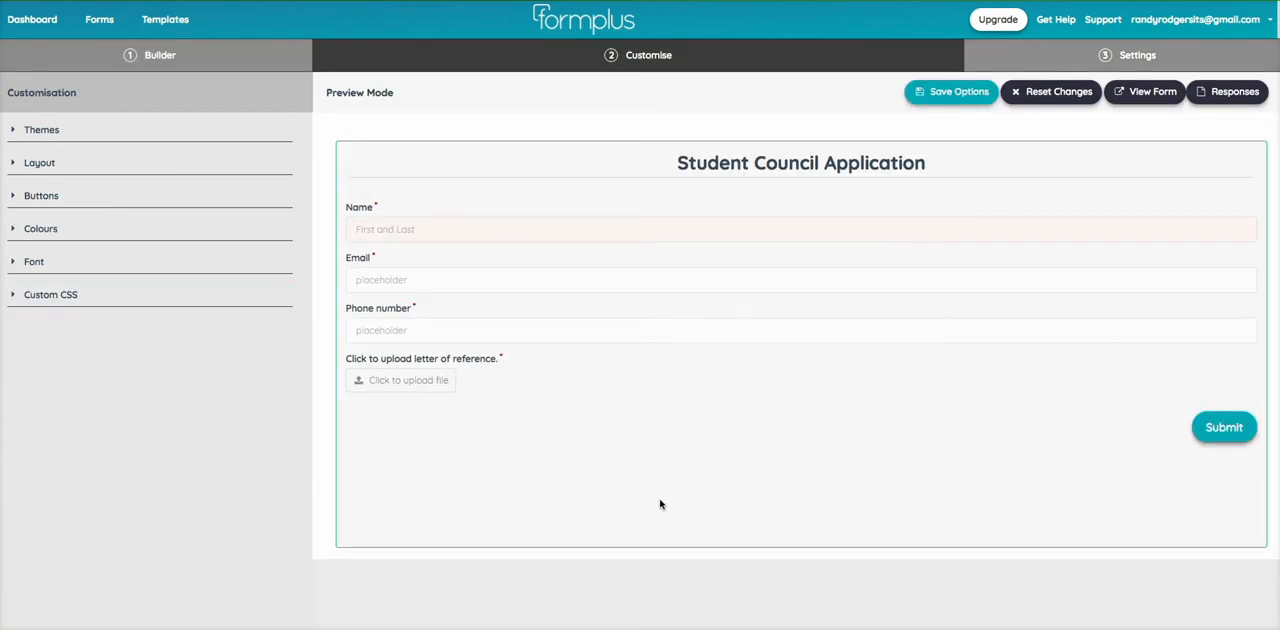
mouse_move(950, 136)
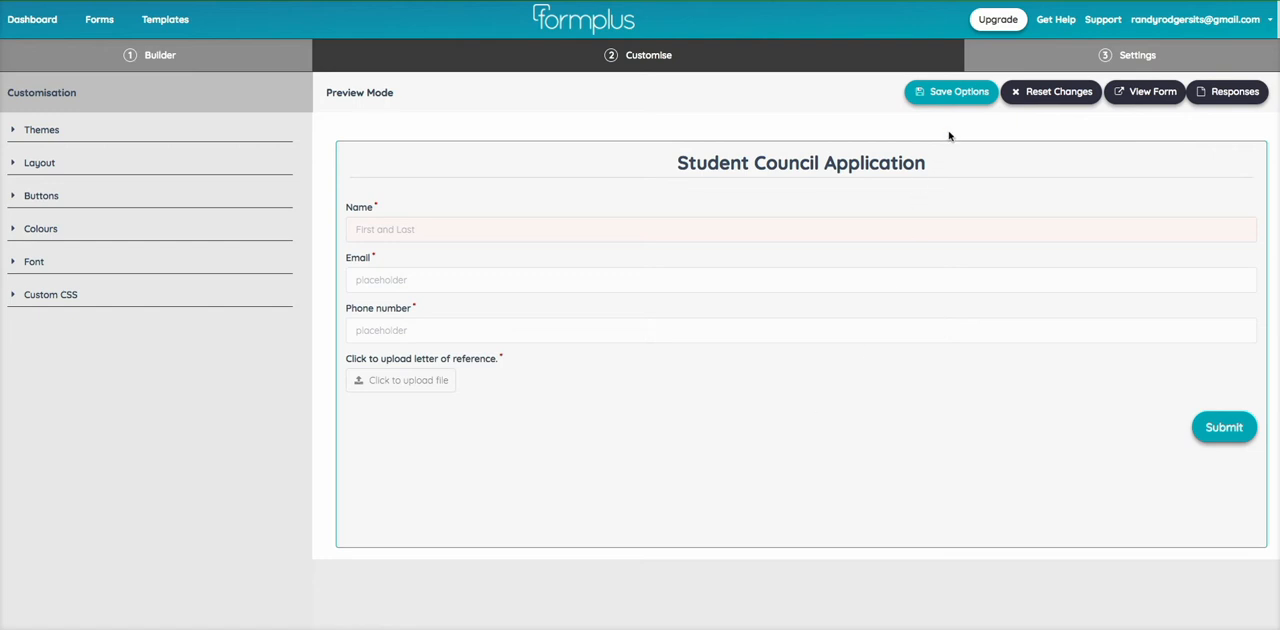
mouse_move(120, 202)
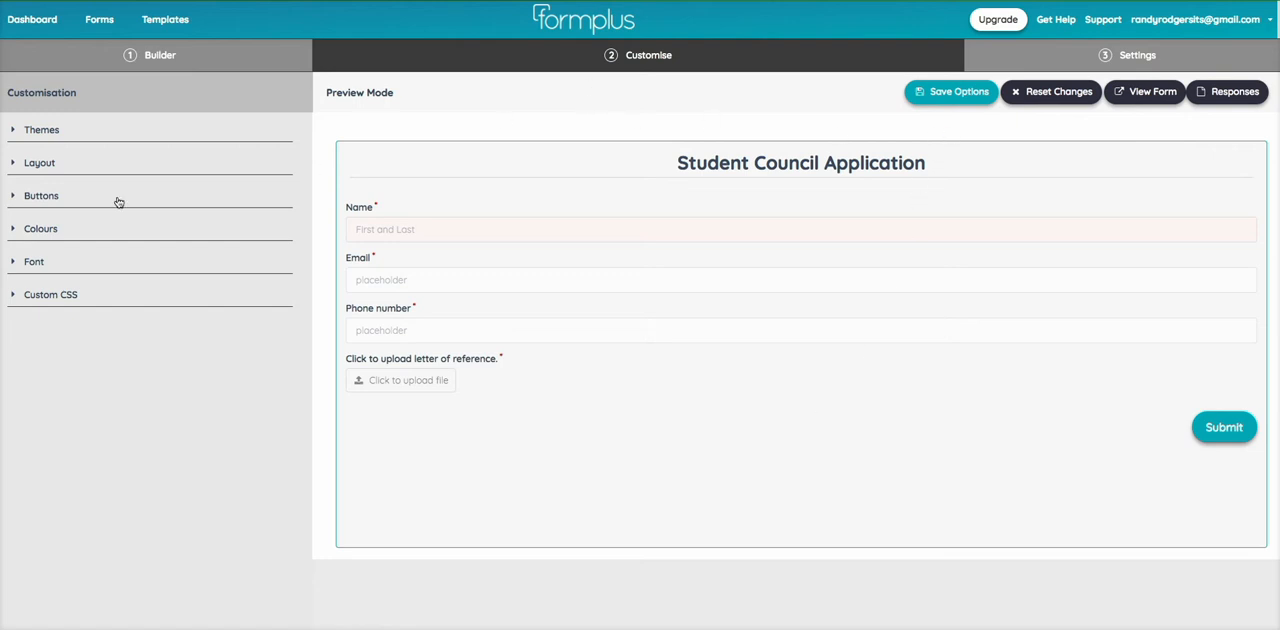
mouse_move(48, 184)
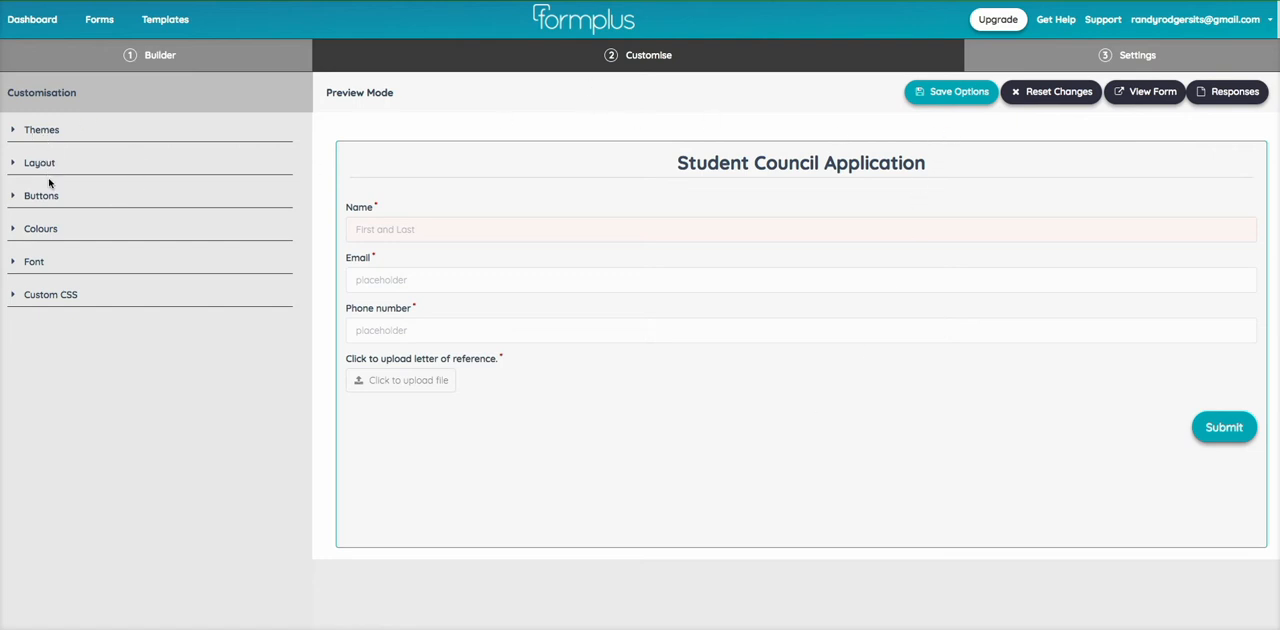
mouse_move(80, 248)
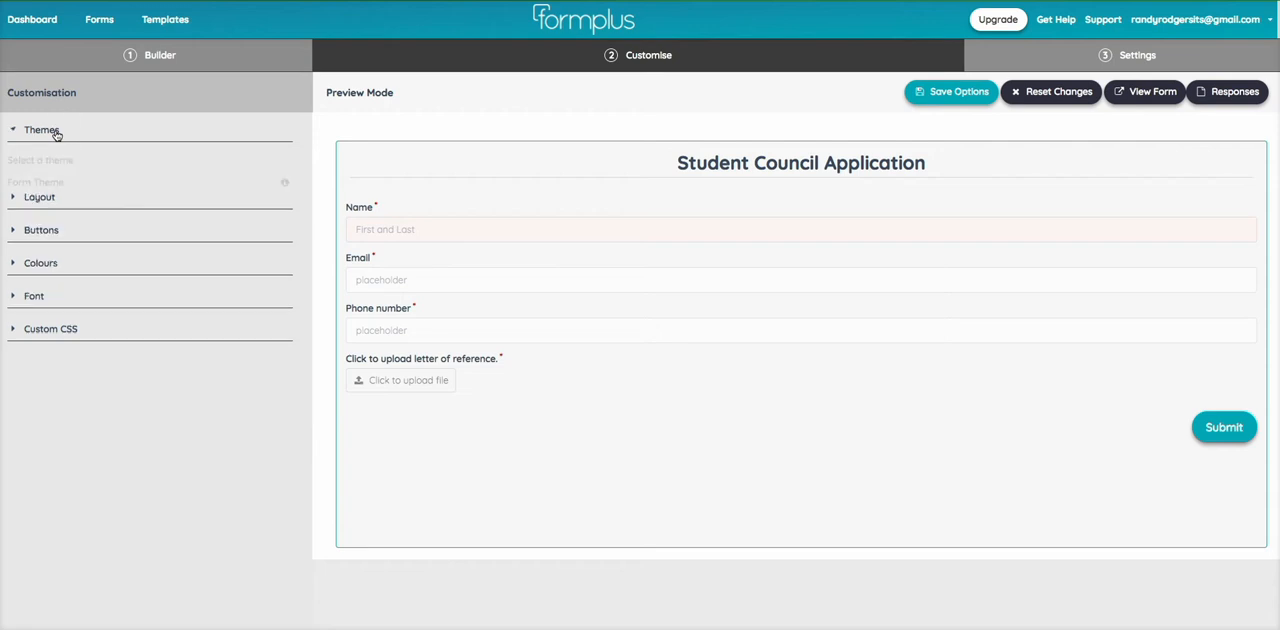
click(40, 128)
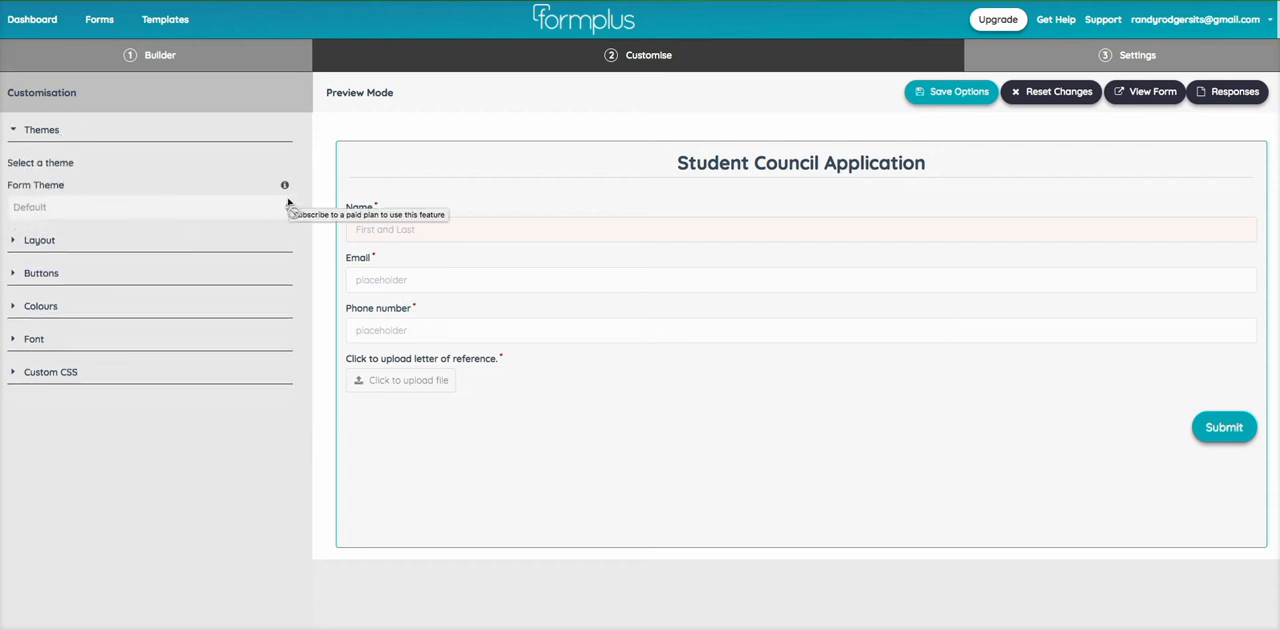
mouse_move(1076, 312)
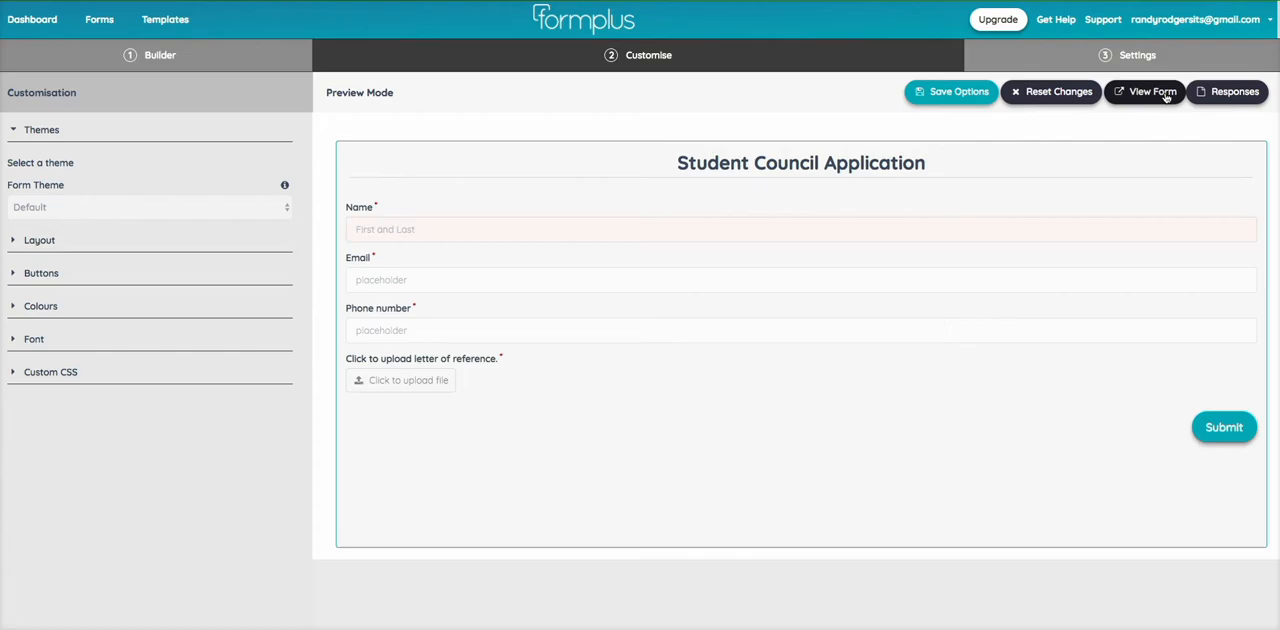
click(1144, 90)
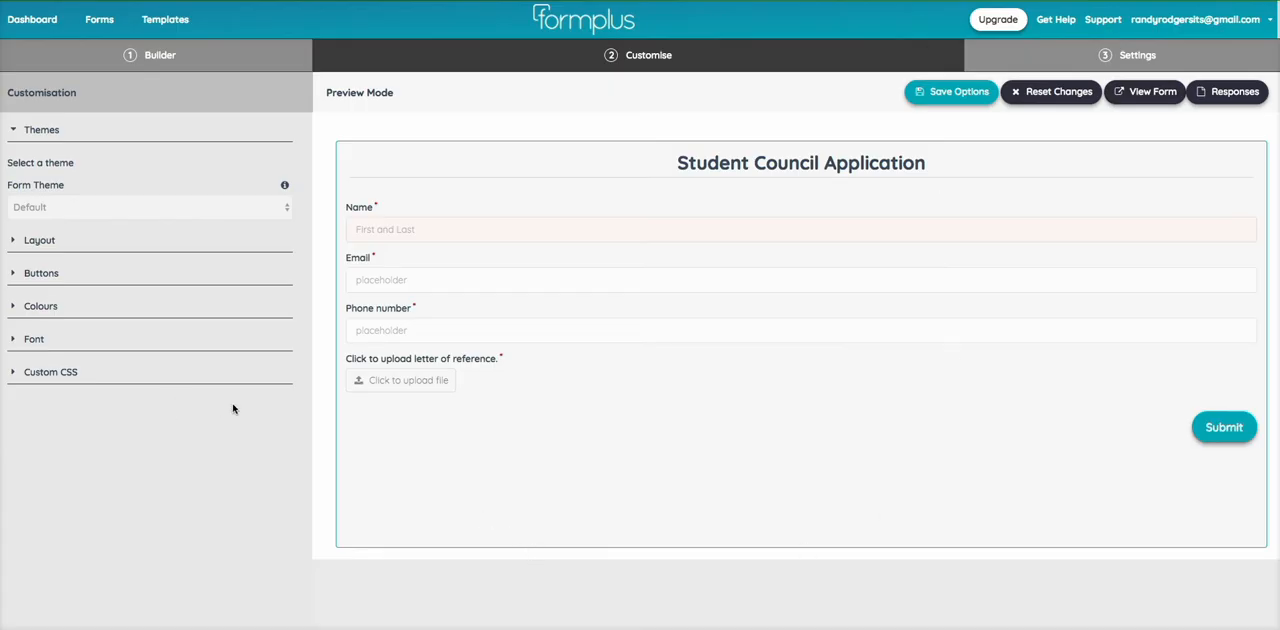
Step: Save the form's basic settings with Google Drive file storage and Captcha enabled
click(1136, 56)
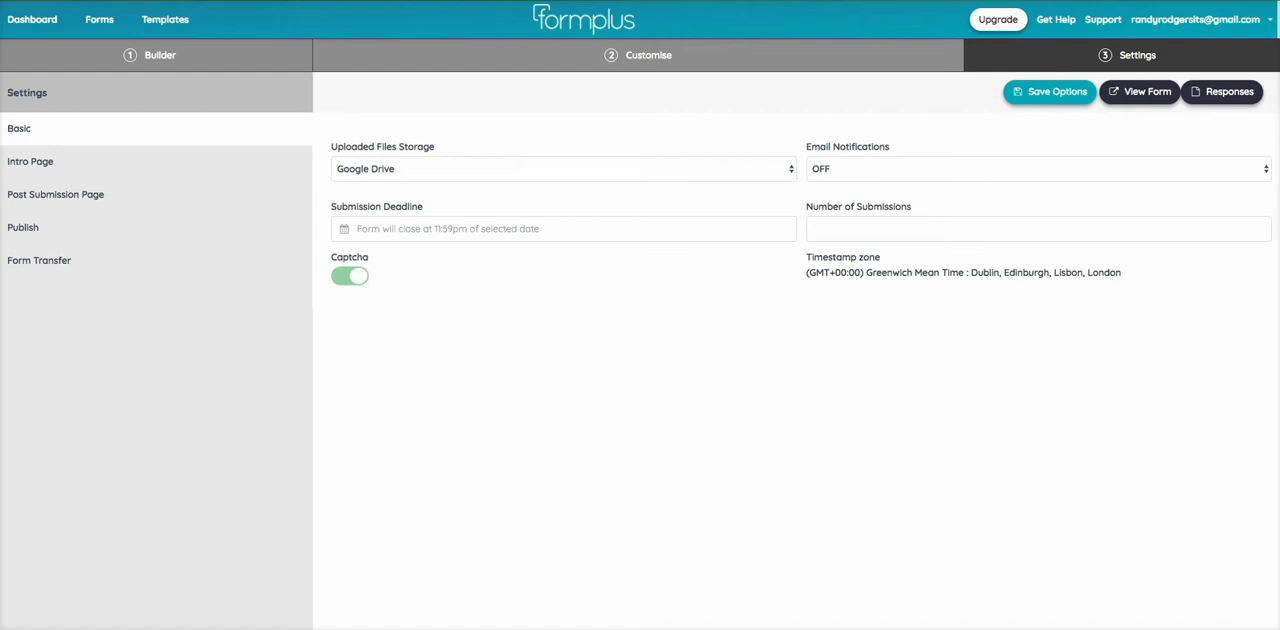
click(1140, 90)
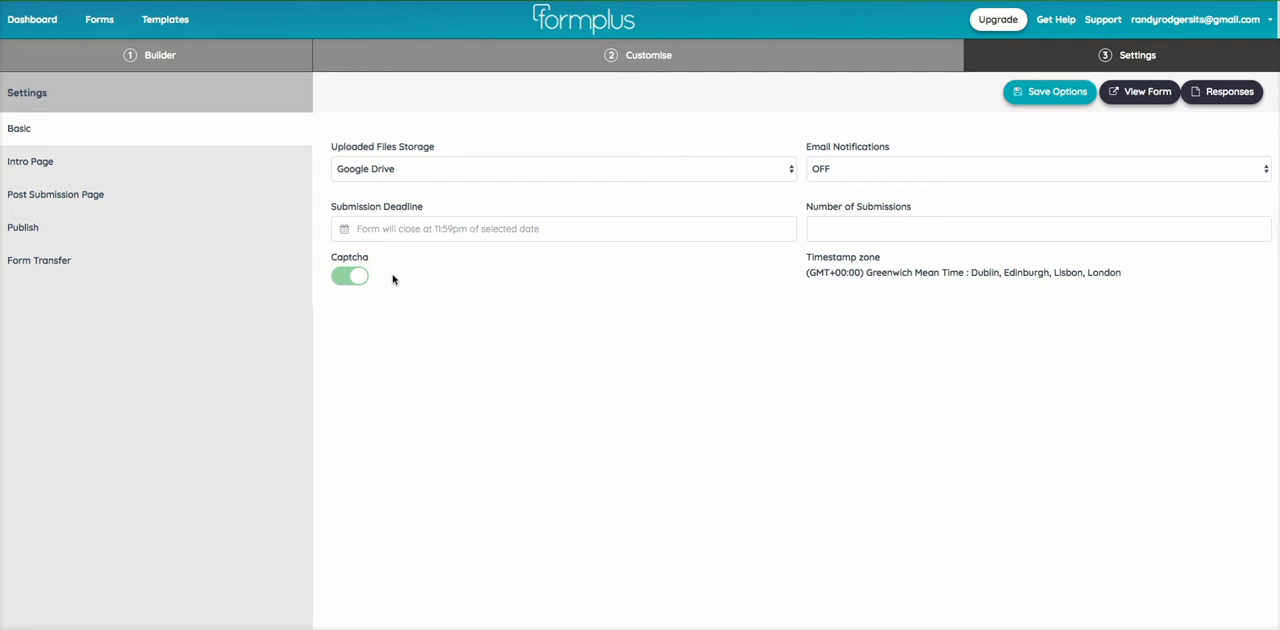
mouse_move(468, 246)
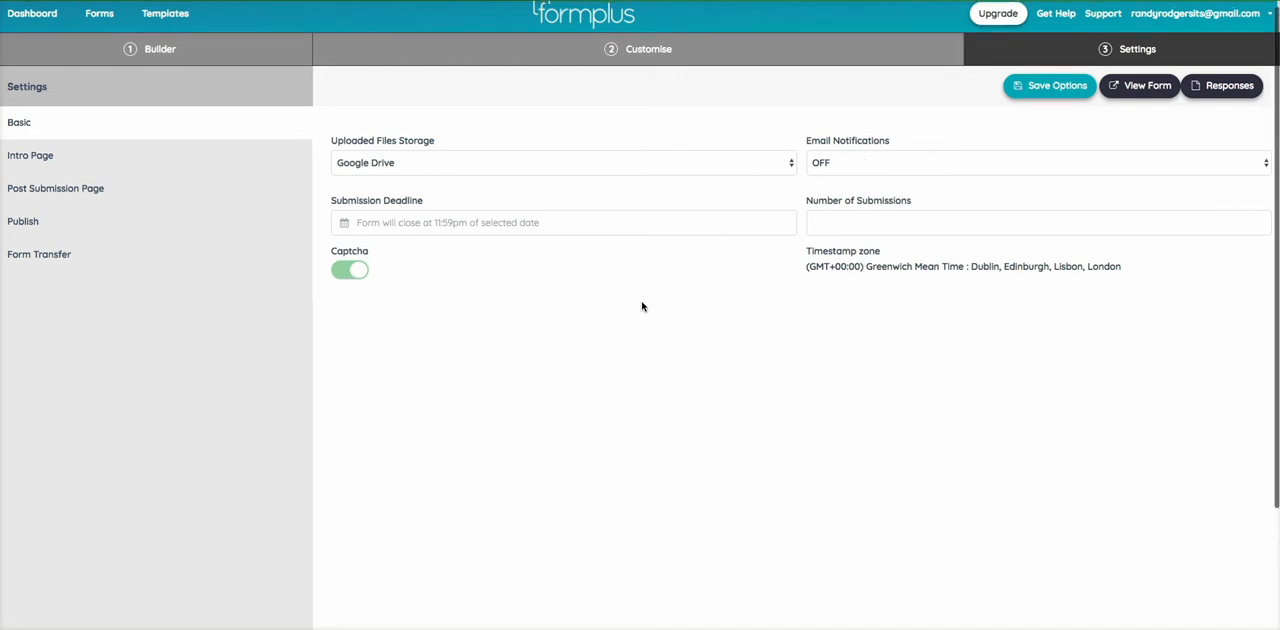
mouse_move(802, 198)
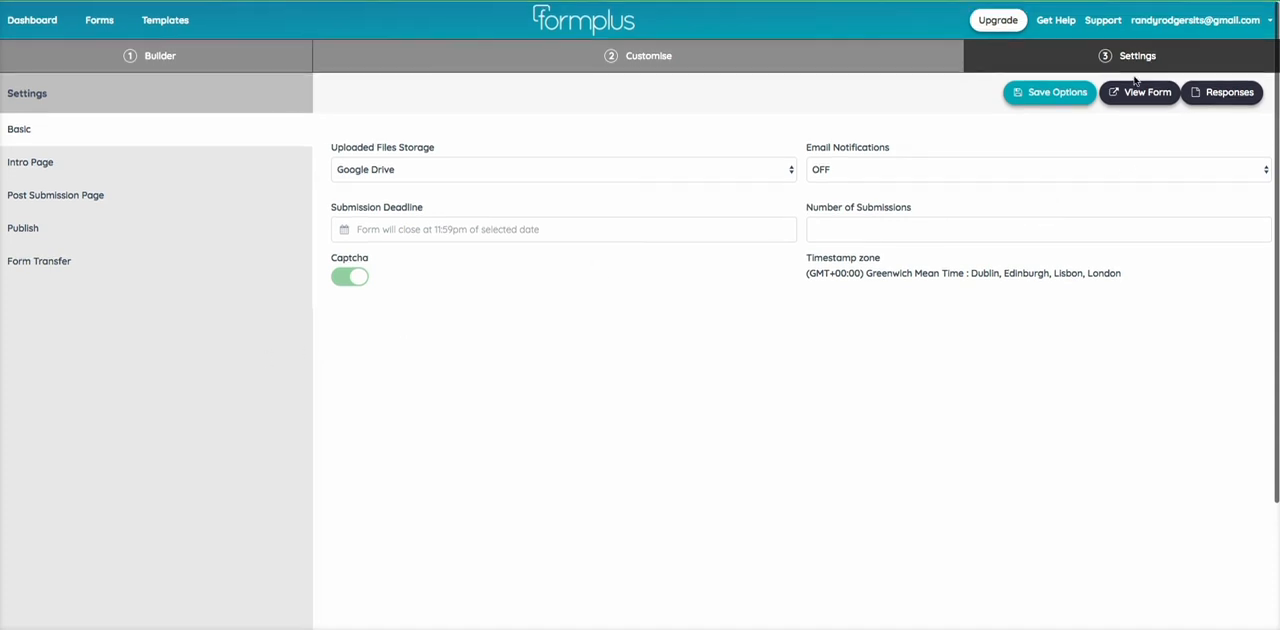
click(1048, 90)
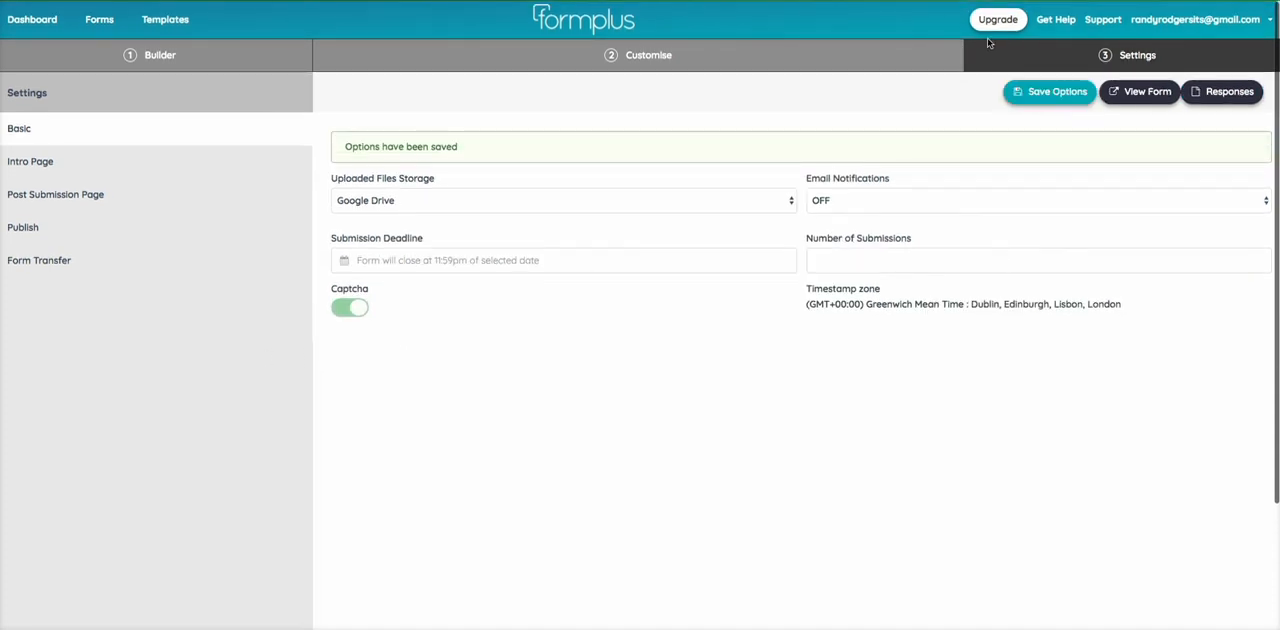
Step: Enter Fred Flintstone as the applicant's name on the live form
click(1140, 90)
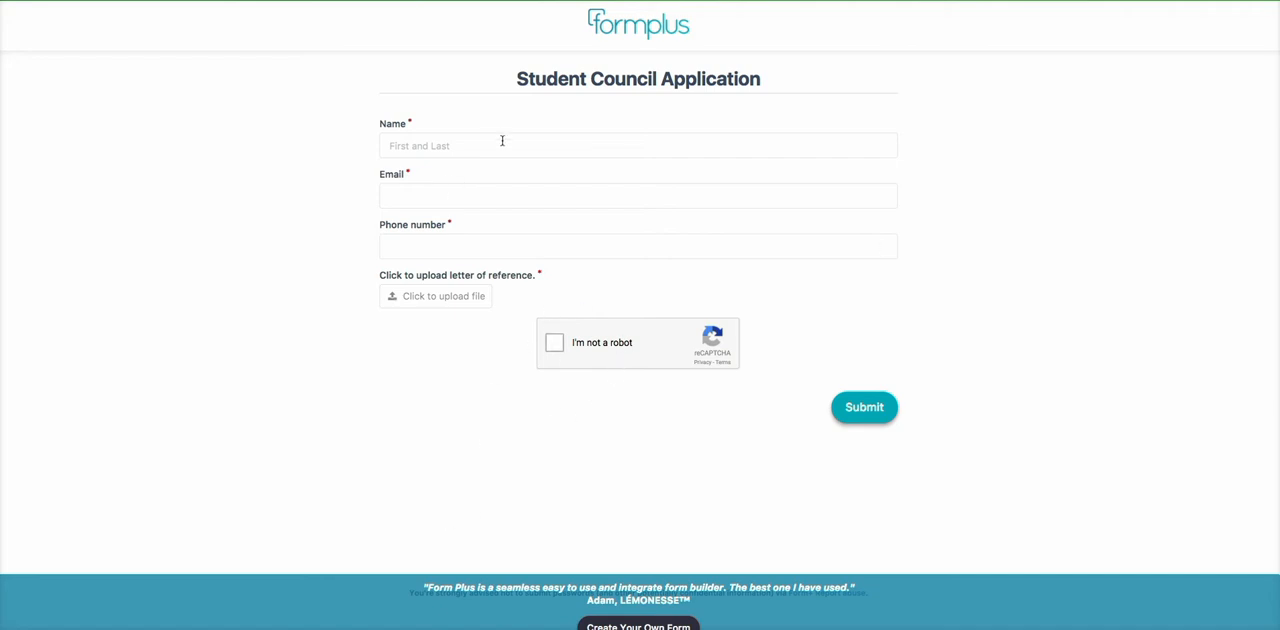
click(636, 144)
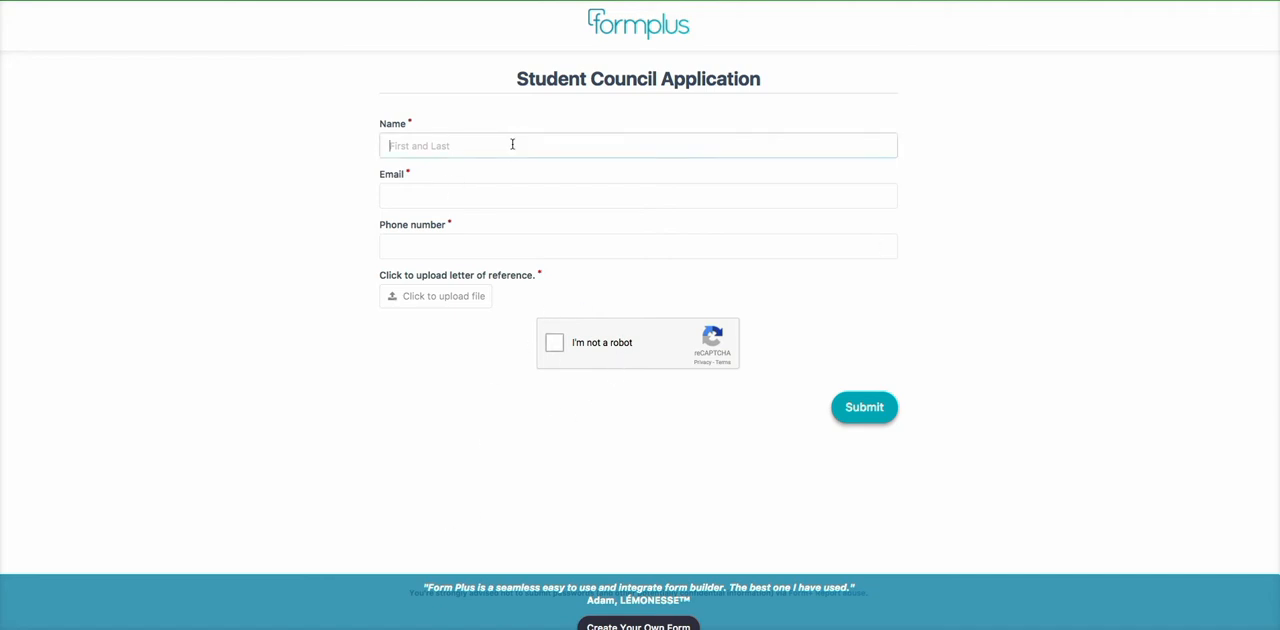
text(Fred F)
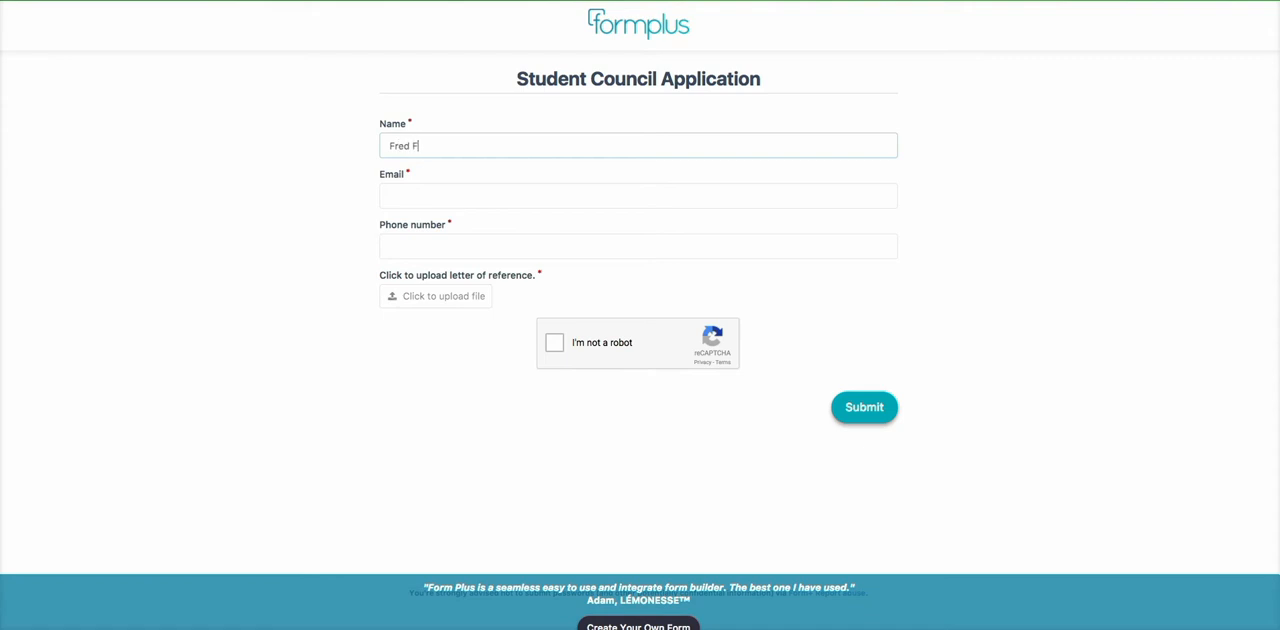
text(lintstone)
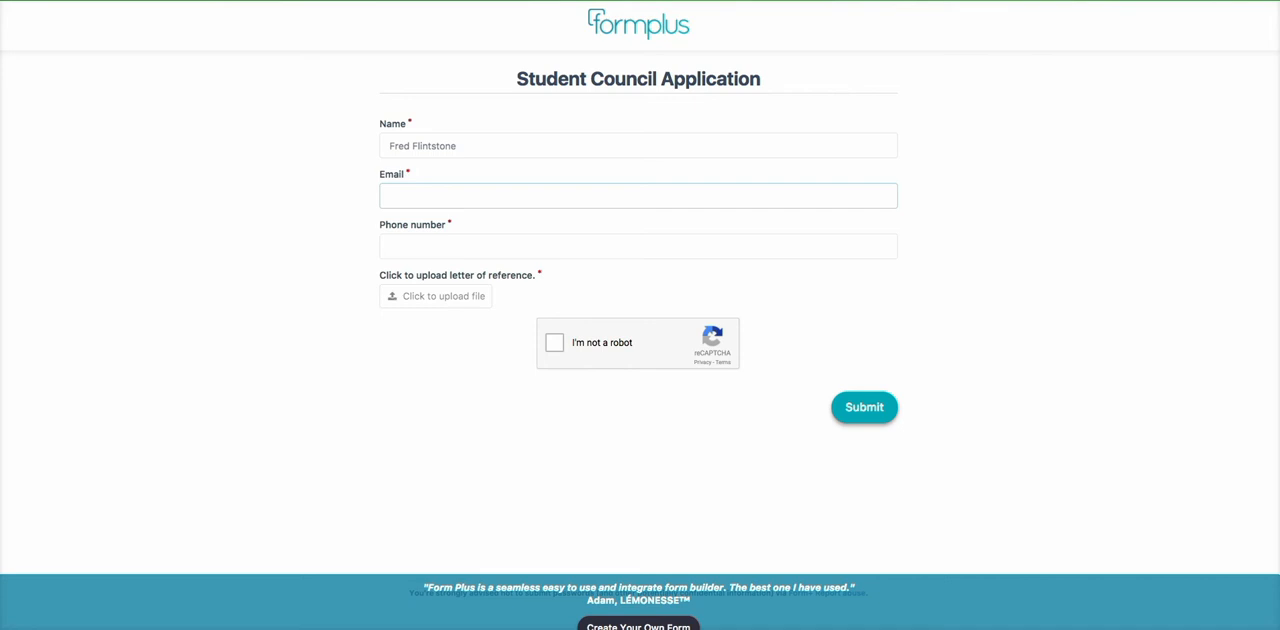
text(fflin)
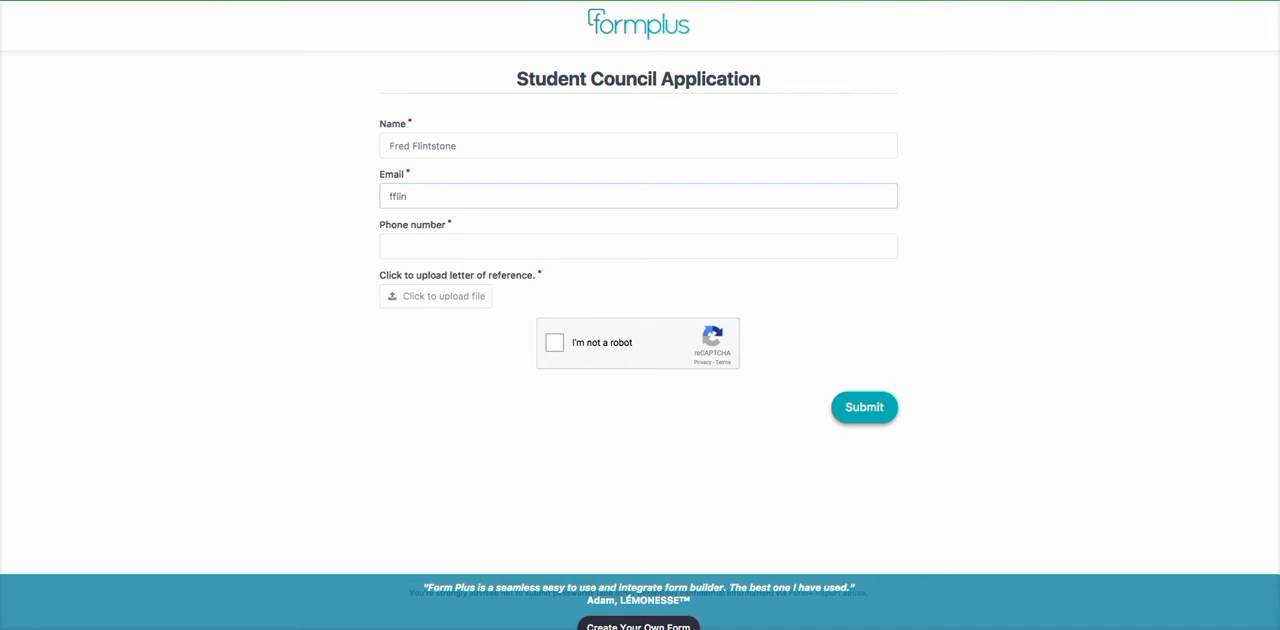
text(stone)
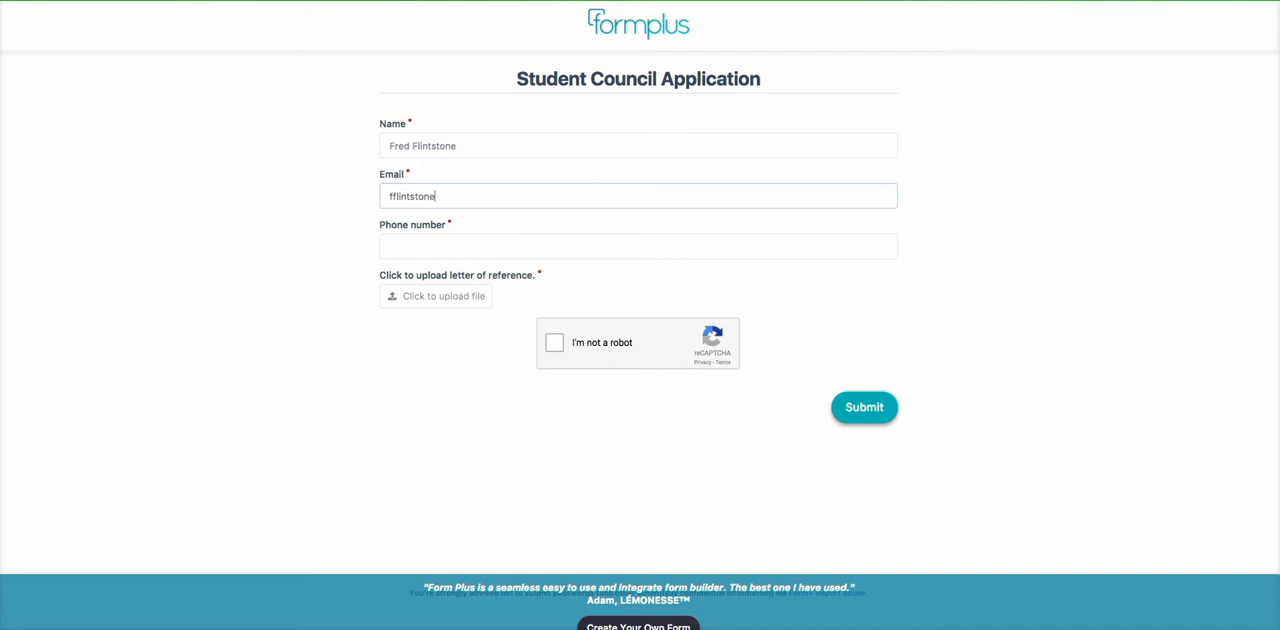
text(@b)
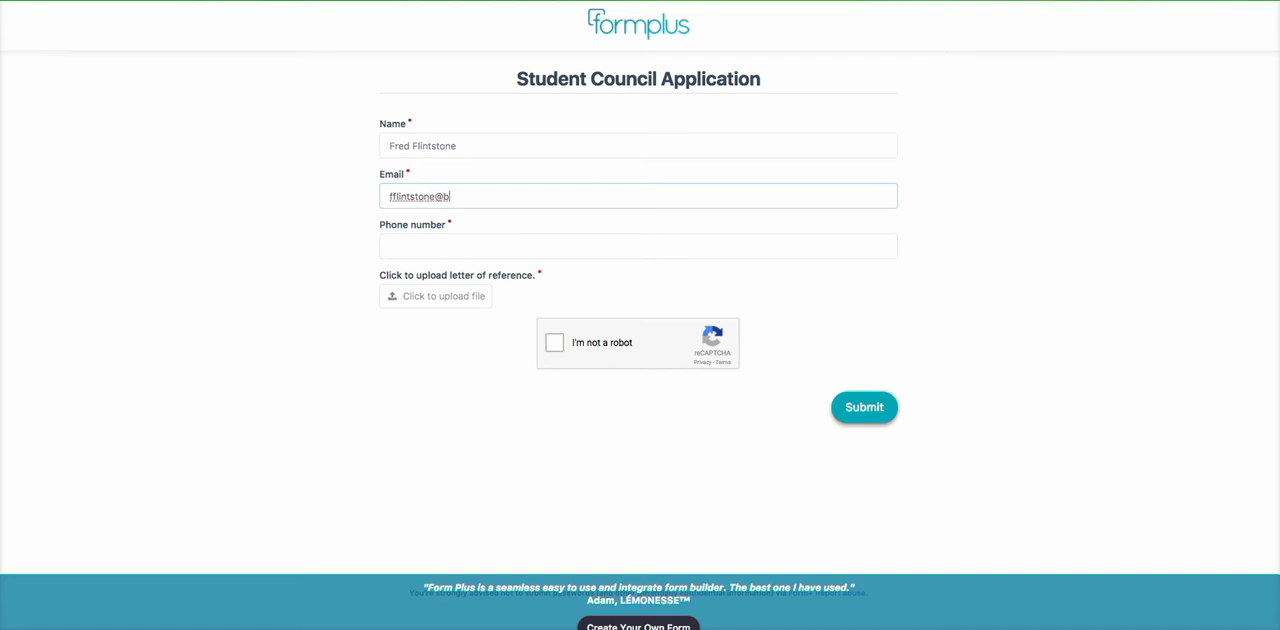
text(edrock.com)
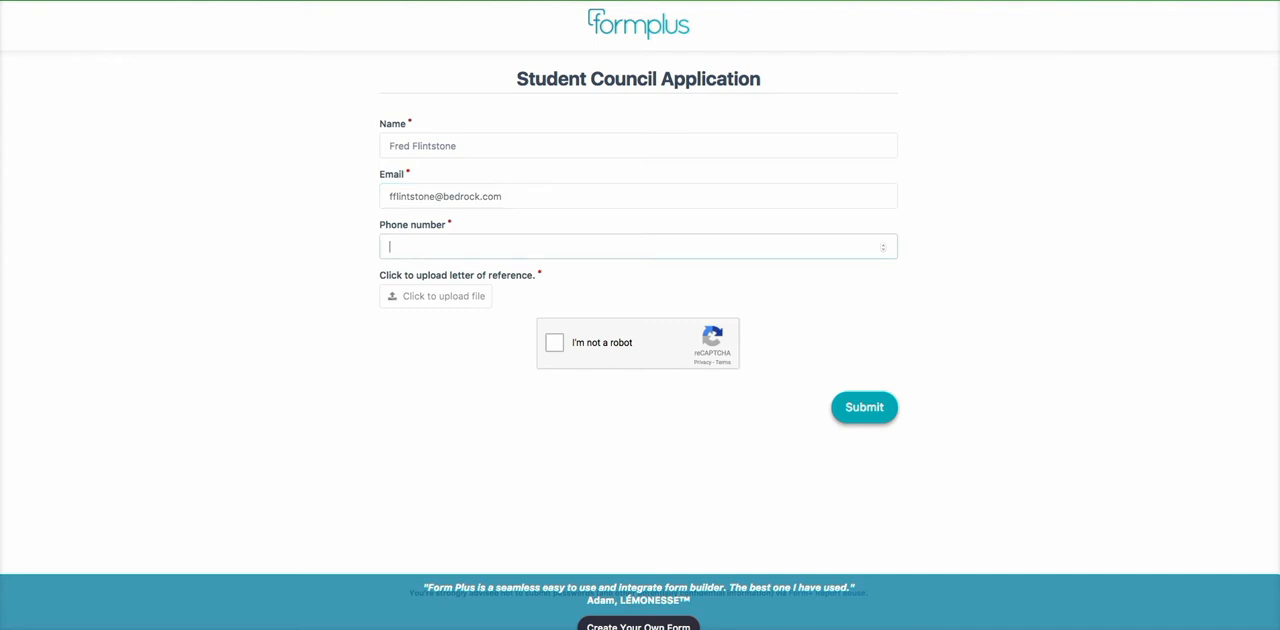
text(1234567)
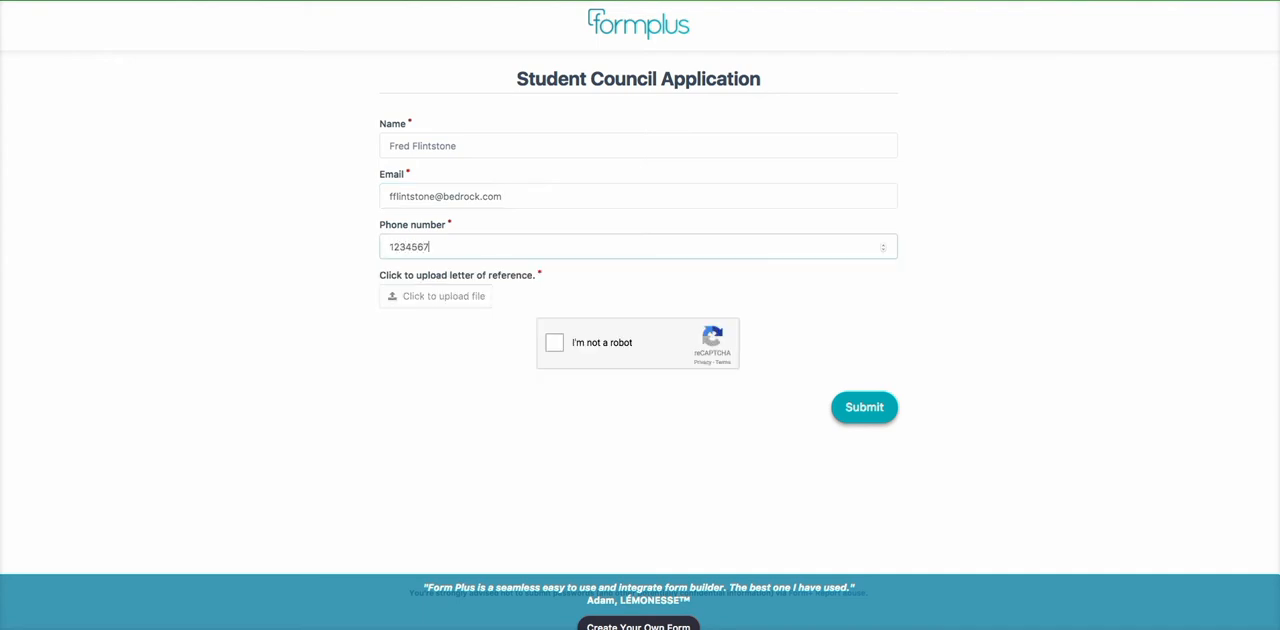
text(890)
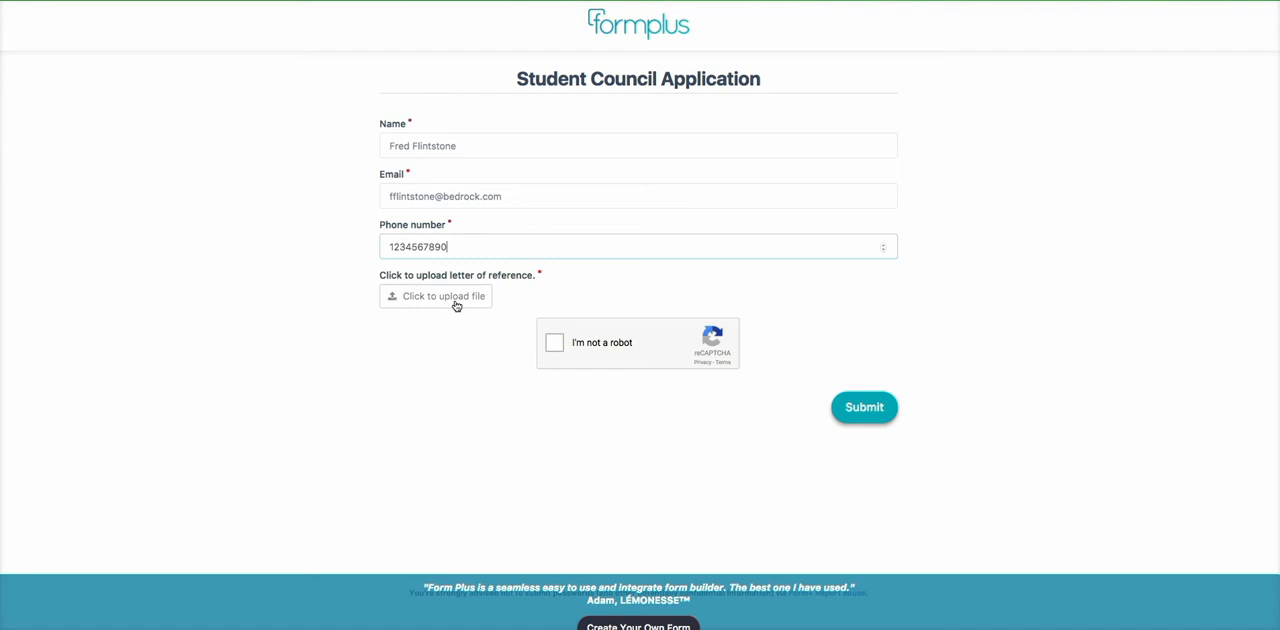
Step: Upload Signs Week 6.docx as the letter of reference
click(436, 296)
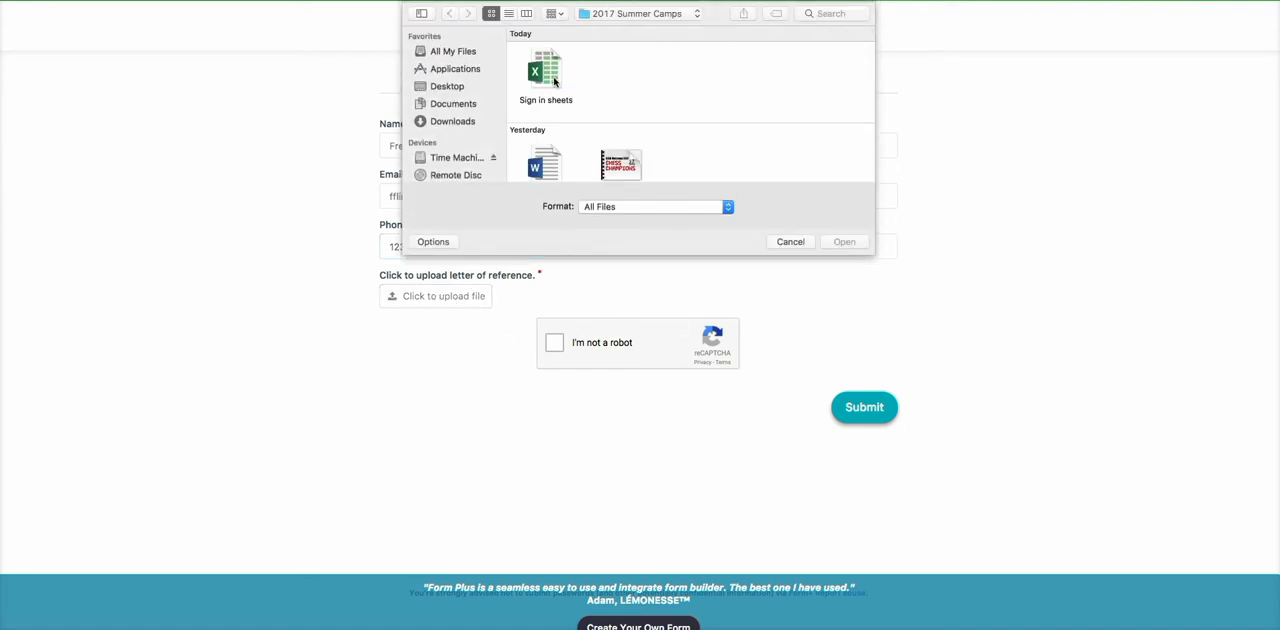
click(546, 140)
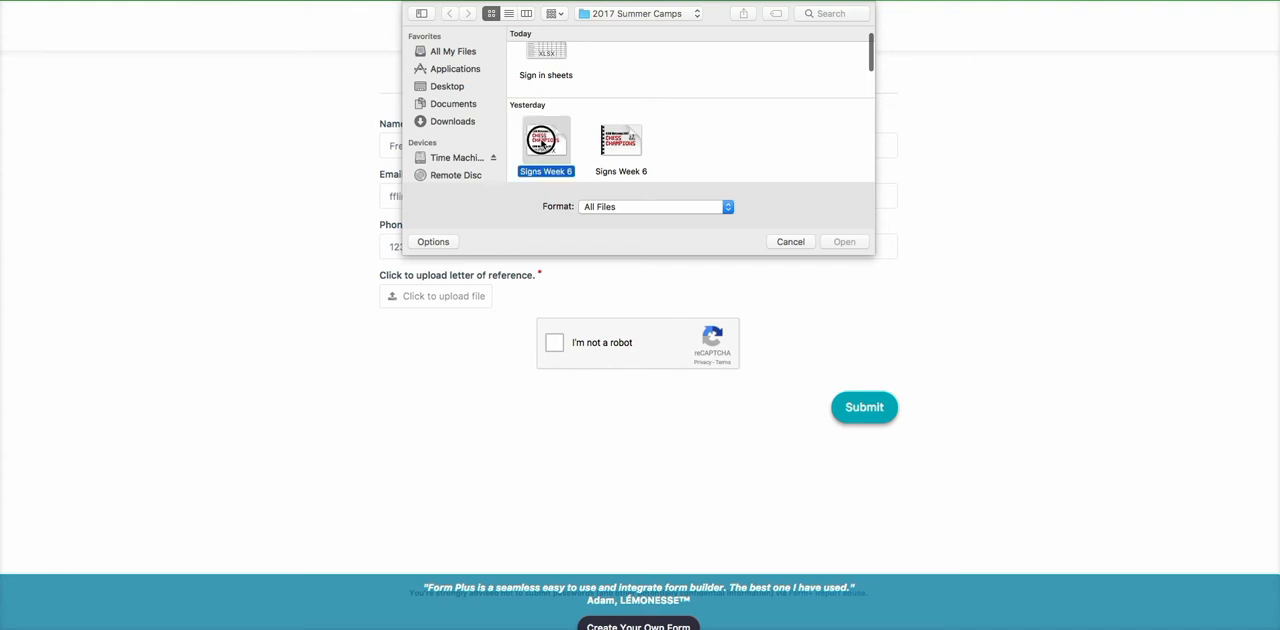
click(844, 240)
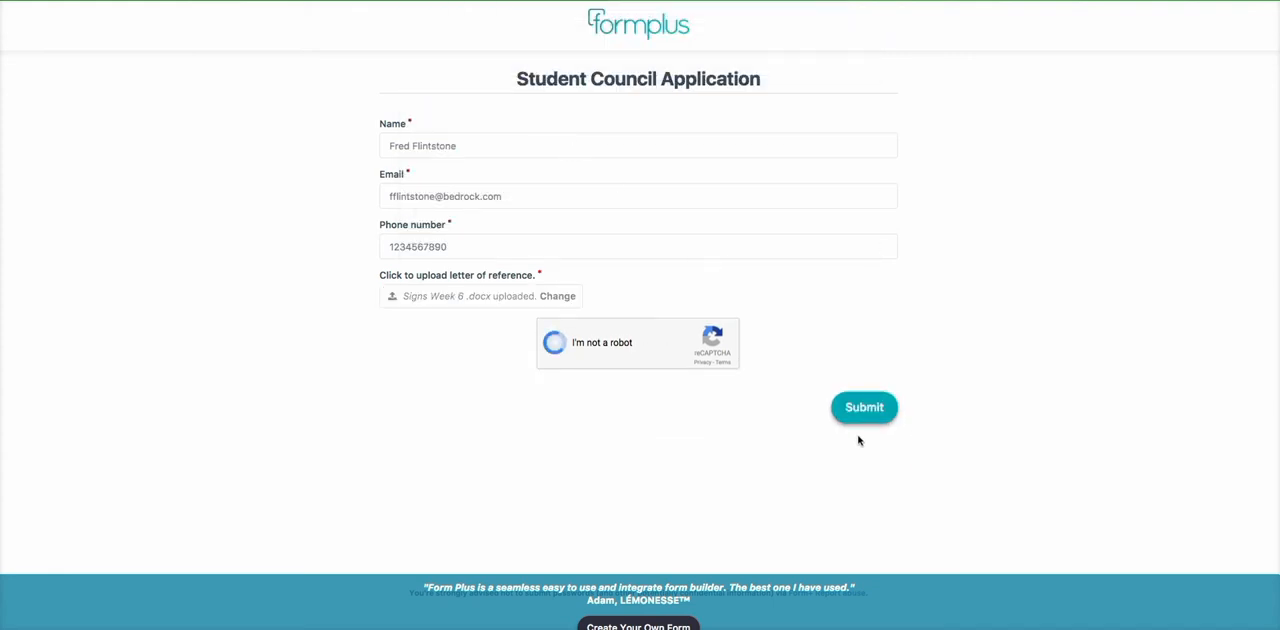
Step: Tick 'I'm not a robot' and submit the completed application
click(556, 342)
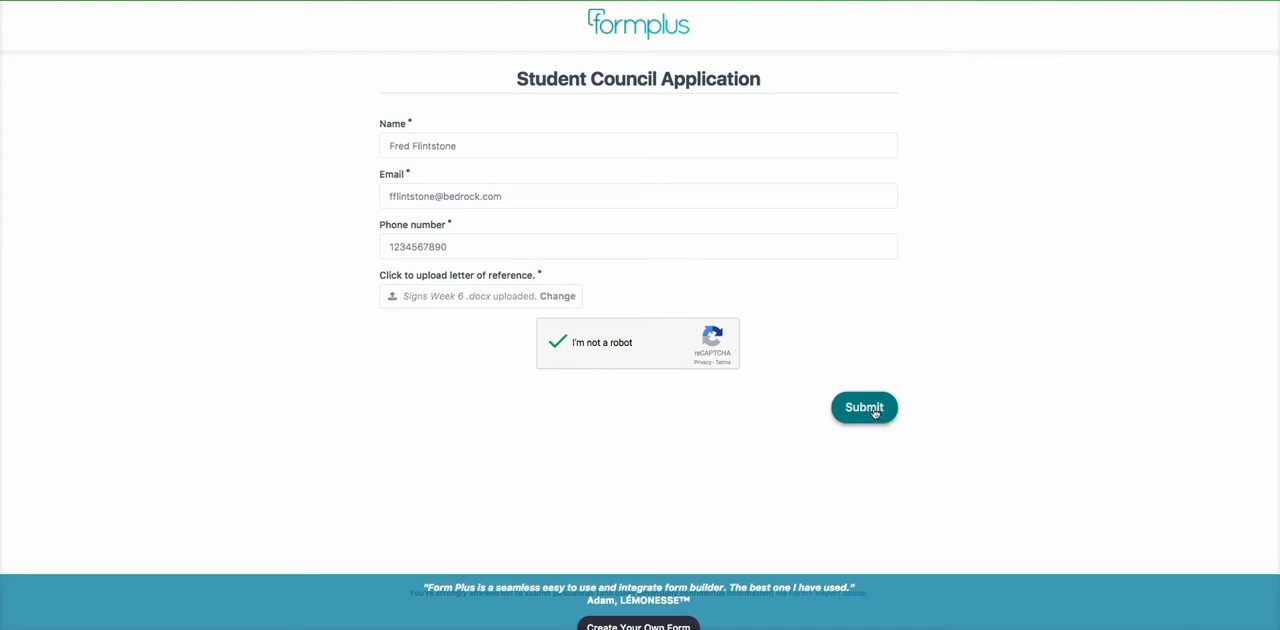
click(864, 408)
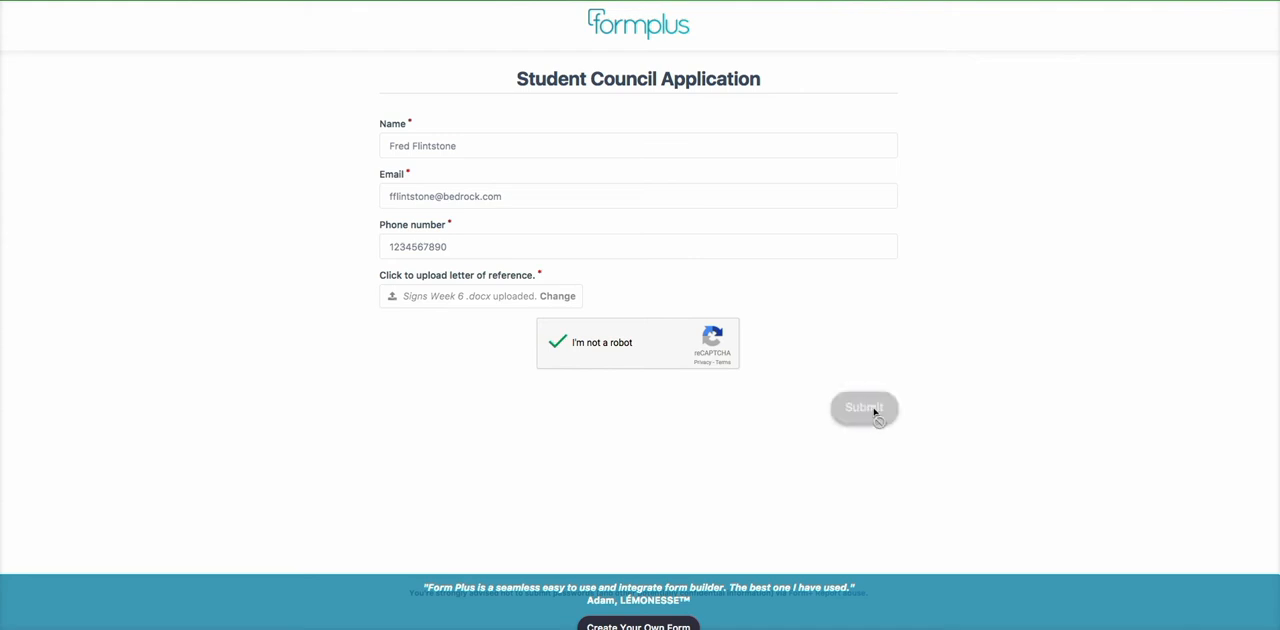
click(864, 408)
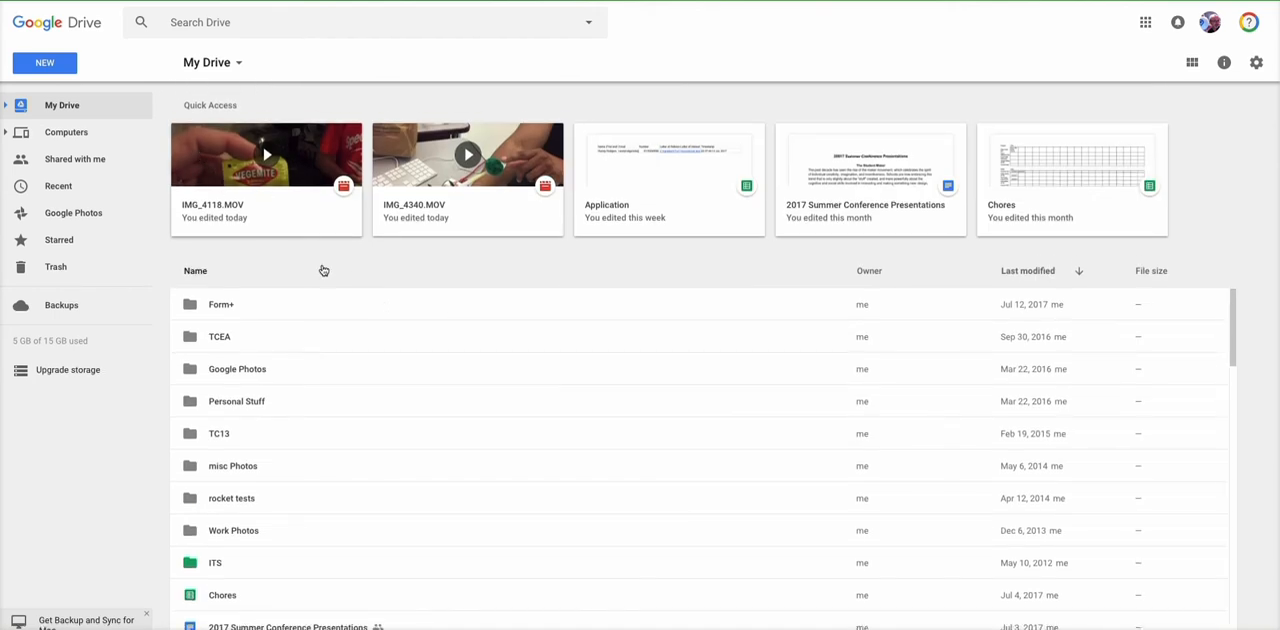
Step: Confirm Signs Week 6.docx is in the Student Council Application file submissions folder
scroll(down, 3)
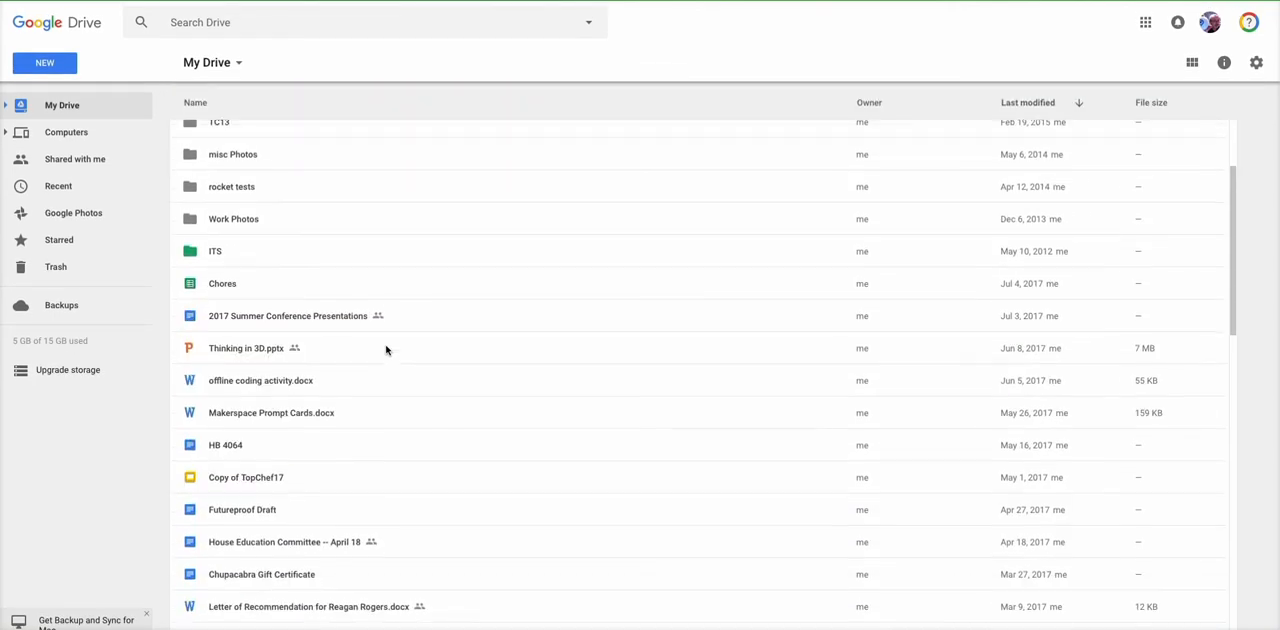
scroll(up, 3)
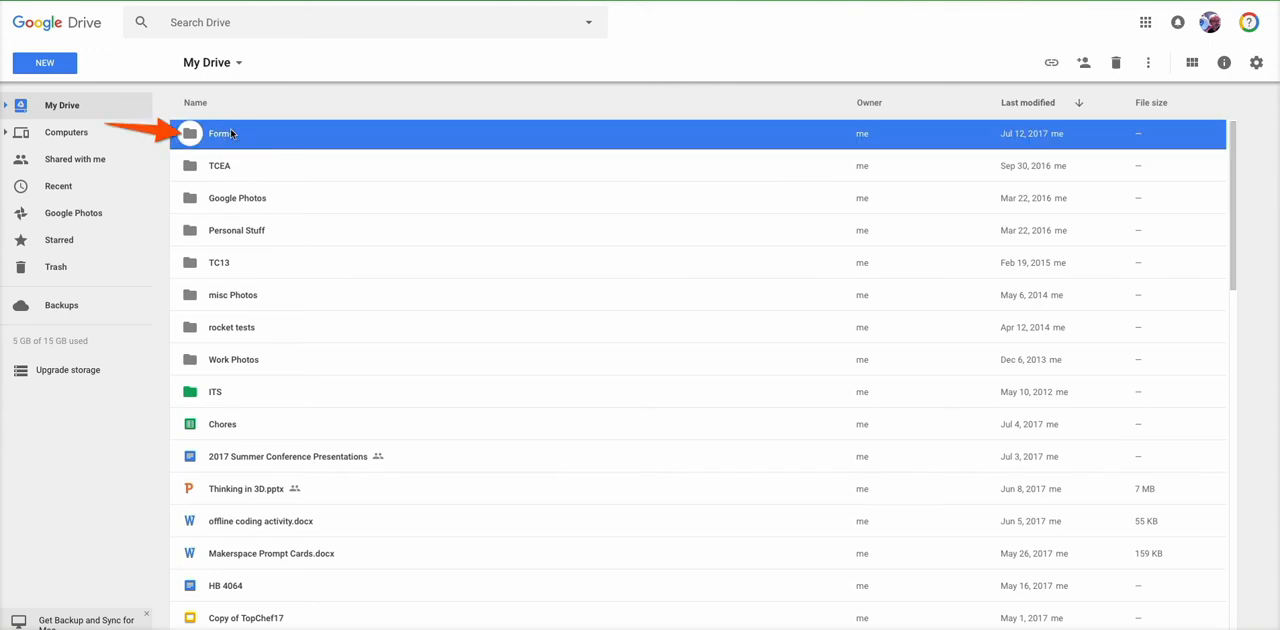
double_click(220, 132)
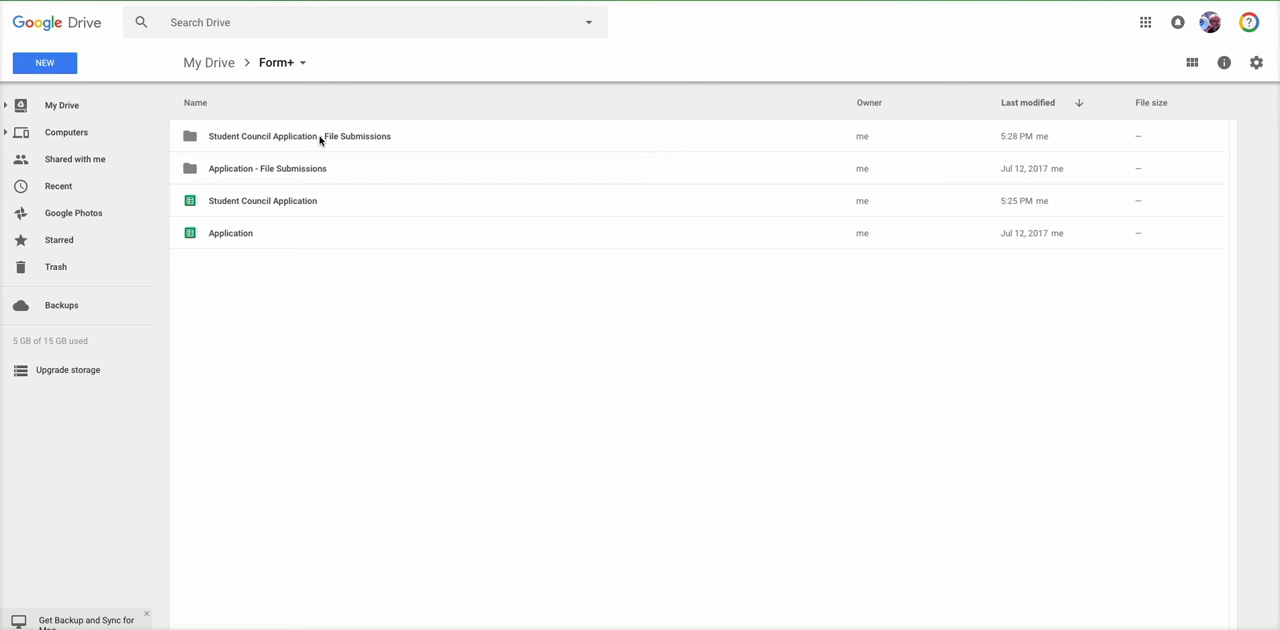
mouse_move(190, 136)
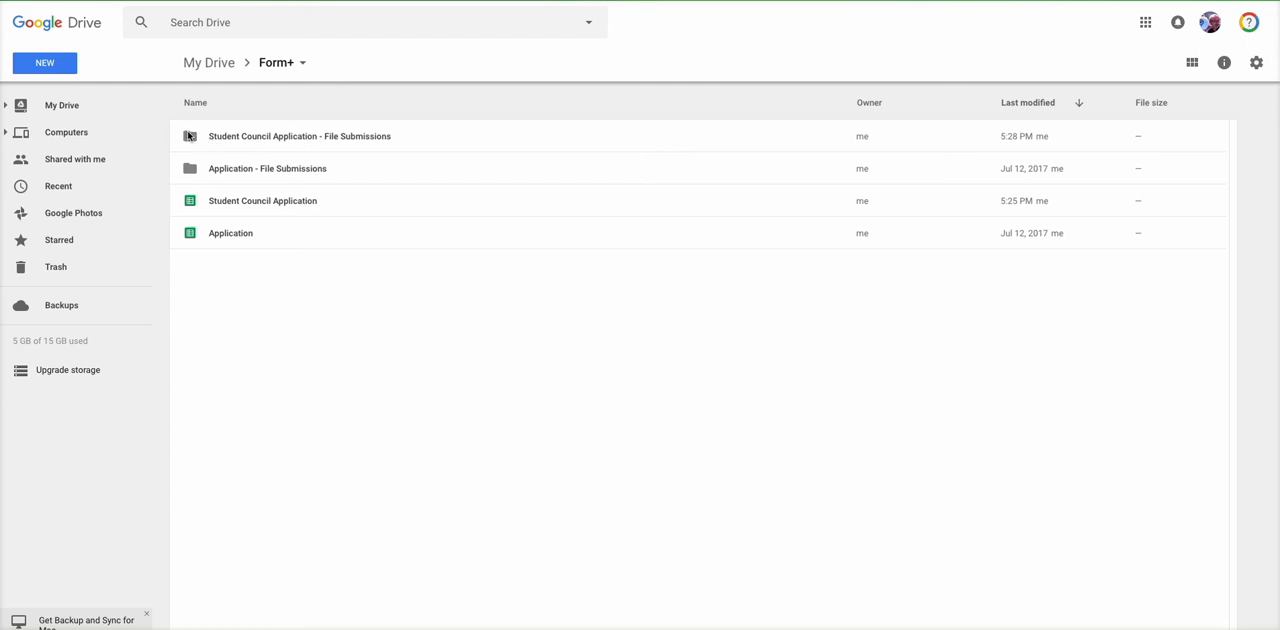
double_click(300, 136)
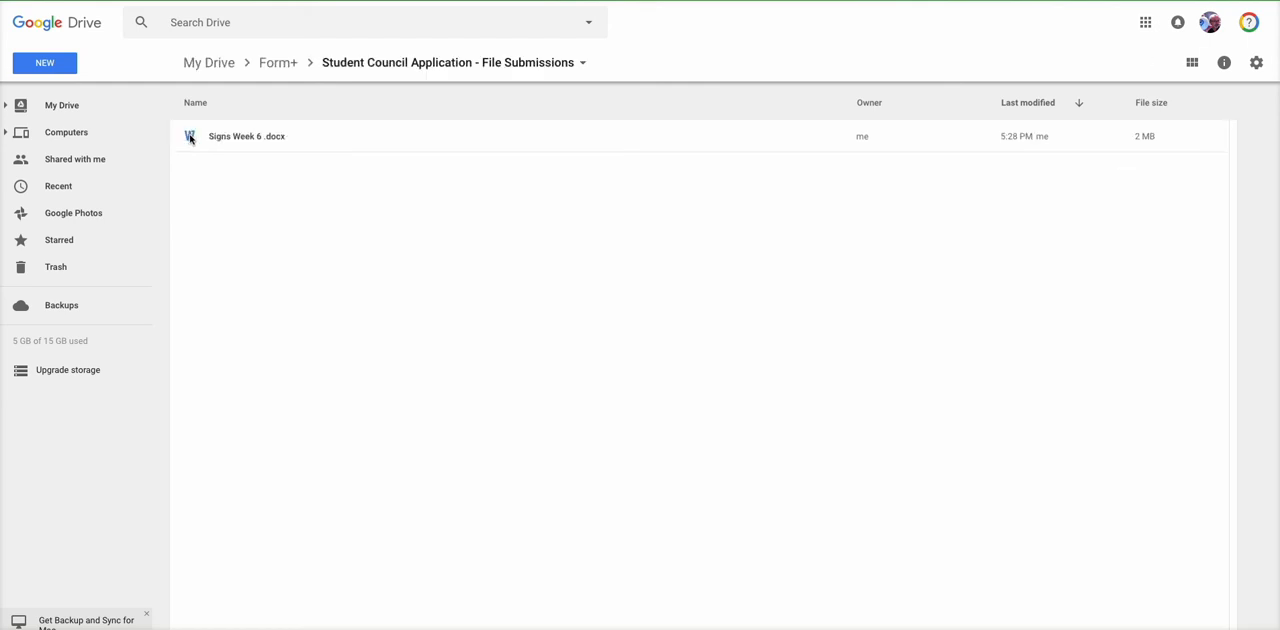
mouse_move(208, 160)
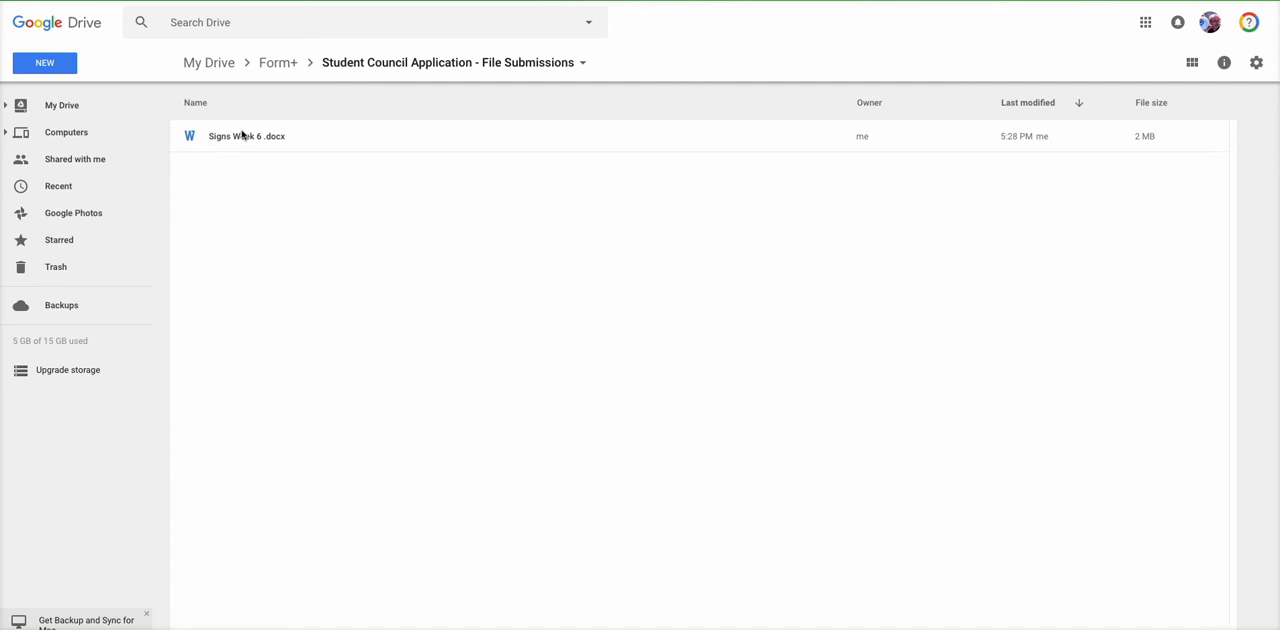
Step: Return to Form+ and open the Student Council Application response spreadsheet
click(278, 62)
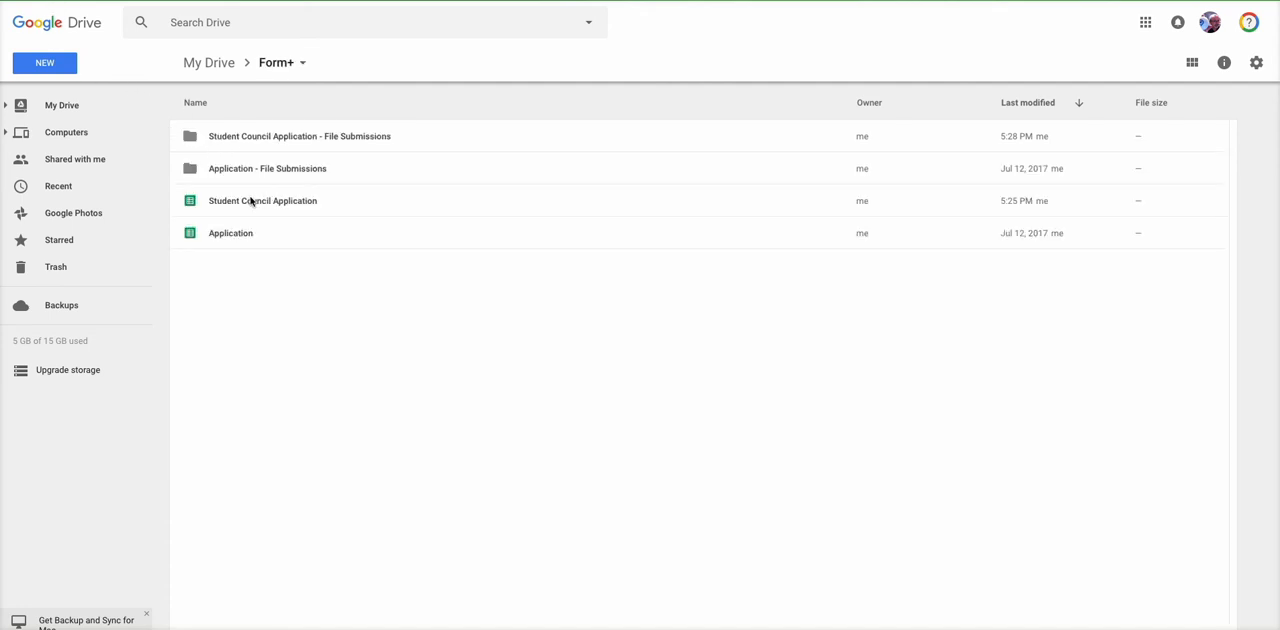
double_click(262, 200)
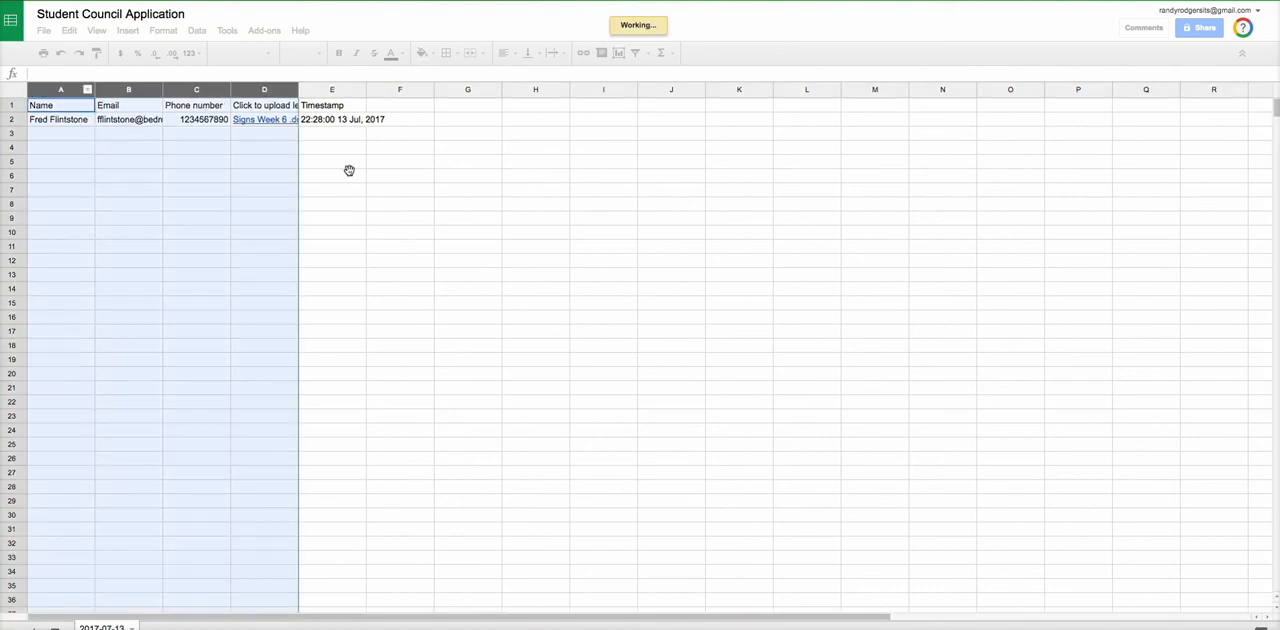
Step: Auto-fit columns A–E so Fred Flintstone's full response and timestamp are readable
click(332, 104)
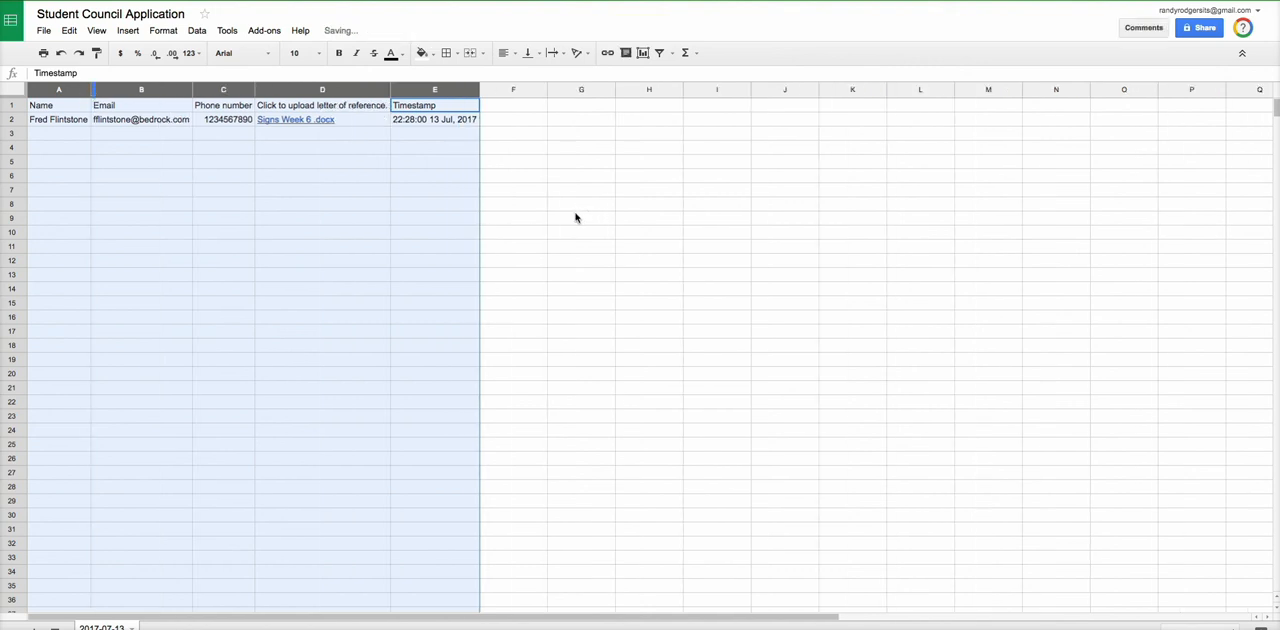
click(580, 218)
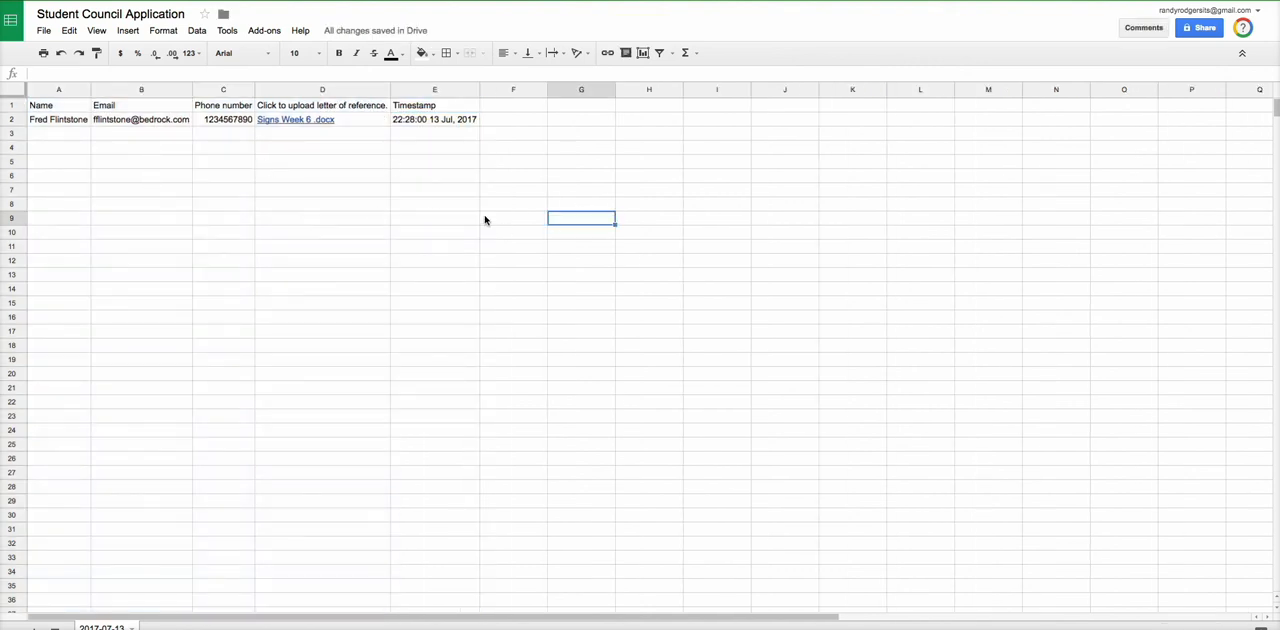
mouse_move(364, 148)
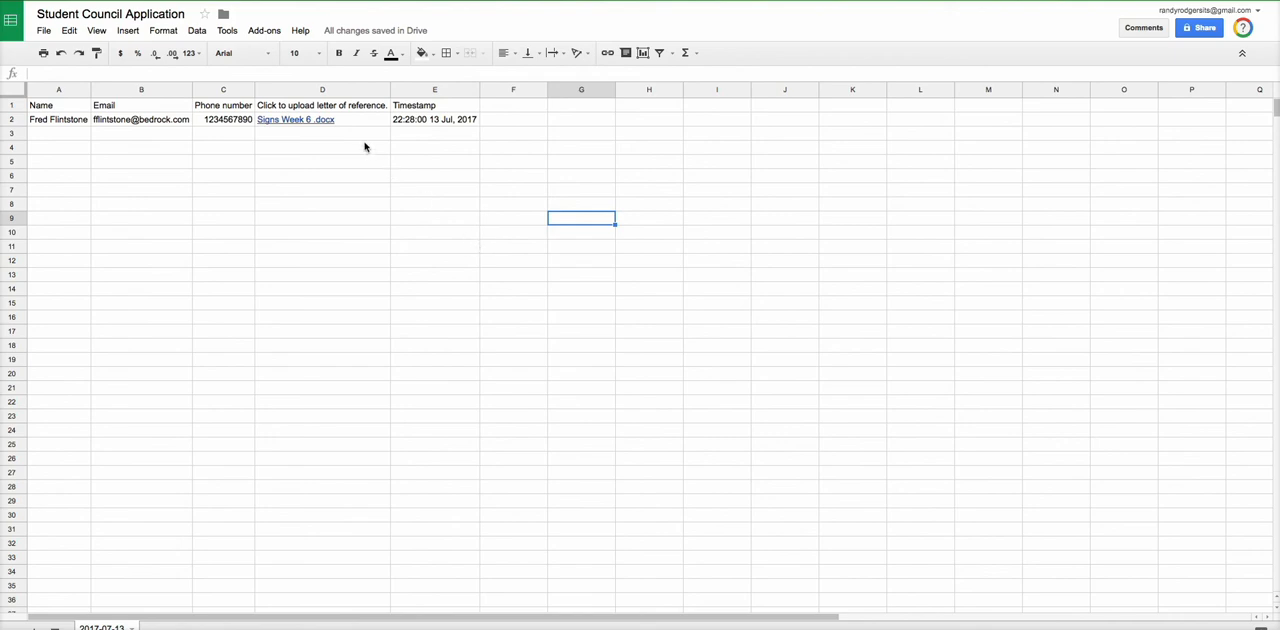
click(322, 176)
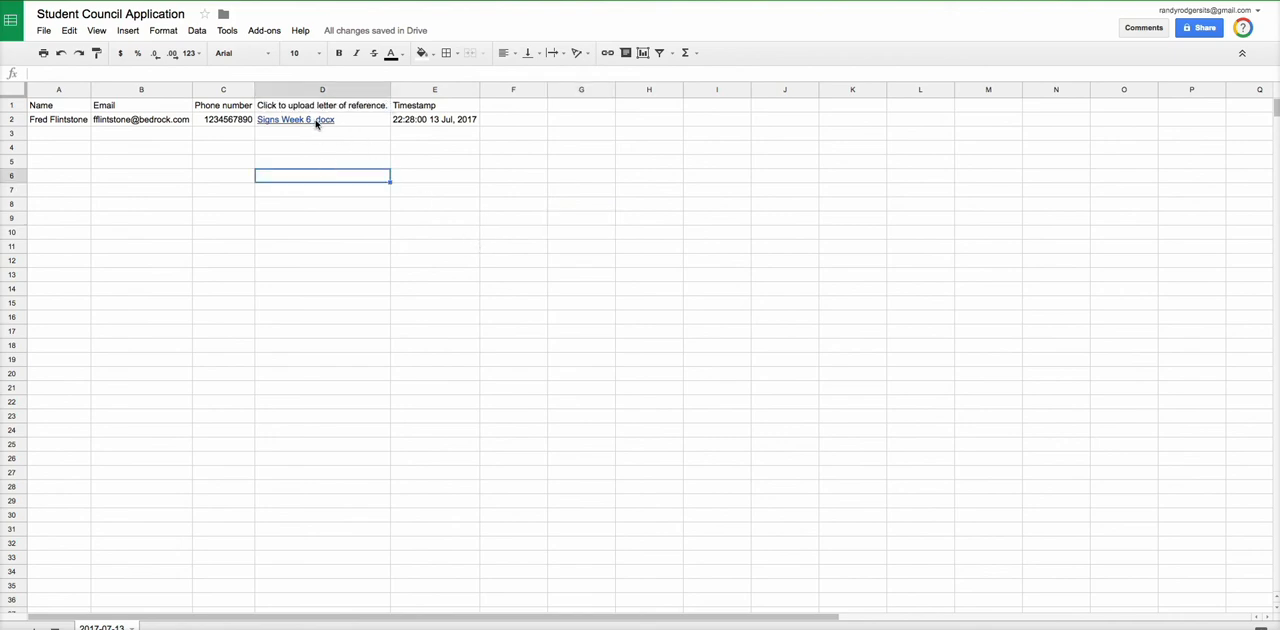
mouse_move(568, 236)
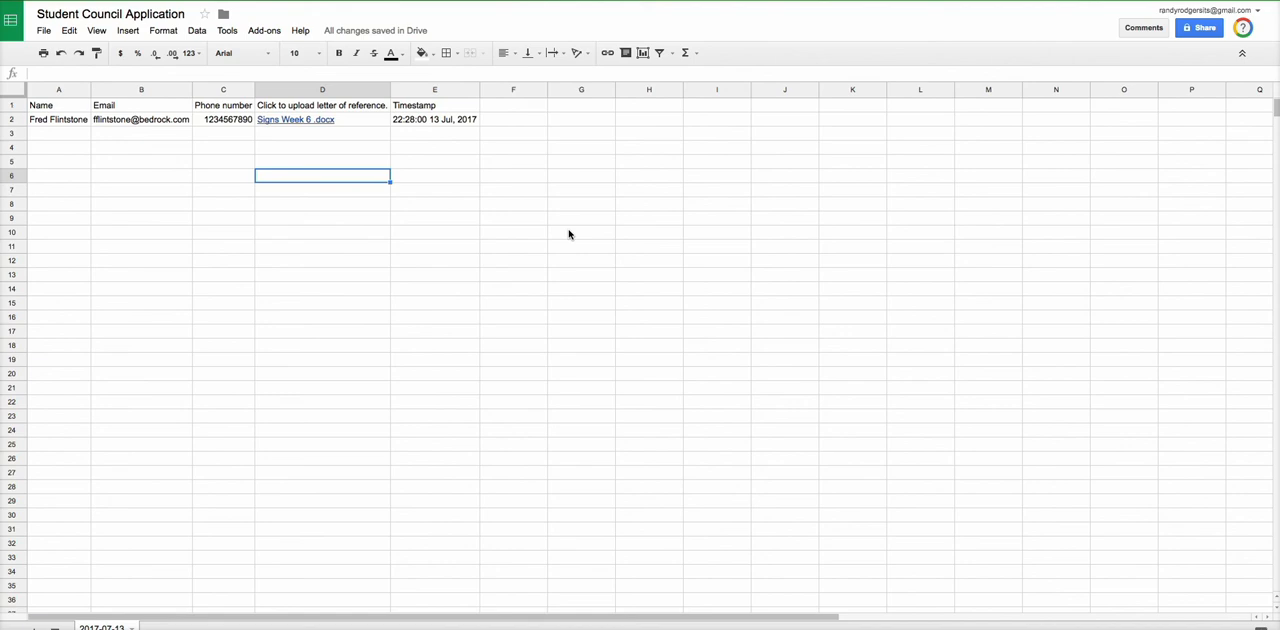